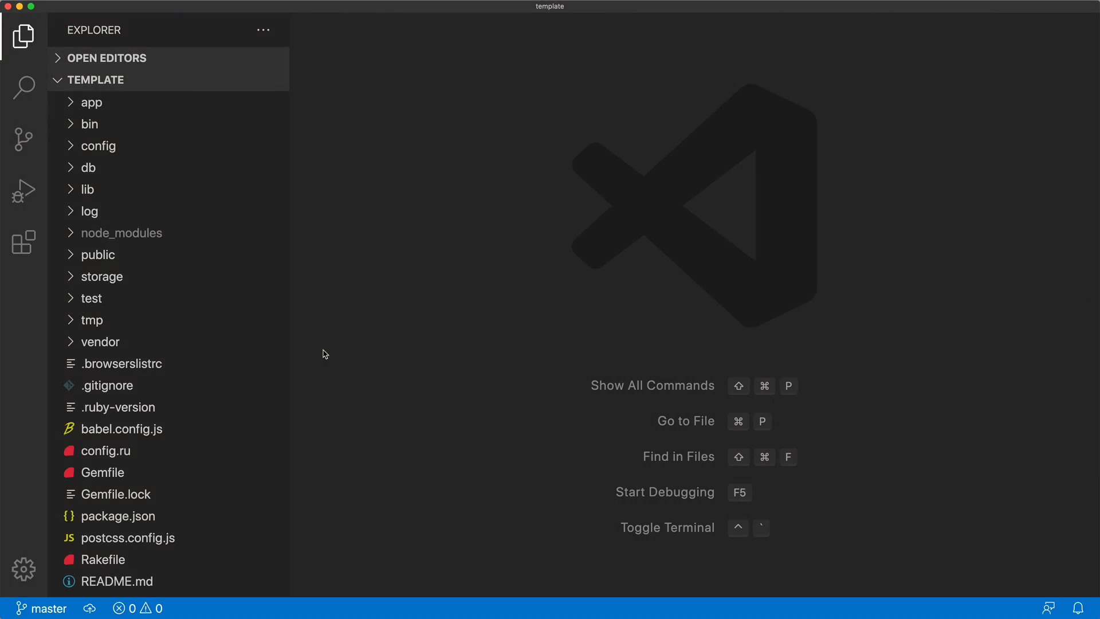
{"action": "mouse_move", "coordinate": [600, 374]}
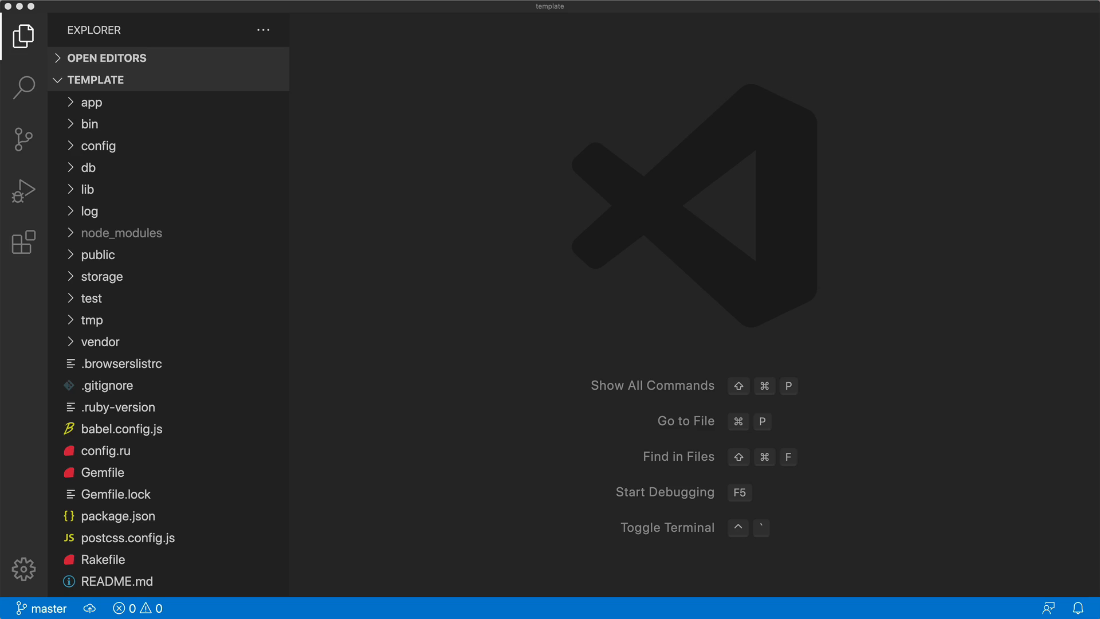
Show the installed extensions (only Gruvbox Themes), then switch to the browser
{"action": "left_click", "coordinate": [23, 242]}
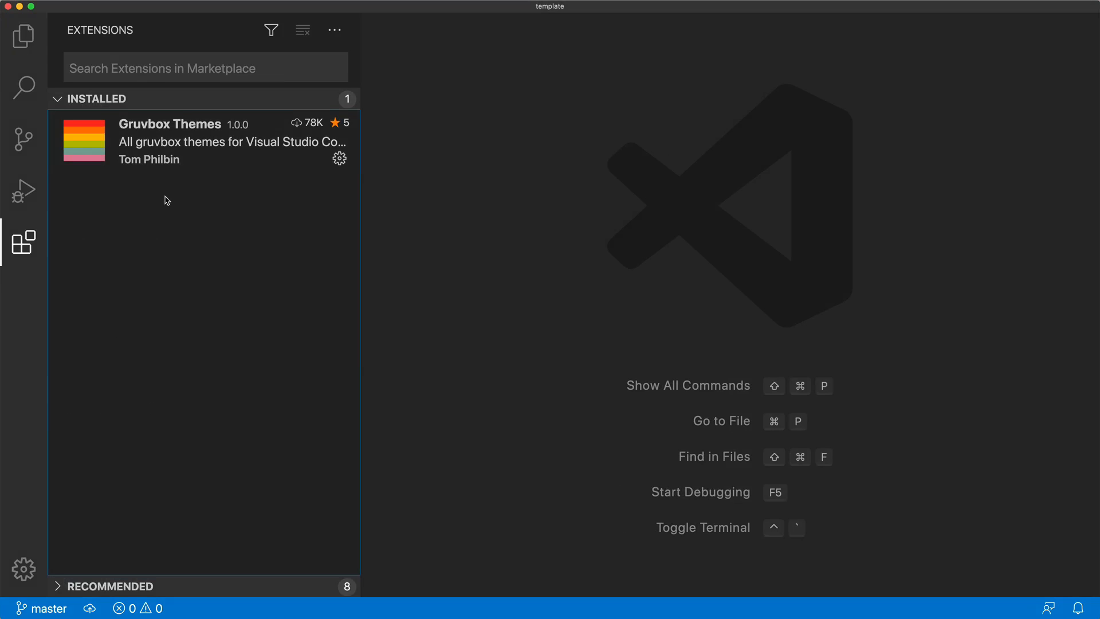
{"action": "mouse_move", "coordinate": [172, 182]}
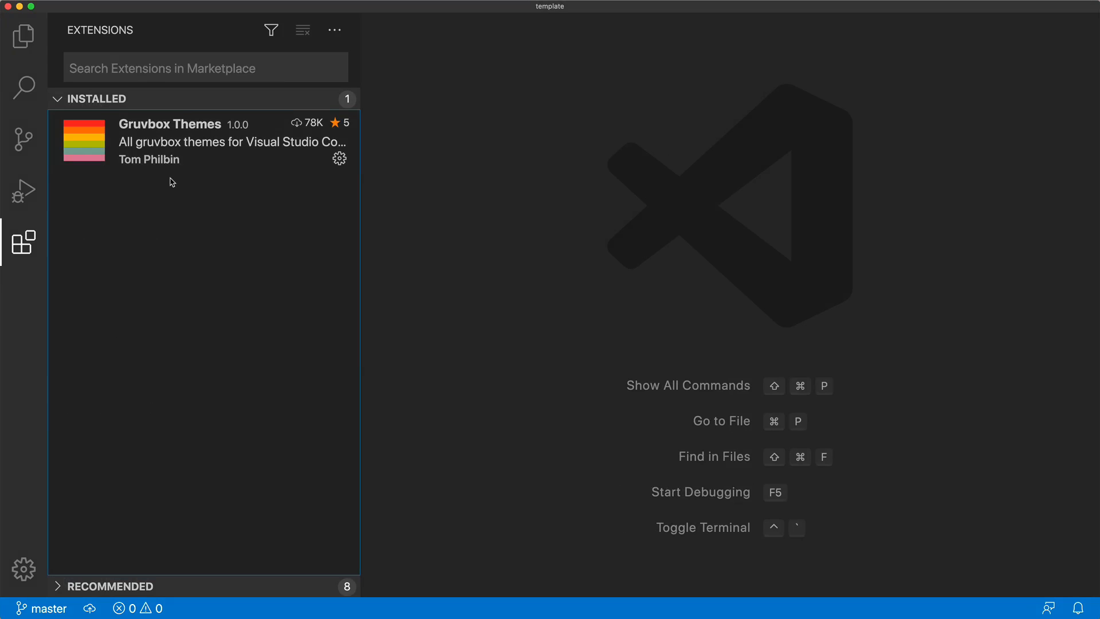
{"action": "left_click", "coordinate": [204, 140]}
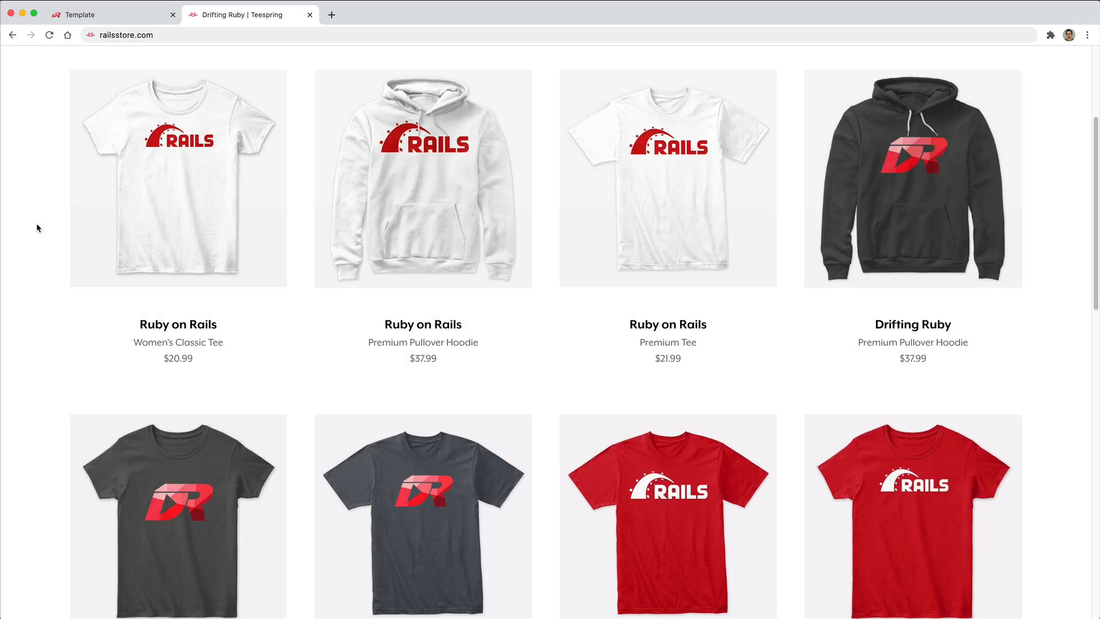
{"action": "mouse_move", "coordinate": [148, 49]}
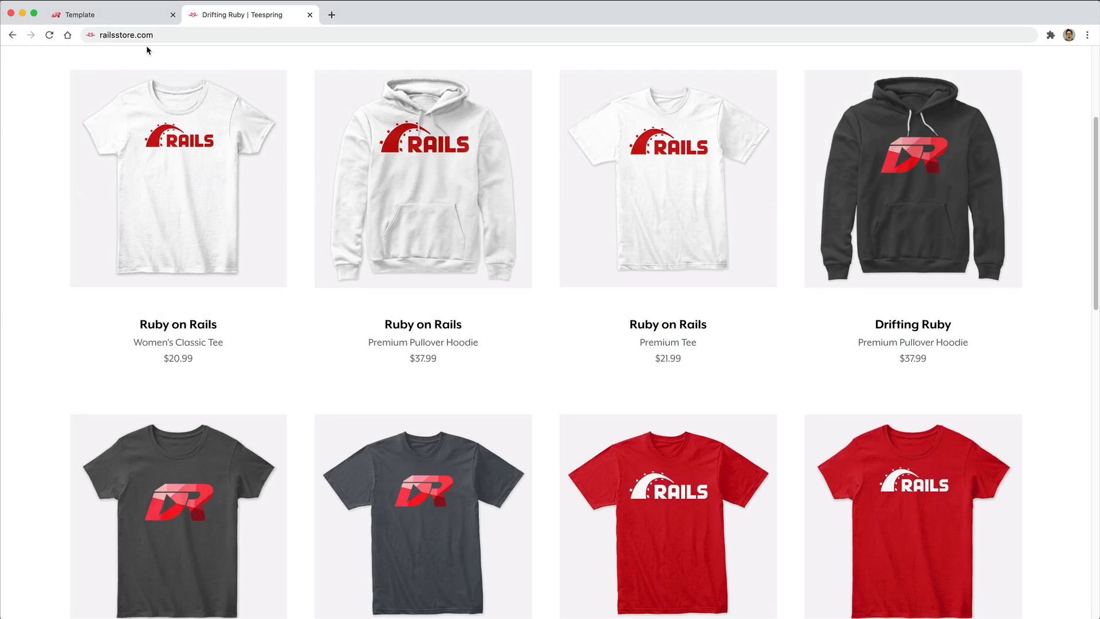
{"action": "mouse_move", "coordinate": [175, 133]}
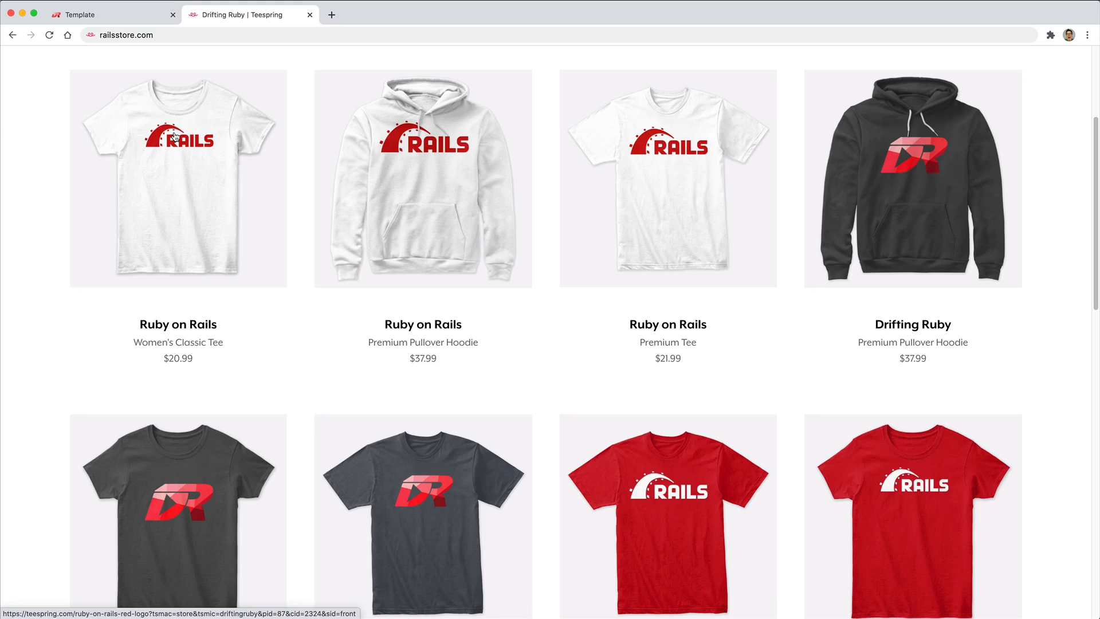
{"action": "mouse_move", "coordinate": [536, 377]}
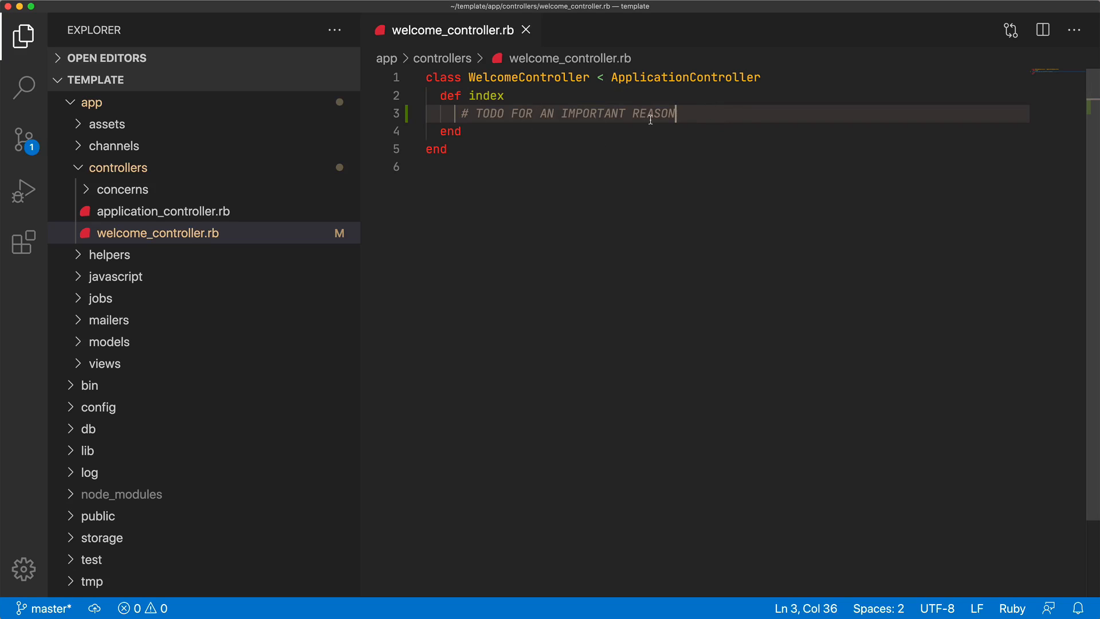
{"action": "mouse_move", "coordinate": [464, 113]}
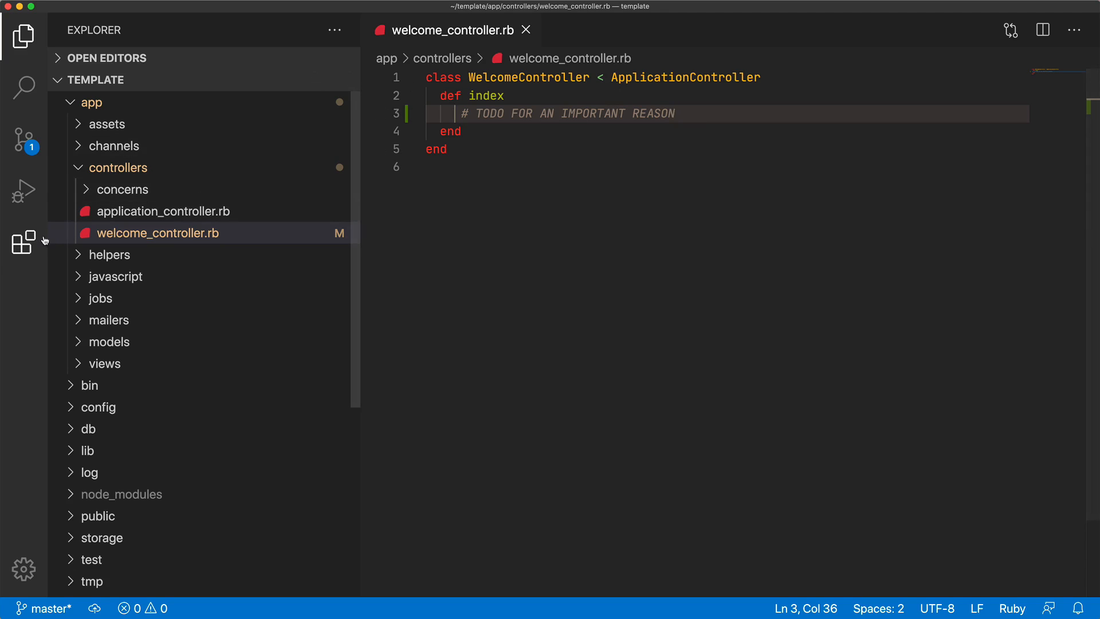
Search the Extensions marketplace for 'gitlens' to install GitLens
{"action": "left_click", "coordinate": [23, 242]}
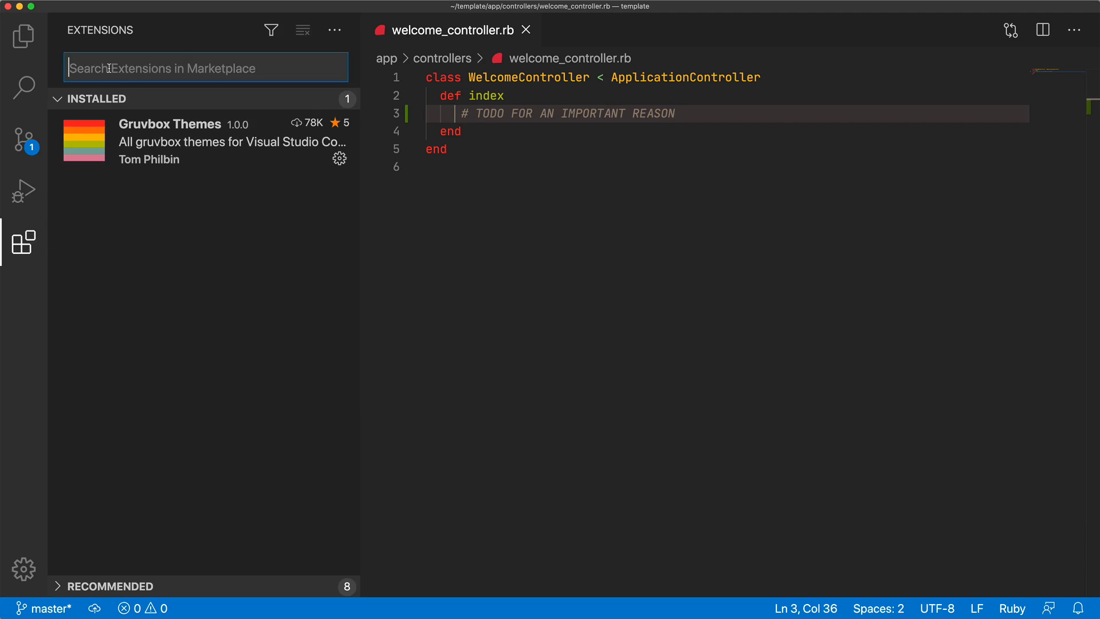
{"action": "type", "text": "gitlens"}
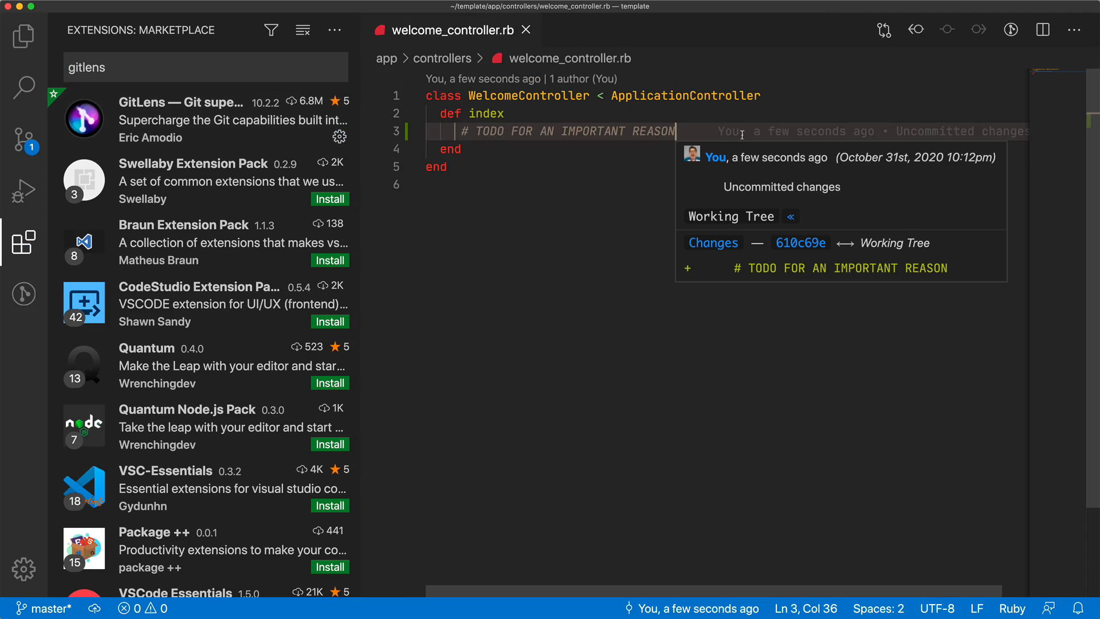
{"action": "mouse_move", "coordinate": [745, 170]}
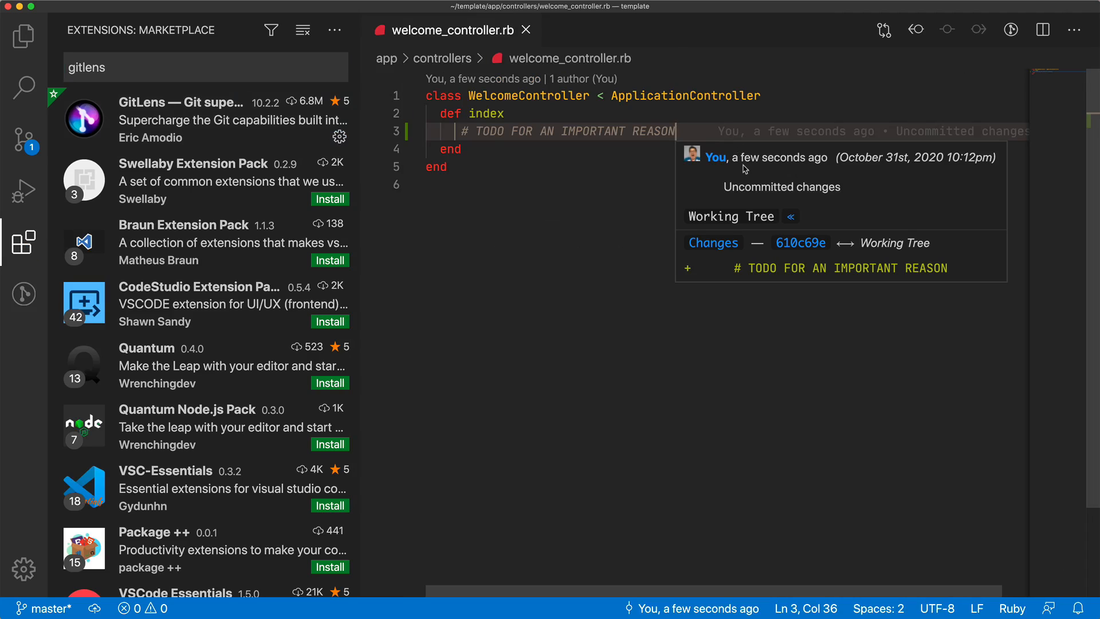
{"action": "mouse_move", "coordinate": [718, 284]}
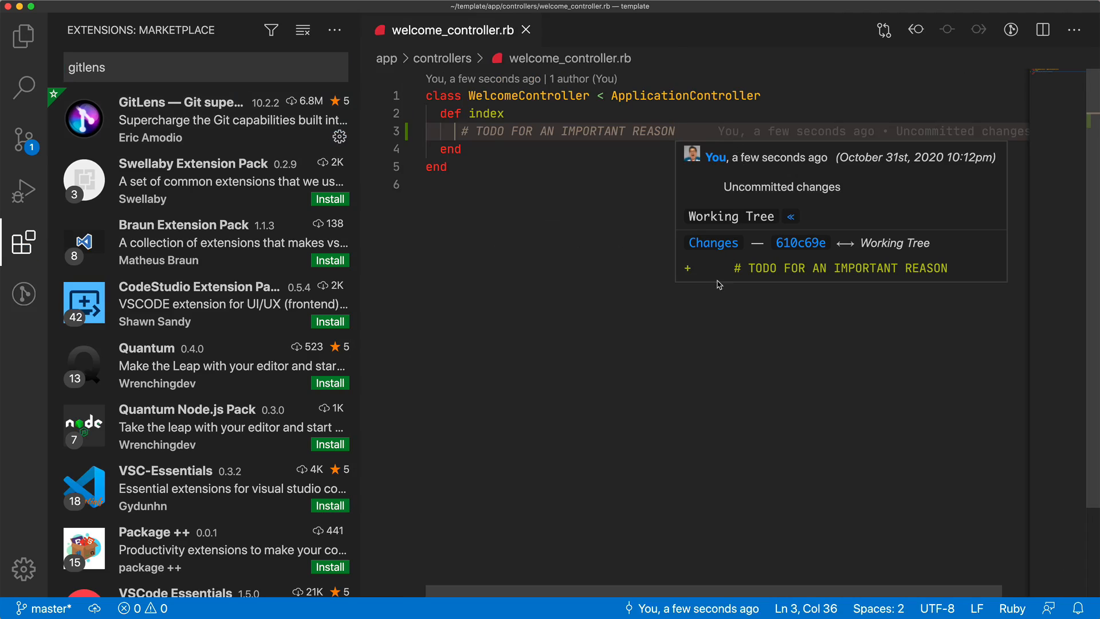
{"action": "mouse_move", "coordinate": [694, 313]}
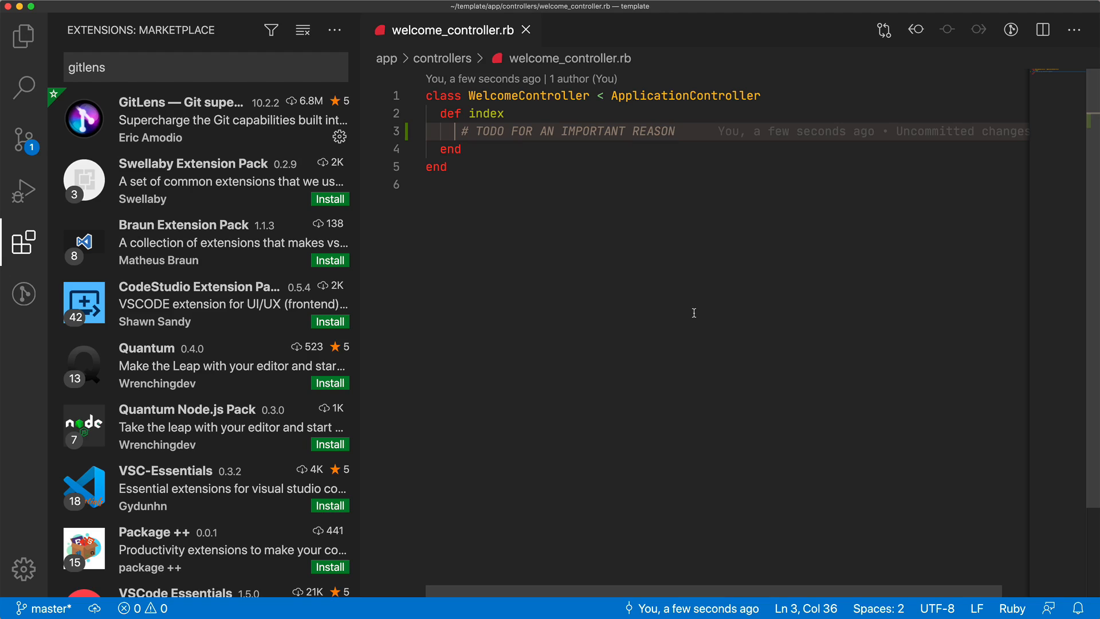
{"action": "mouse_move", "coordinate": [694, 160]}
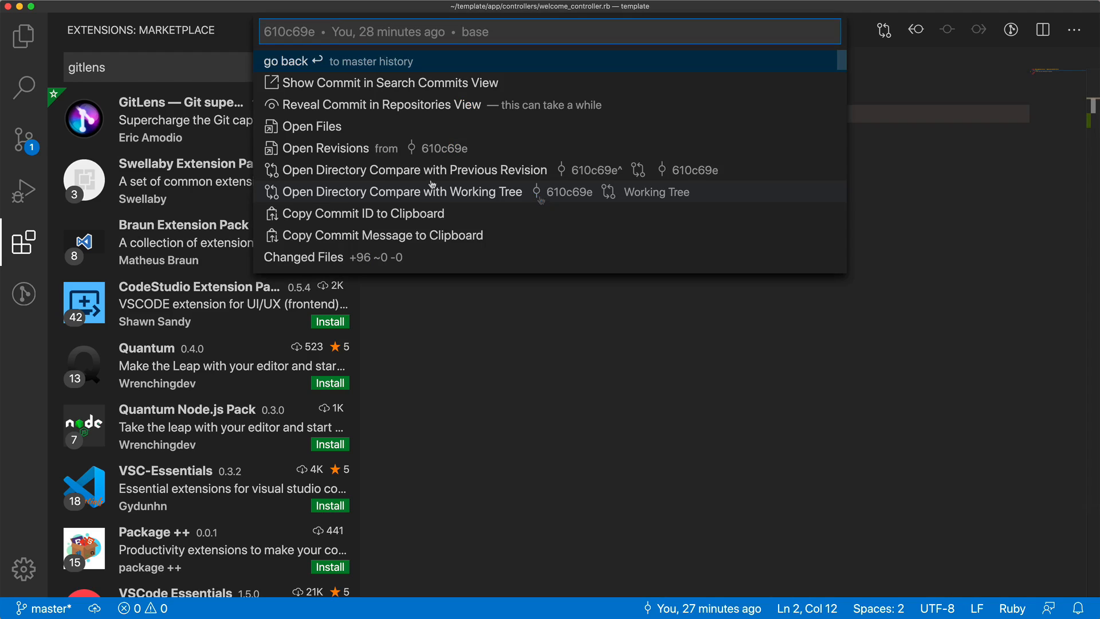
{"action": "mouse_move", "coordinate": [410, 170]}
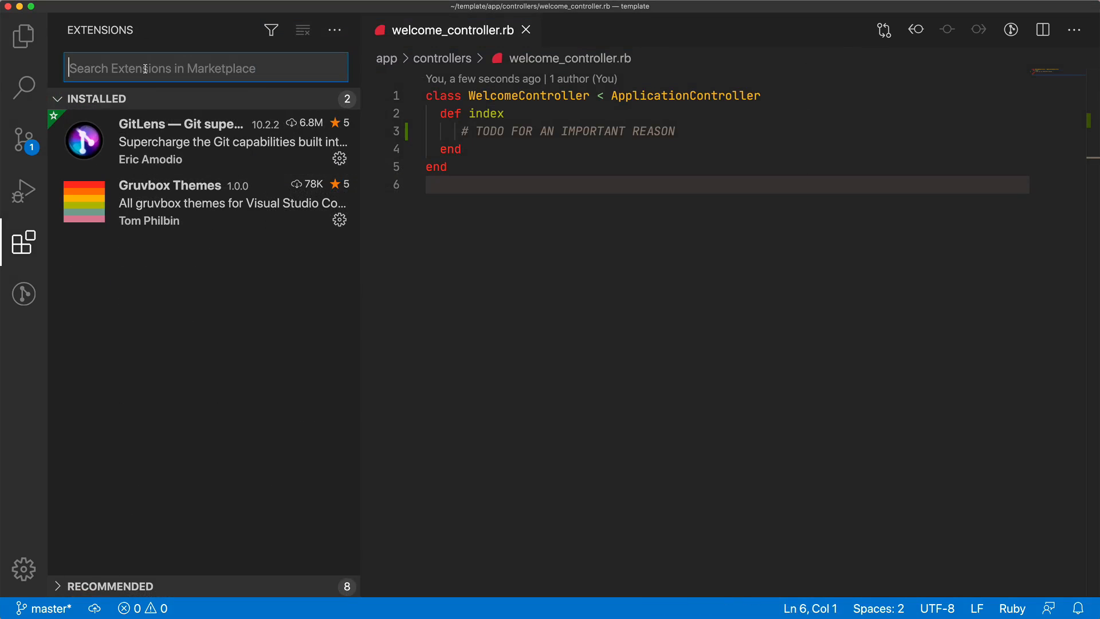
Search 'ruby sola', install Ruby and Ruby Solargraph, then try completion with split(',')
{"action": "type", "text": "ruby sola"}
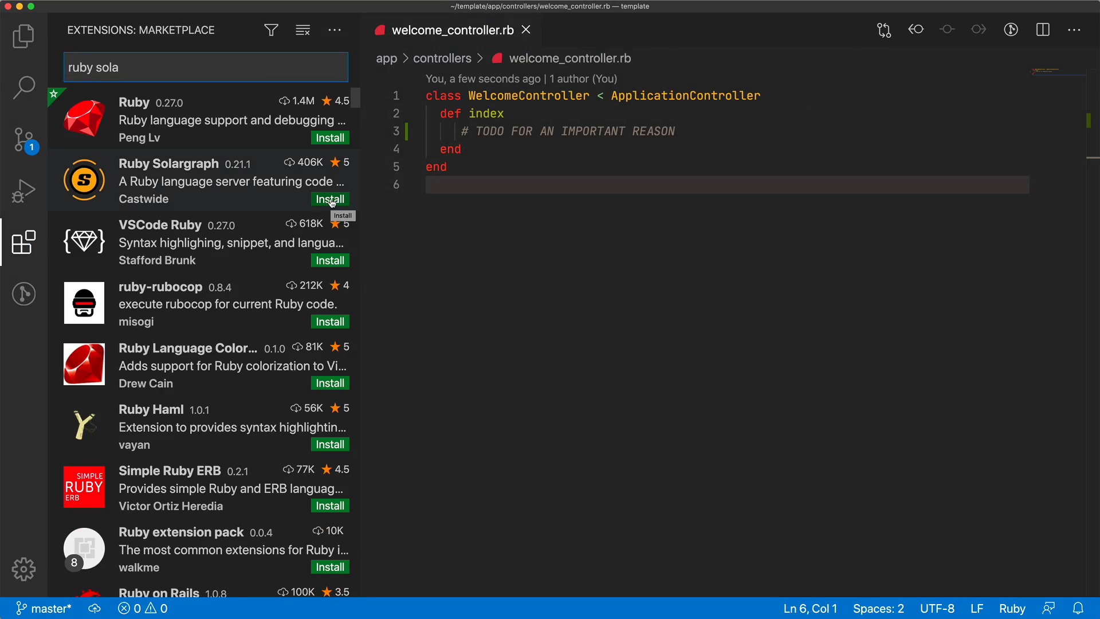
{"action": "mouse_move", "coordinate": [239, 119]}
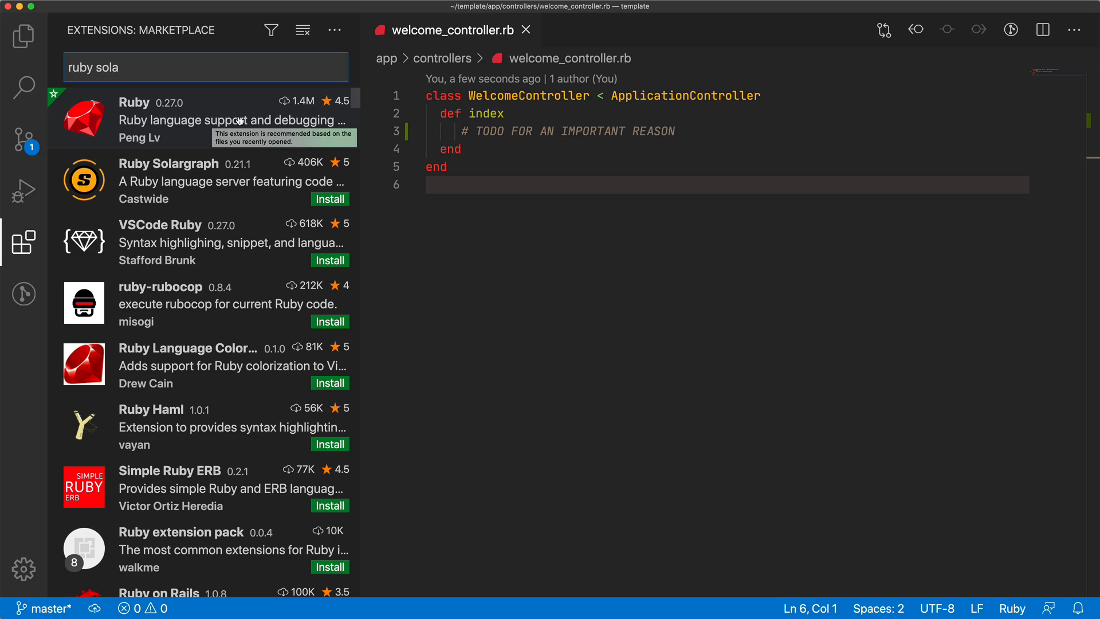
{"action": "mouse_move", "coordinate": [323, 133]}
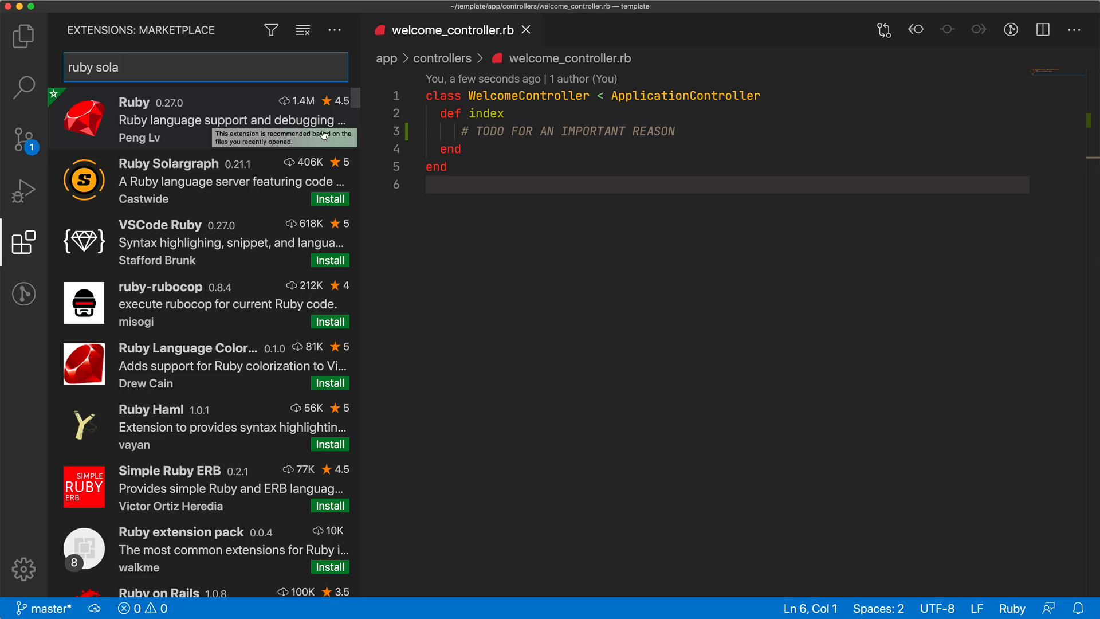
{"action": "left_click", "coordinate": [204, 119]}
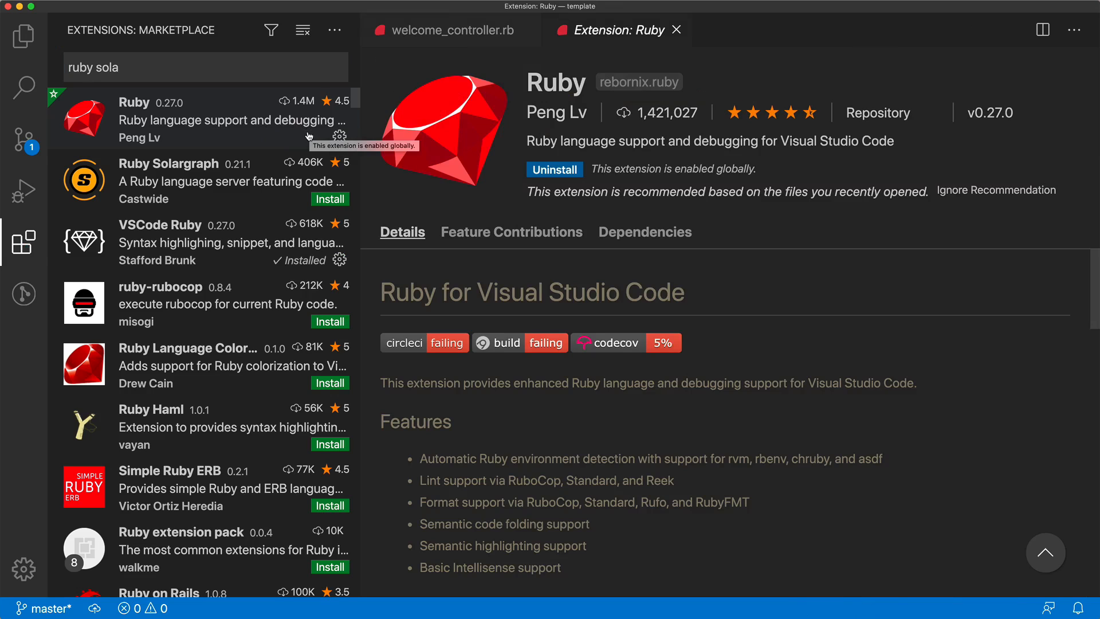
{"action": "mouse_move", "coordinate": [325, 198]}
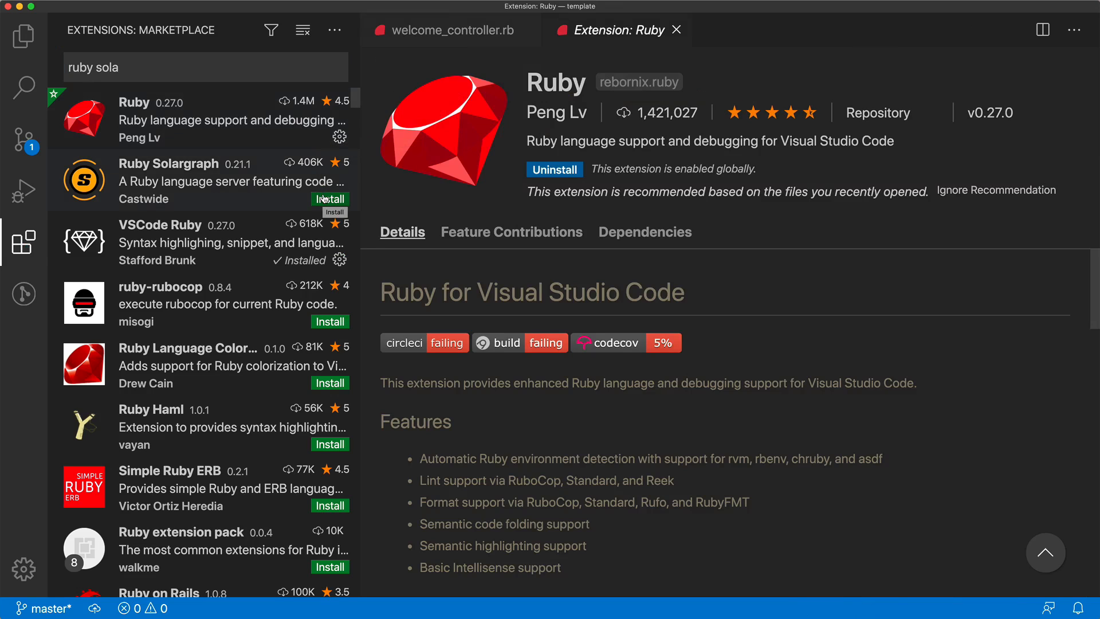
{"action": "left_click", "coordinate": [196, 181]}
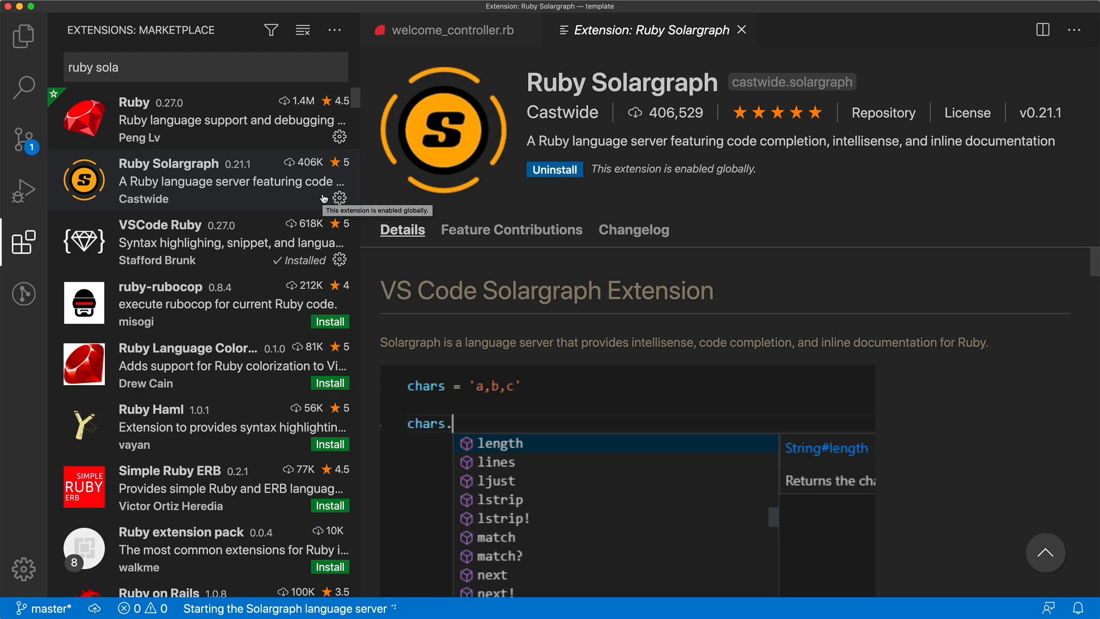
{"action": "type", "text": "split(',').length"}
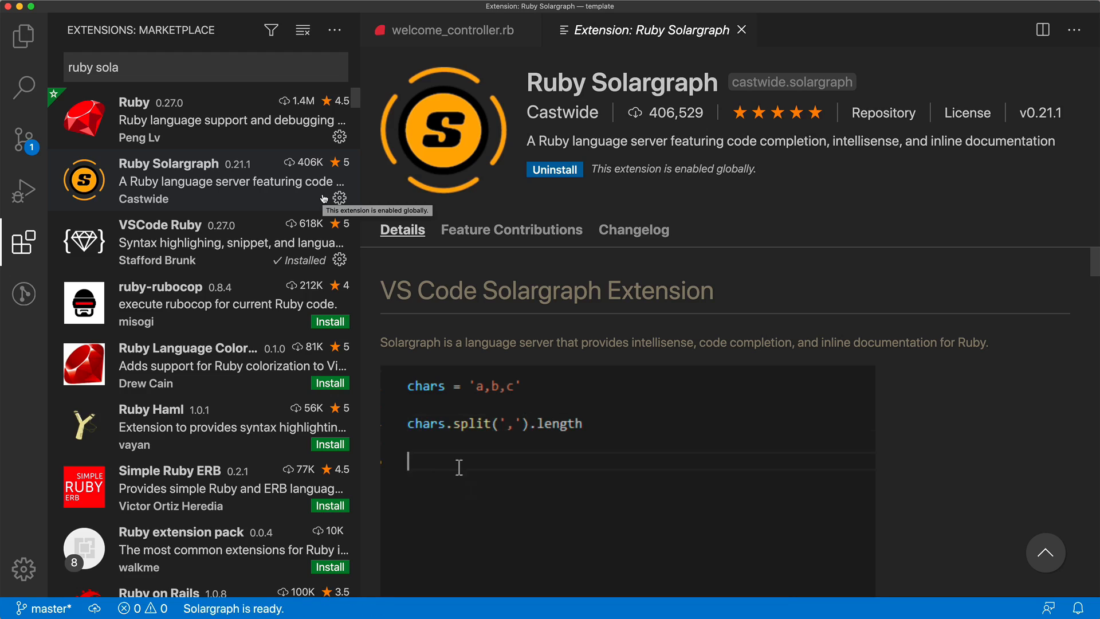
{"action": "mouse_move", "coordinate": [465, 430]}
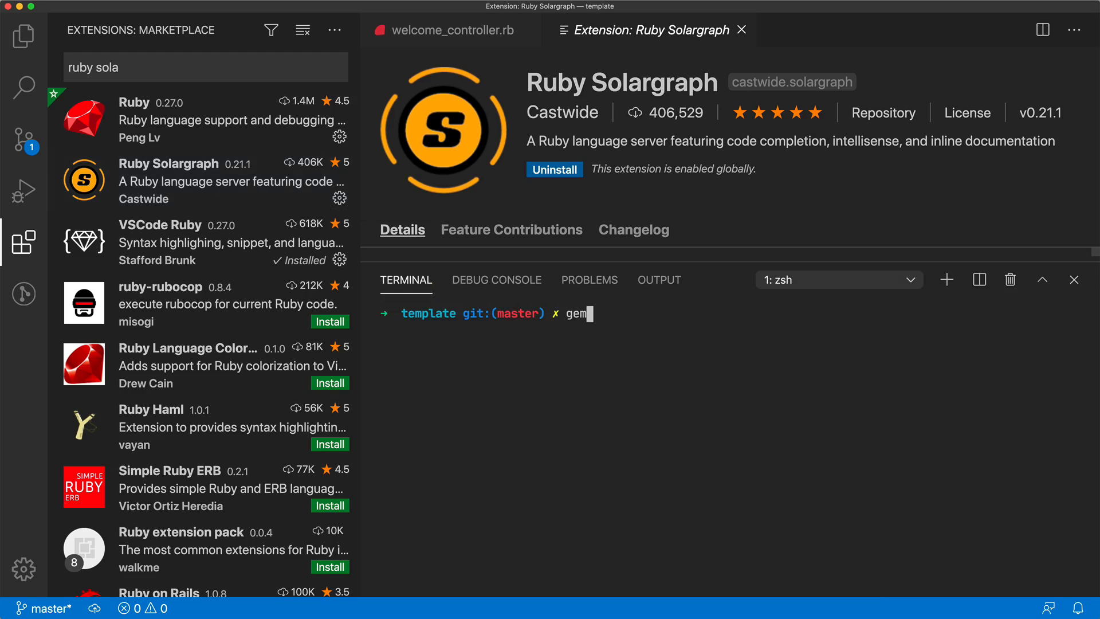
Run 'gem install solargraph' in the integrated terminal
{"action": "type", "text": "install solargraph"}
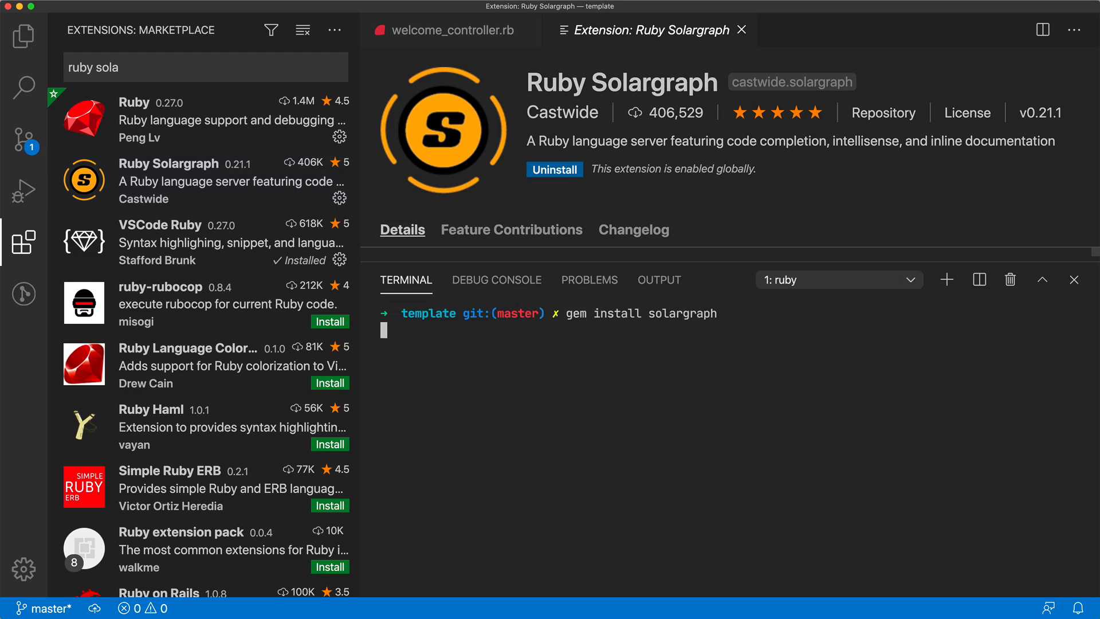
{"action": "key", "text": "Return"}
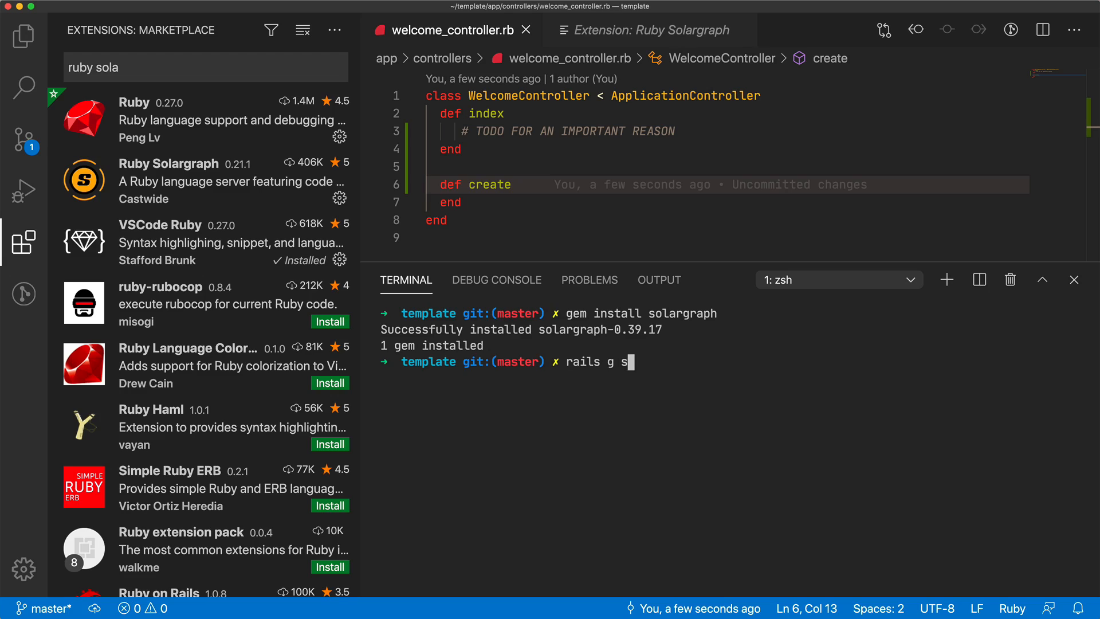
Type the 'rails g scaffold users first_name ...' command in the terminal
{"action": "type", "text": "caffold"}
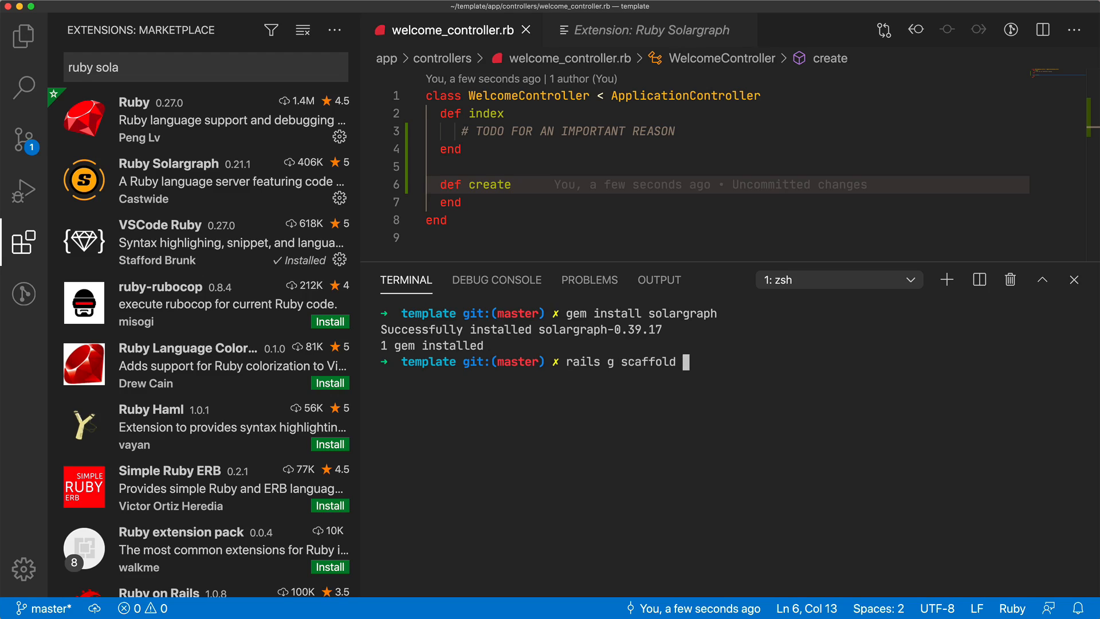
{"action": "type", "text": "users first_name lan"}
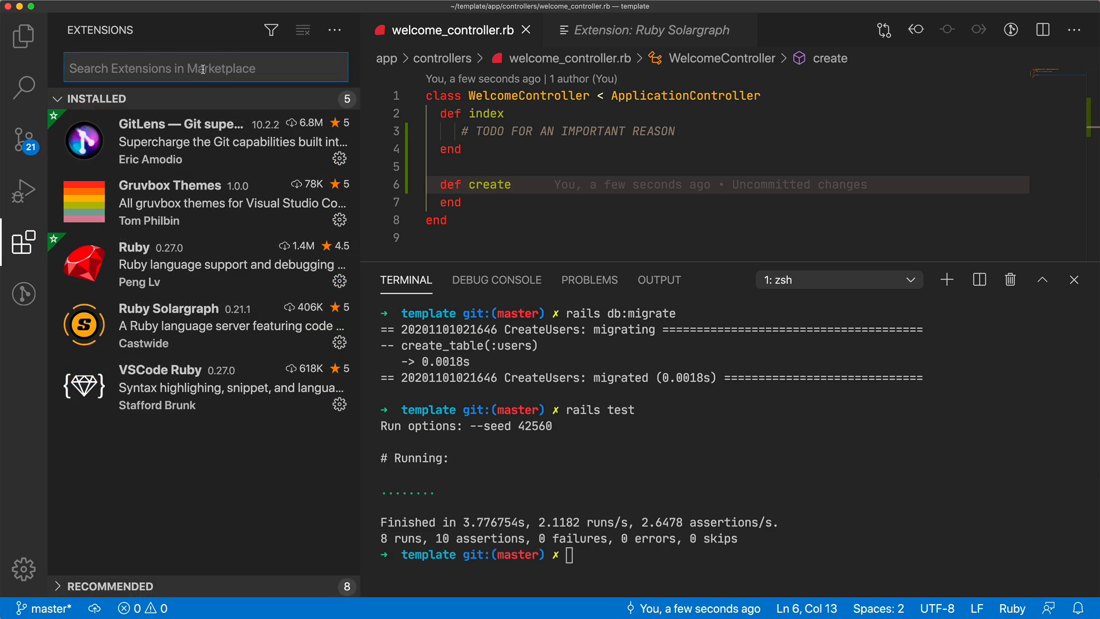
Install Ruby Test Explorer, show the test explorer, and close its extension page
{"action": "type", "text": "test explorer"}
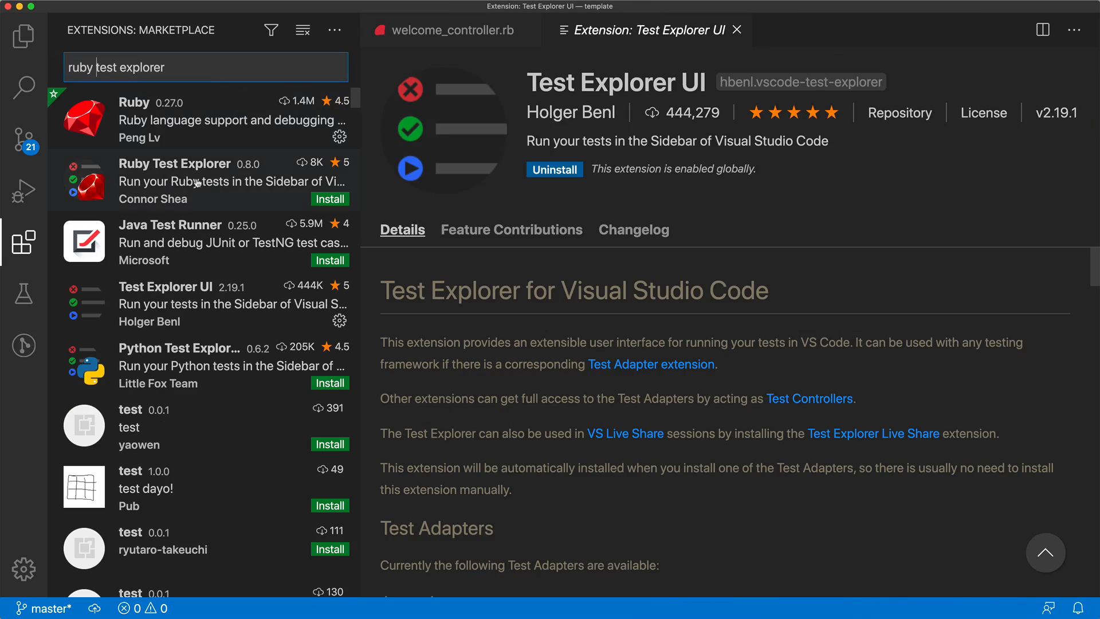
{"action": "left_click", "coordinate": [176, 181]}
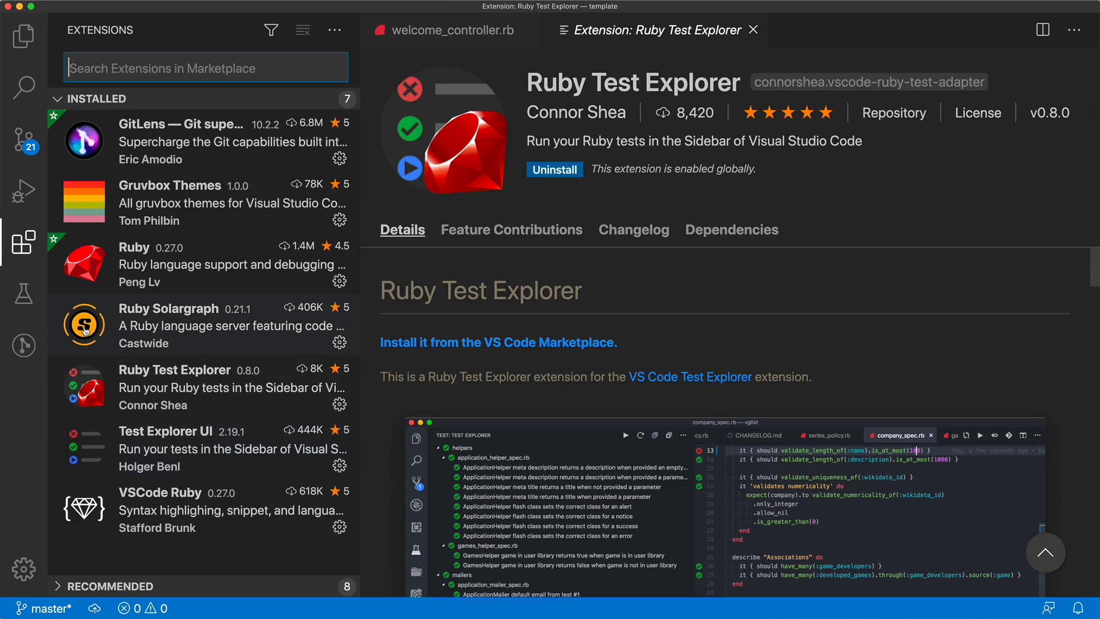
{"action": "mouse_move", "coordinate": [23, 297]}
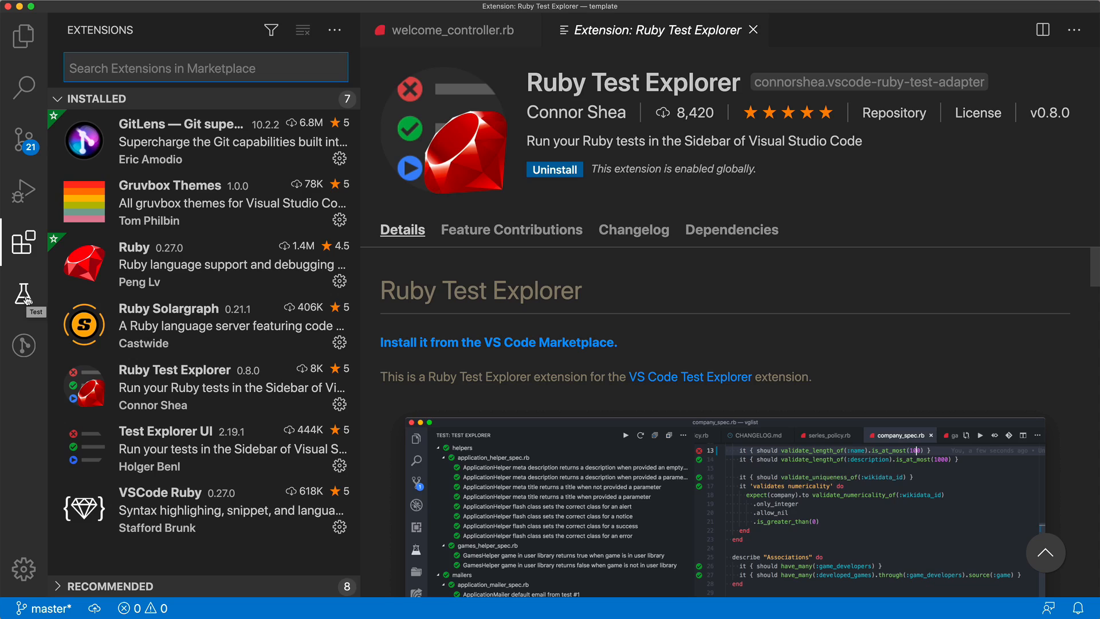
{"action": "left_click", "coordinate": [23, 293]}
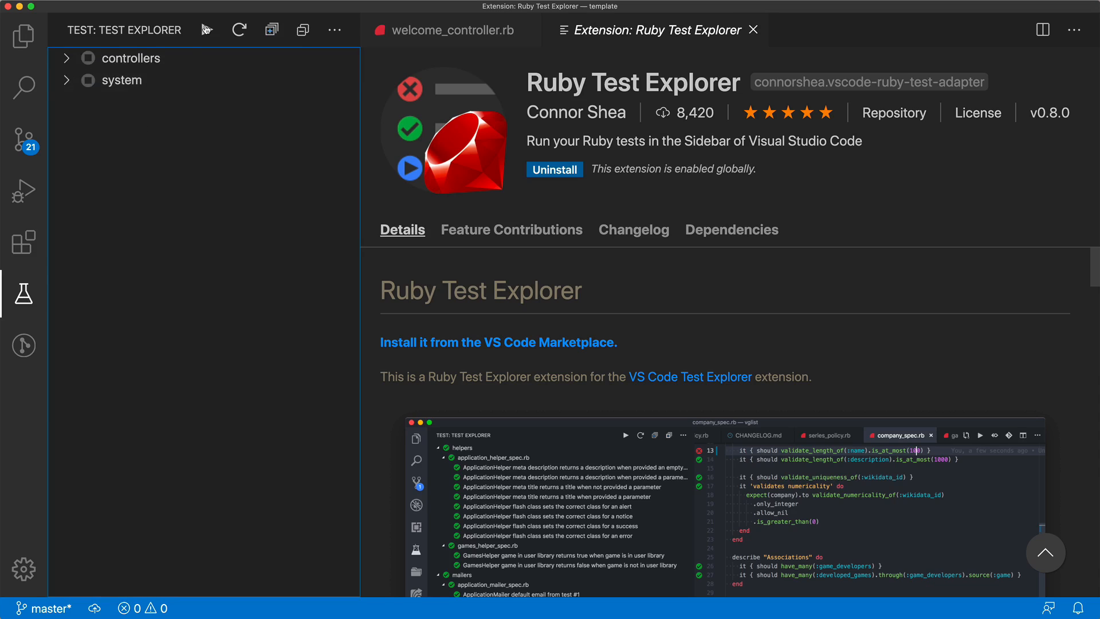
{"action": "left_click", "coordinate": [754, 30]}
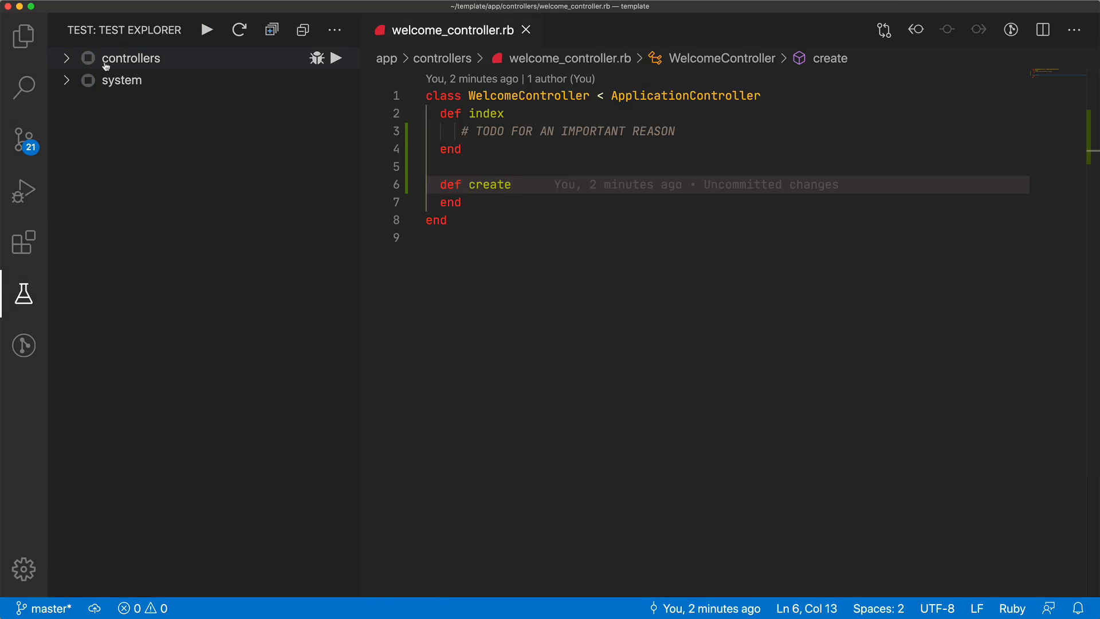
{"action": "mouse_move", "coordinate": [102, 114]}
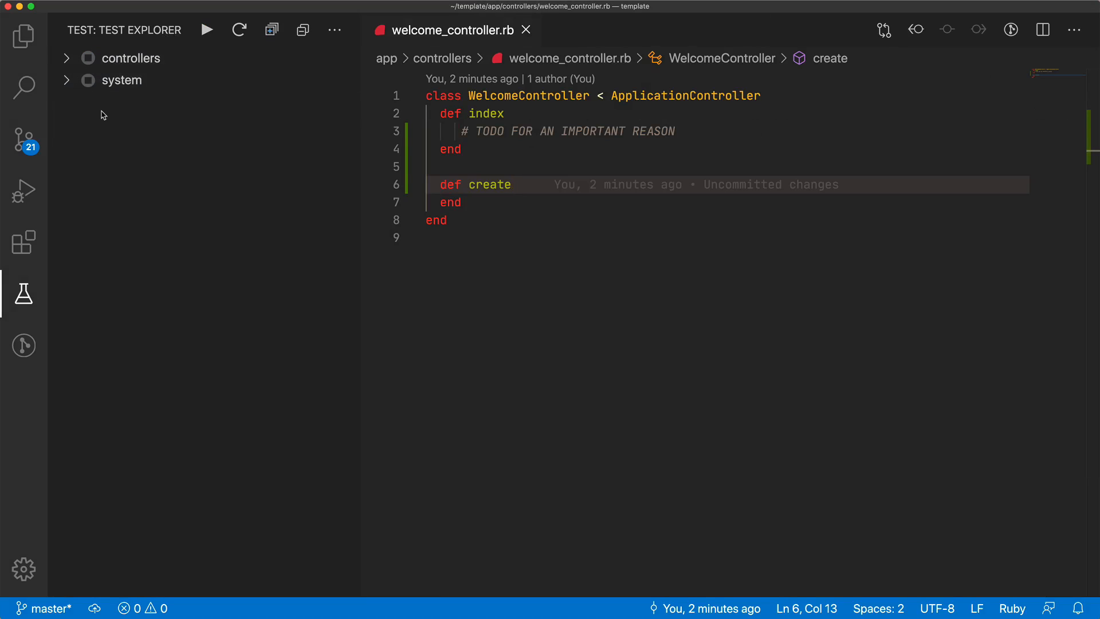
Open test/test_helper.rb and set parallelize workers to 1
{"action": "left_click", "coordinate": [23, 36]}
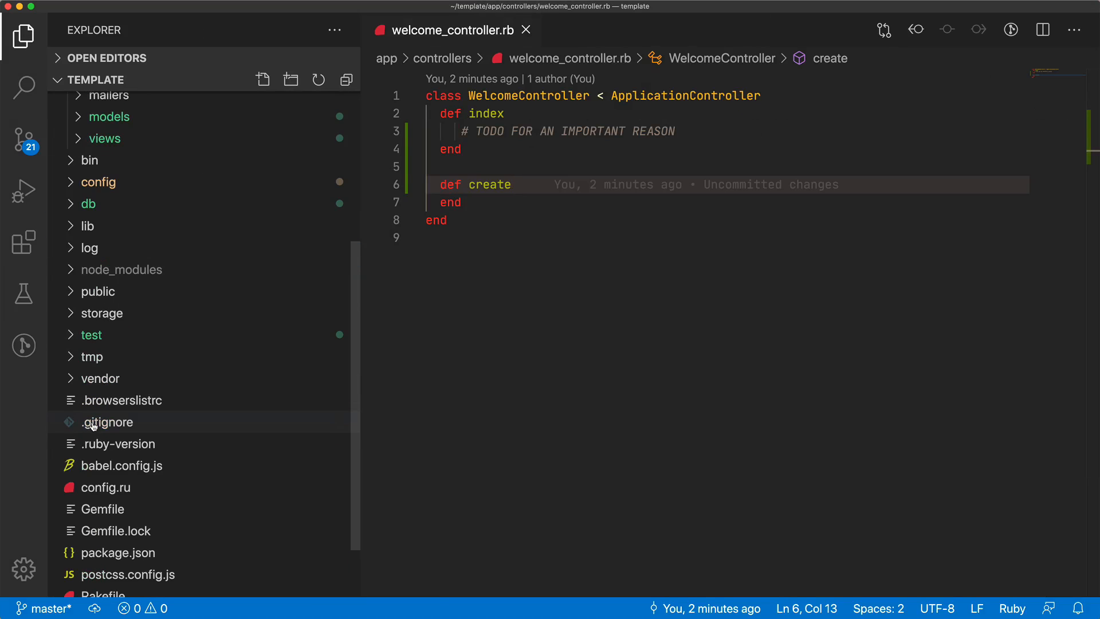
{"action": "left_click", "coordinate": [91, 335]}
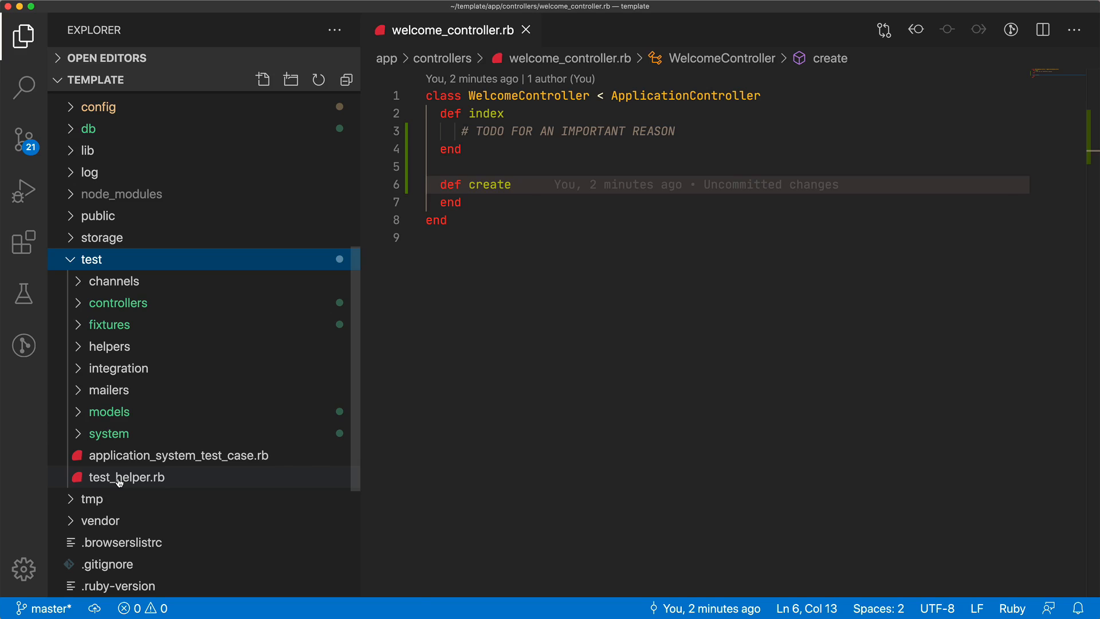
{"action": "left_click", "coordinate": [126, 477]}
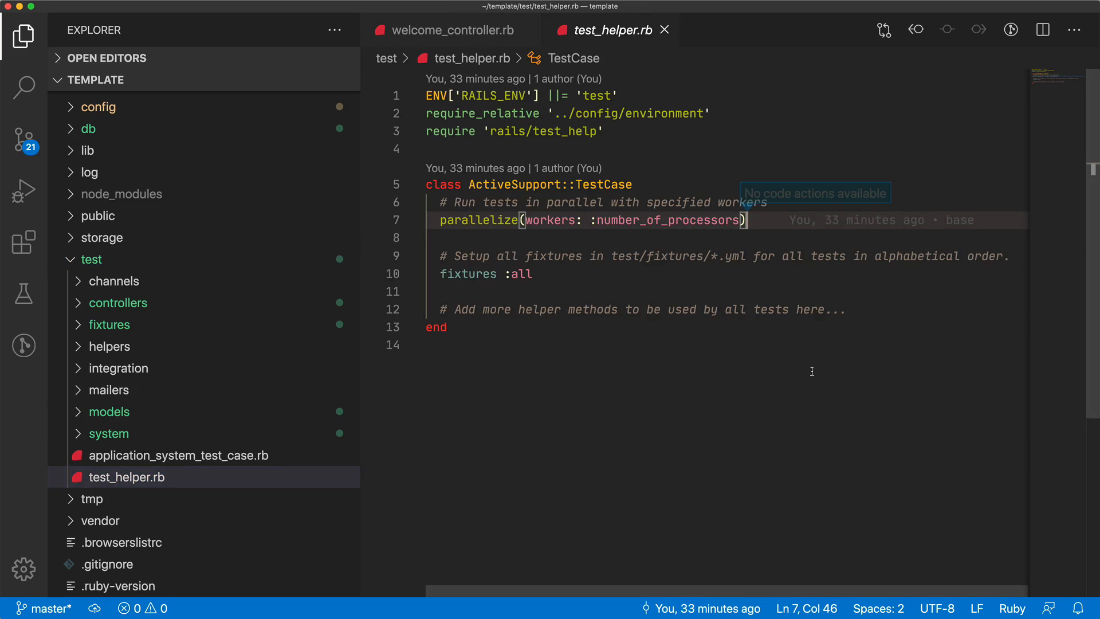
{"action": "type", "text": "1"}
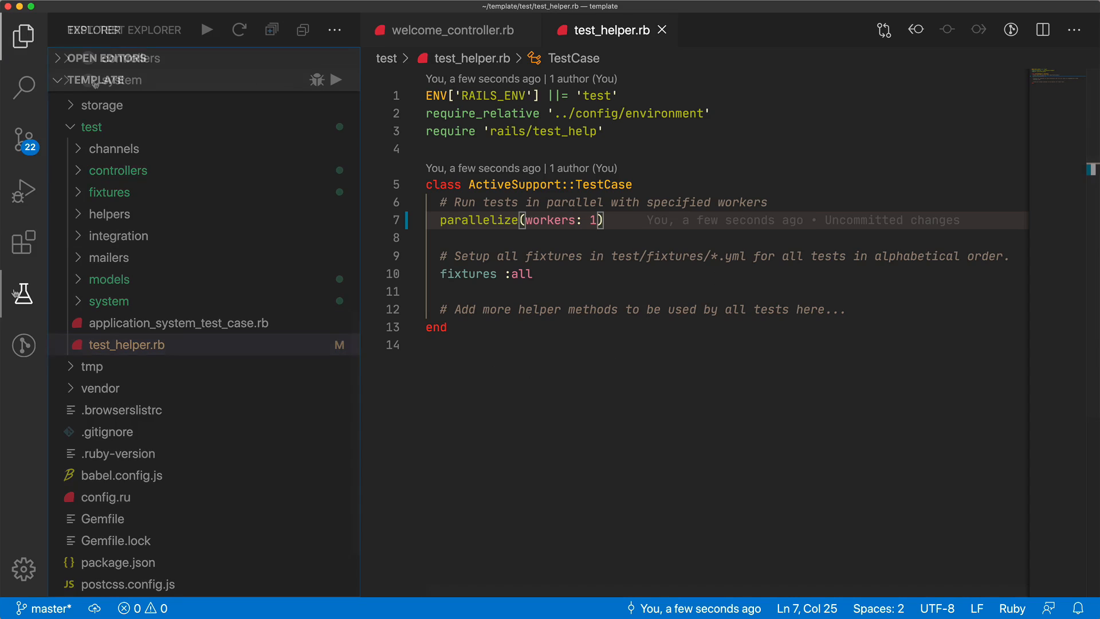
Run all tests in Test Explorer, then open the source of users_controller_test.rb
{"action": "left_click", "coordinate": [23, 293]}
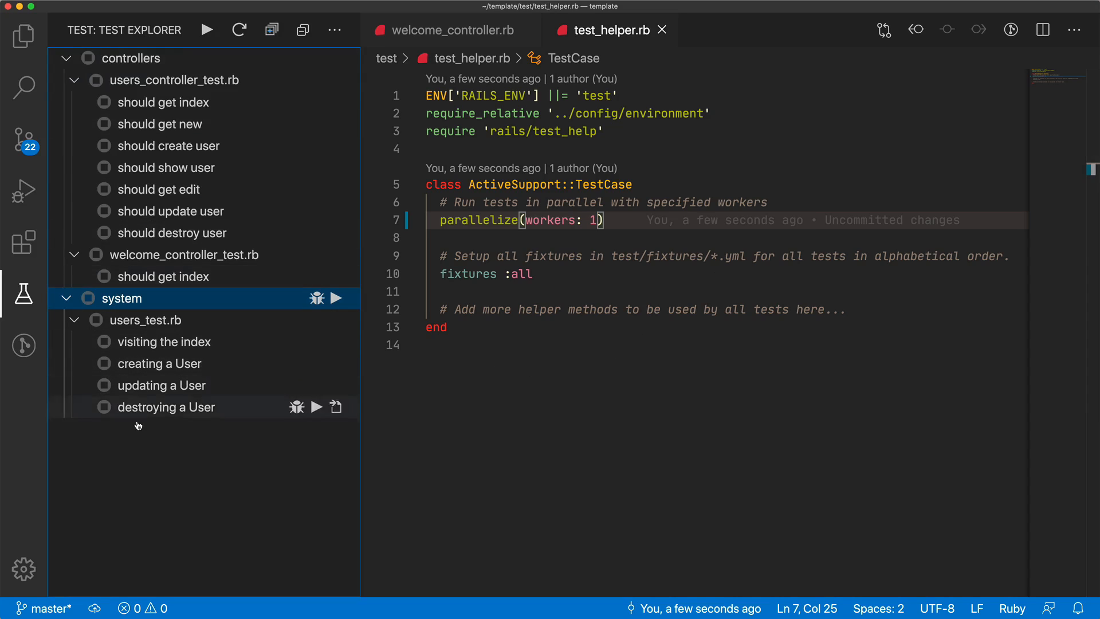
{"action": "left_click", "coordinate": [206, 30]}
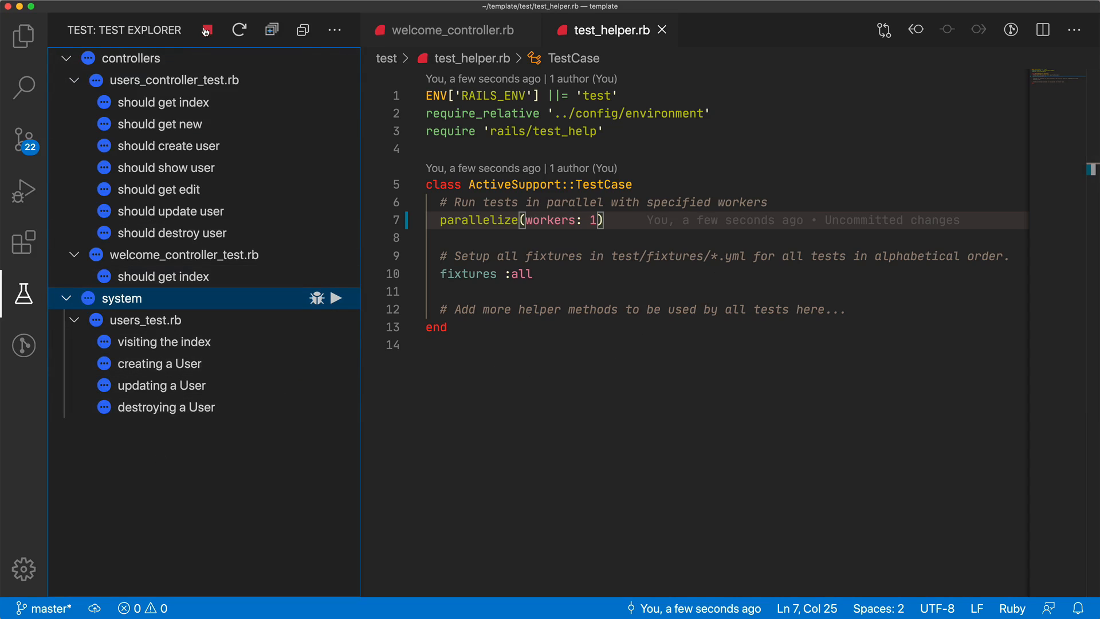
{"action": "left_click", "coordinate": [208, 30]}
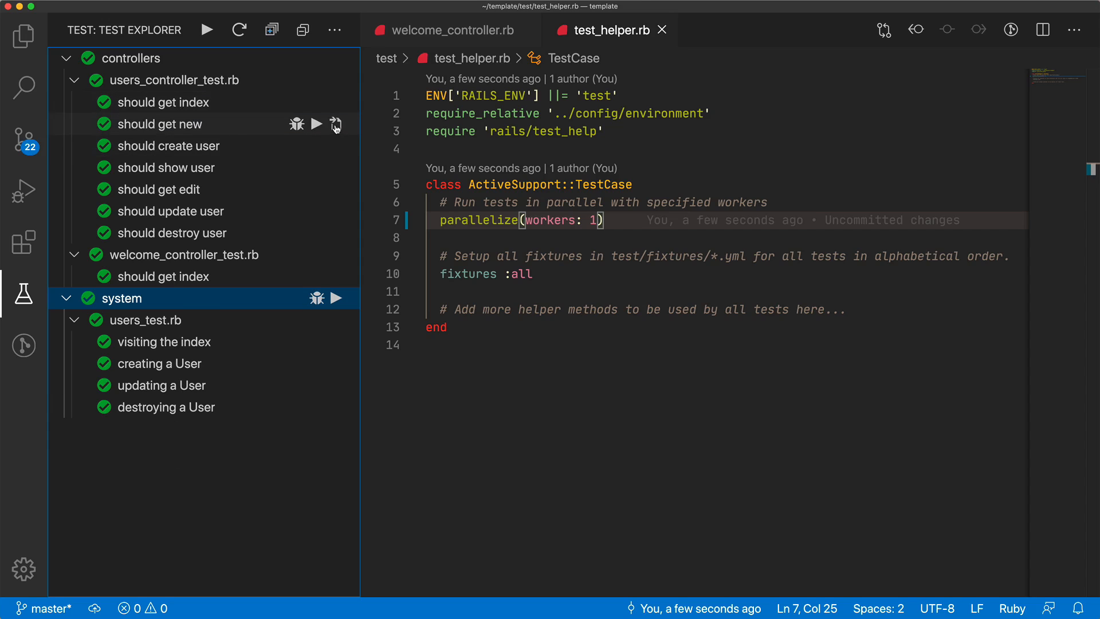
{"action": "left_click", "coordinate": [171, 80]}
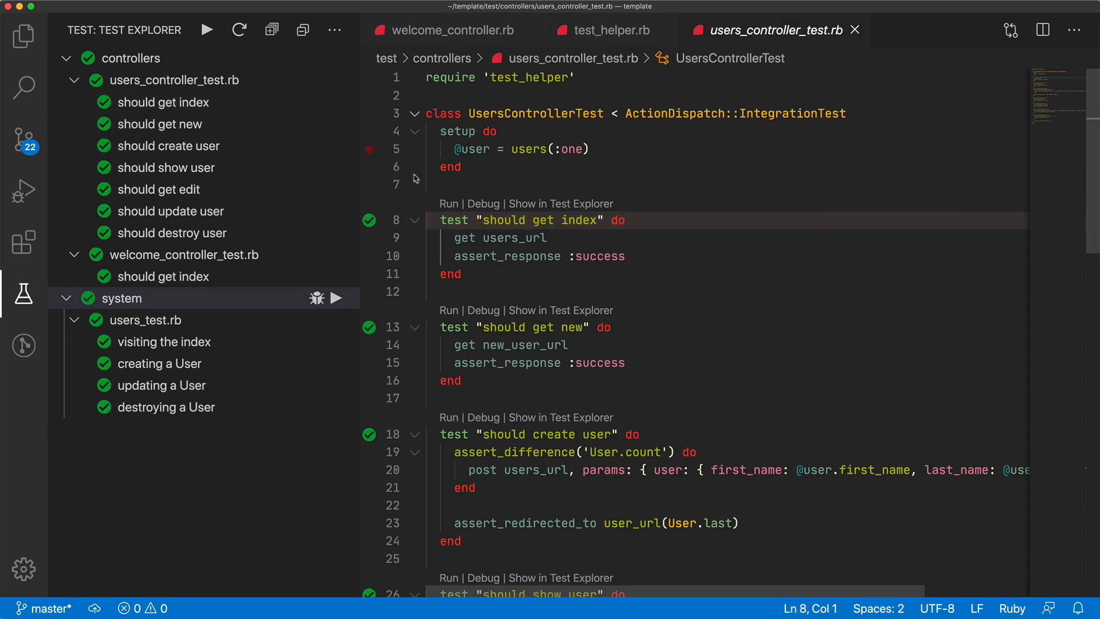
{"action": "mouse_move", "coordinate": [452, 289]}
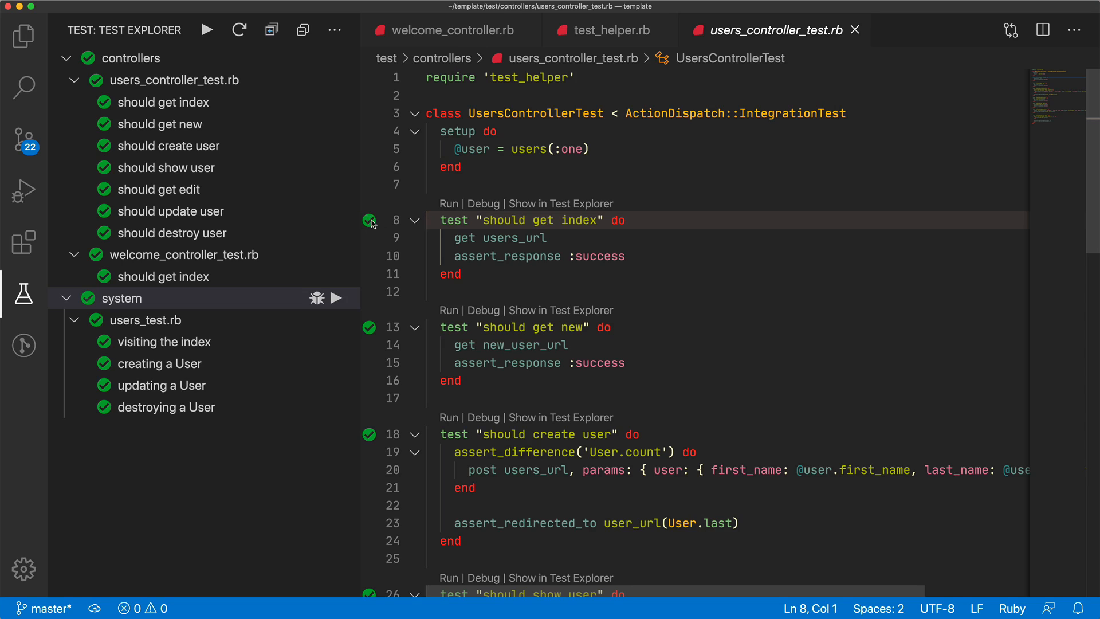
Change the index assertion to :redirect and enable autorun so the test fails
{"action": "type", "text": "redirect"}
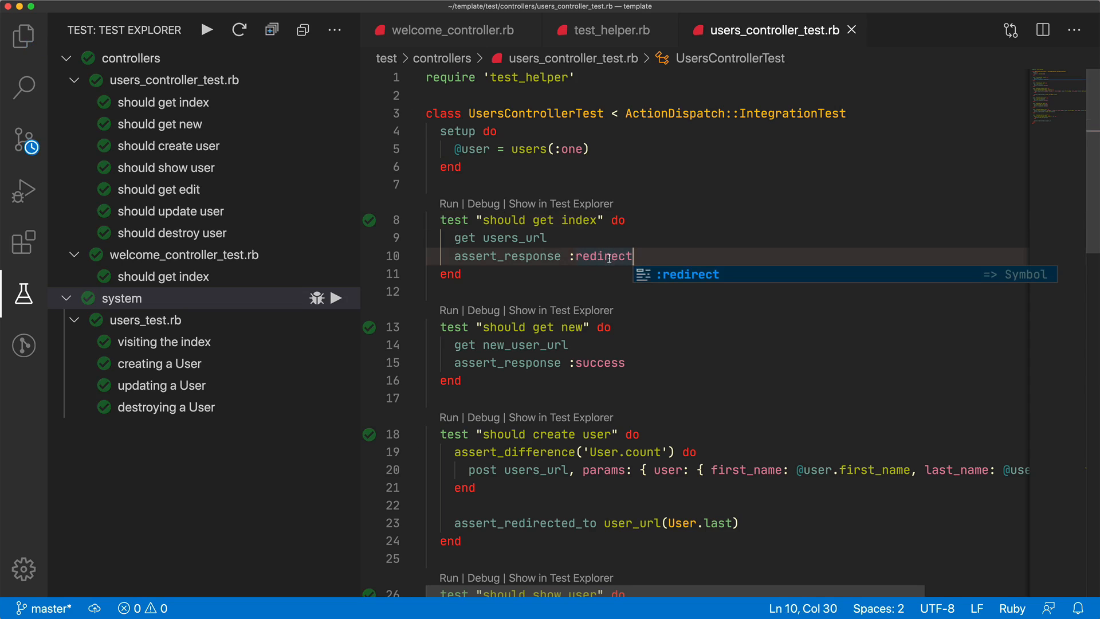
{"action": "mouse_move", "coordinate": [529, 190]}
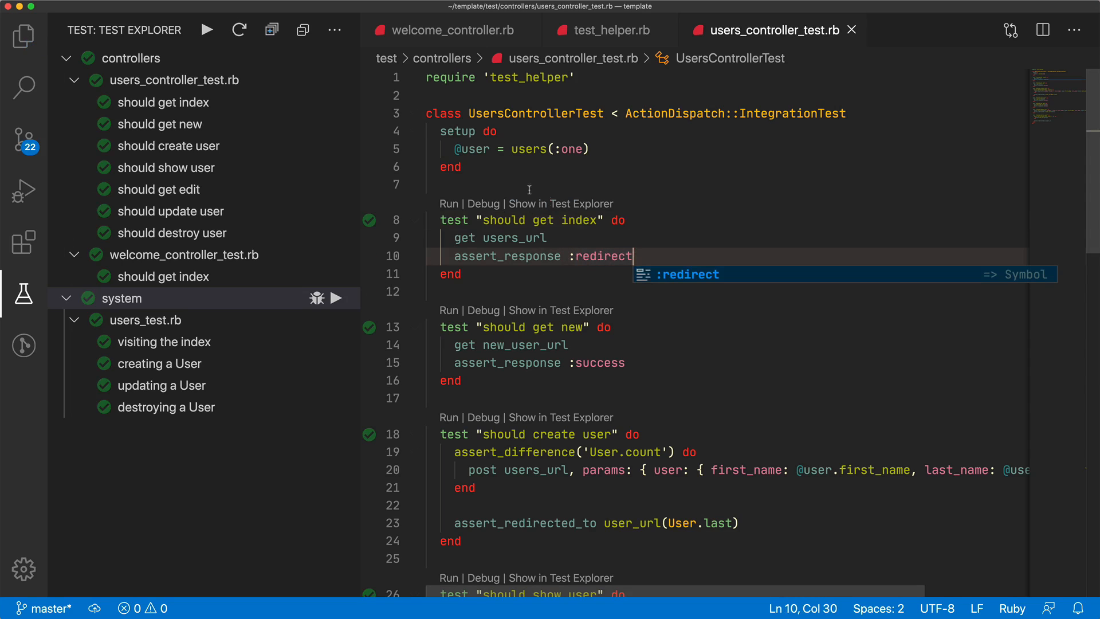
{"action": "left_click", "coordinate": [333, 30]}
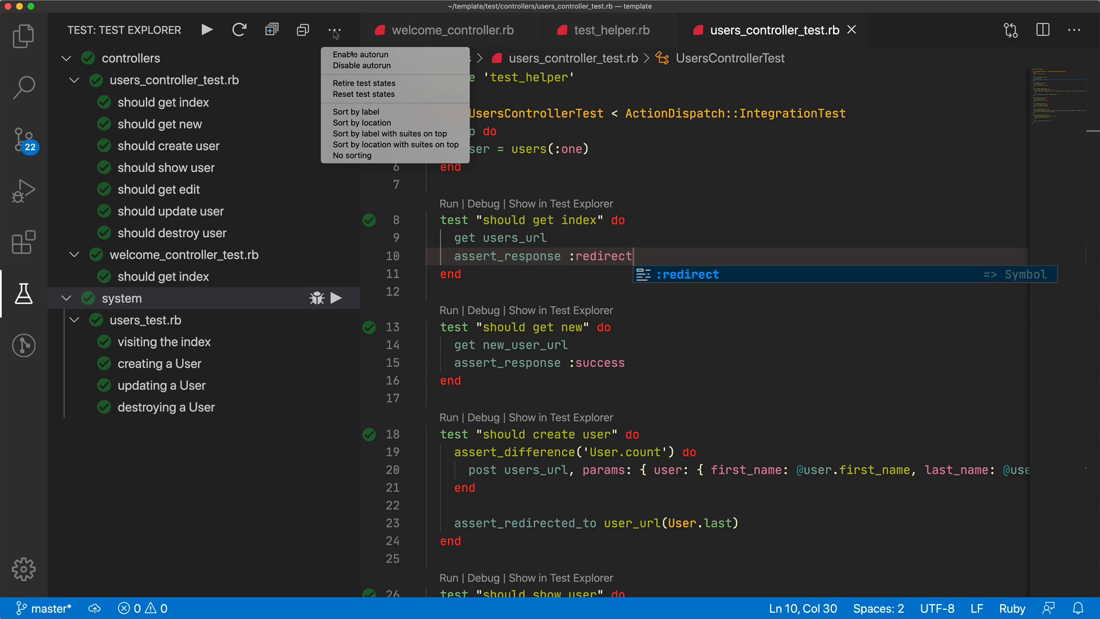
{"action": "left_click", "coordinate": [339, 59]}
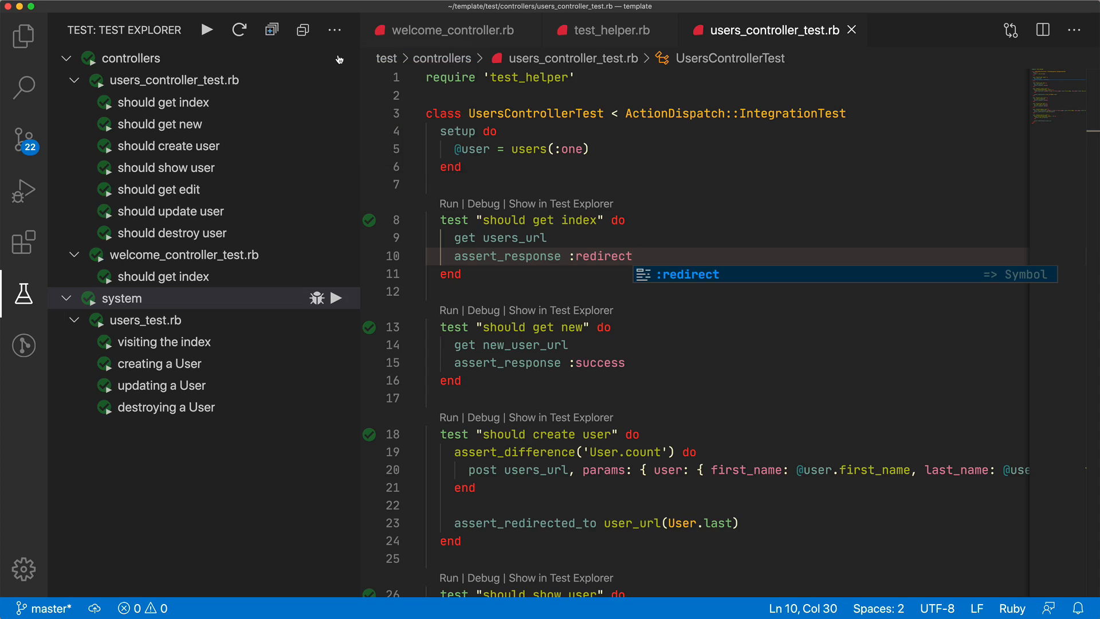
{"action": "left_click", "coordinate": [206, 30]}
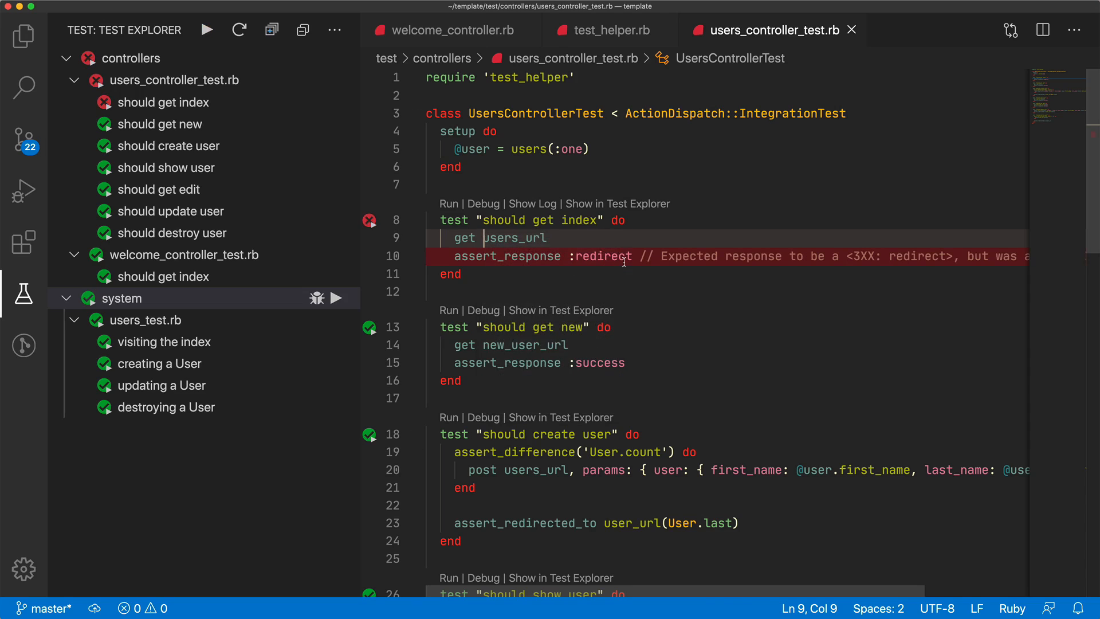
Restore :success and rerun just the should get index test so it passes
{"action": "type", "text": ":success"}
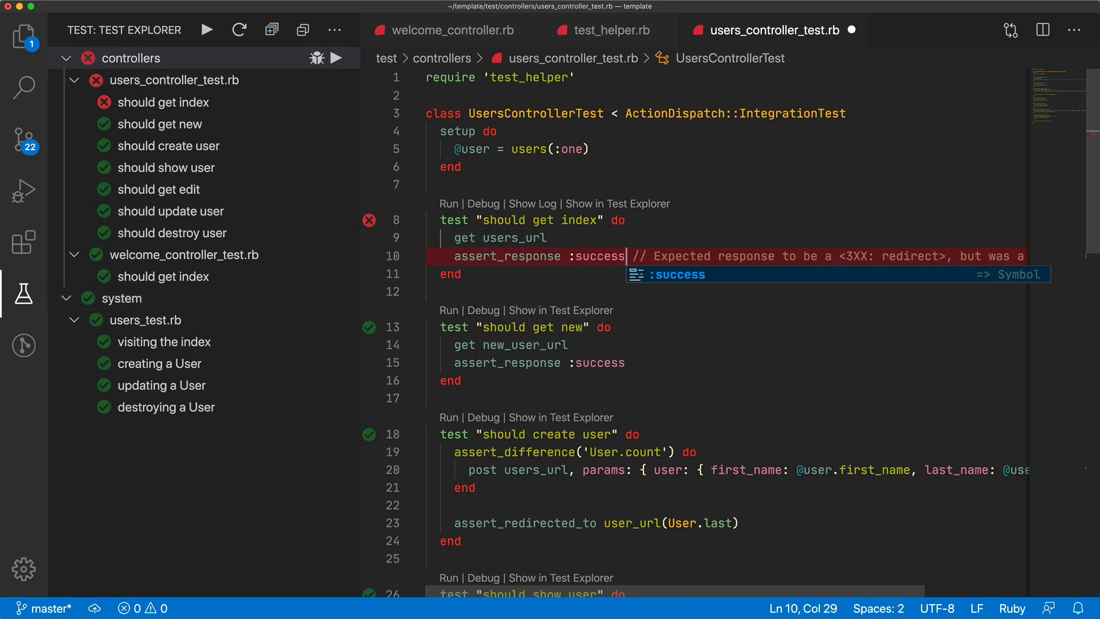
{"action": "right_click", "coordinate": [491, 238]}
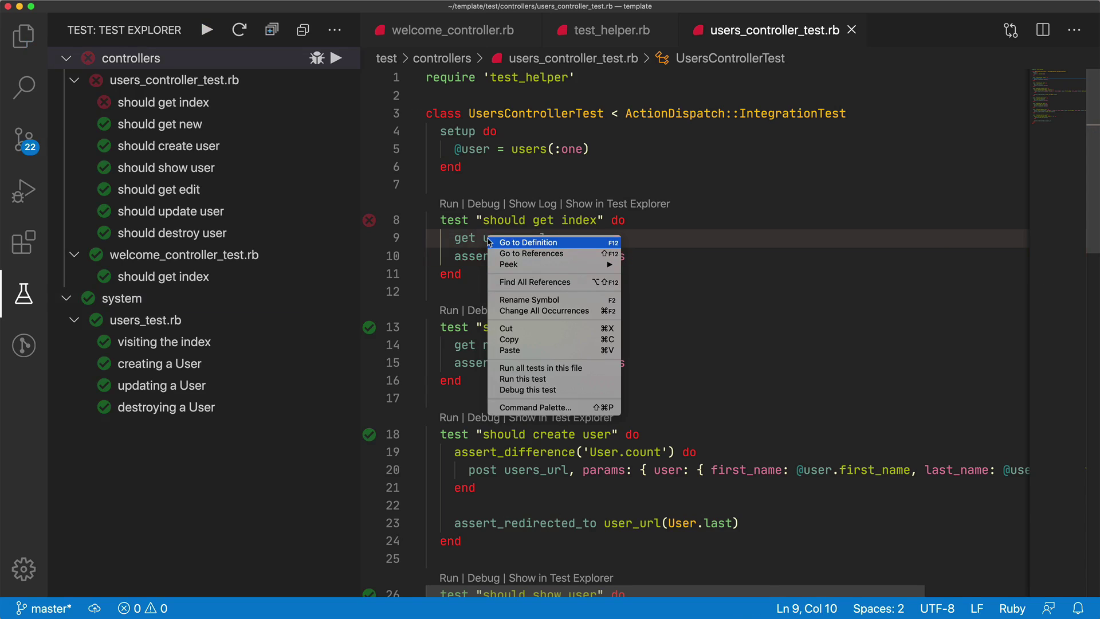
{"action": "mouse_move", "coordinate": [523, 379]}
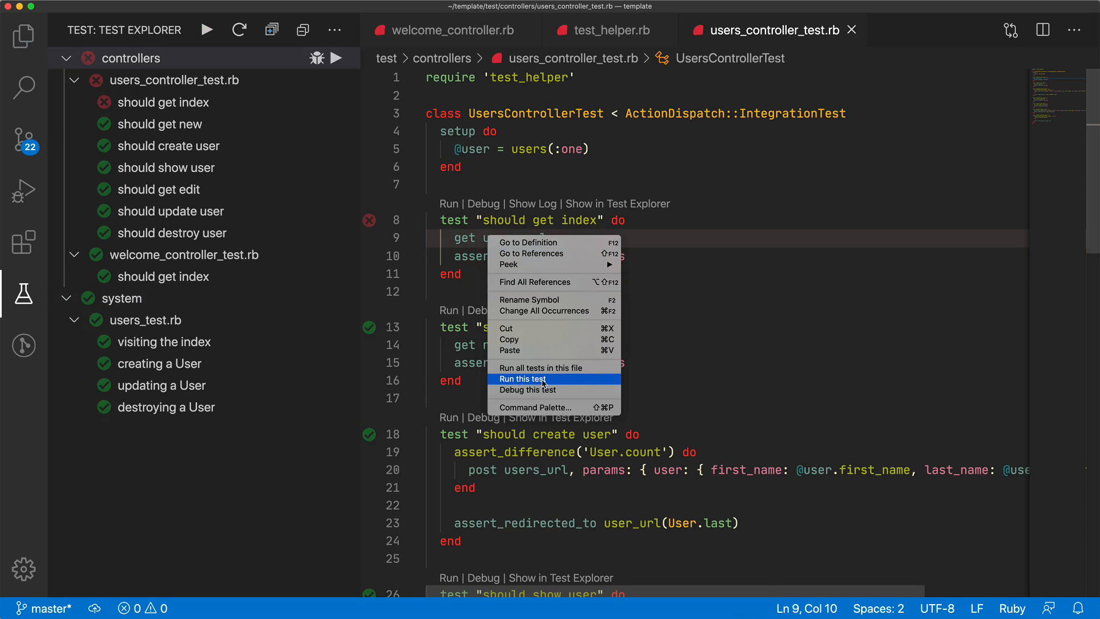
{"action": "left_click", "coordinate": [523, 380]}
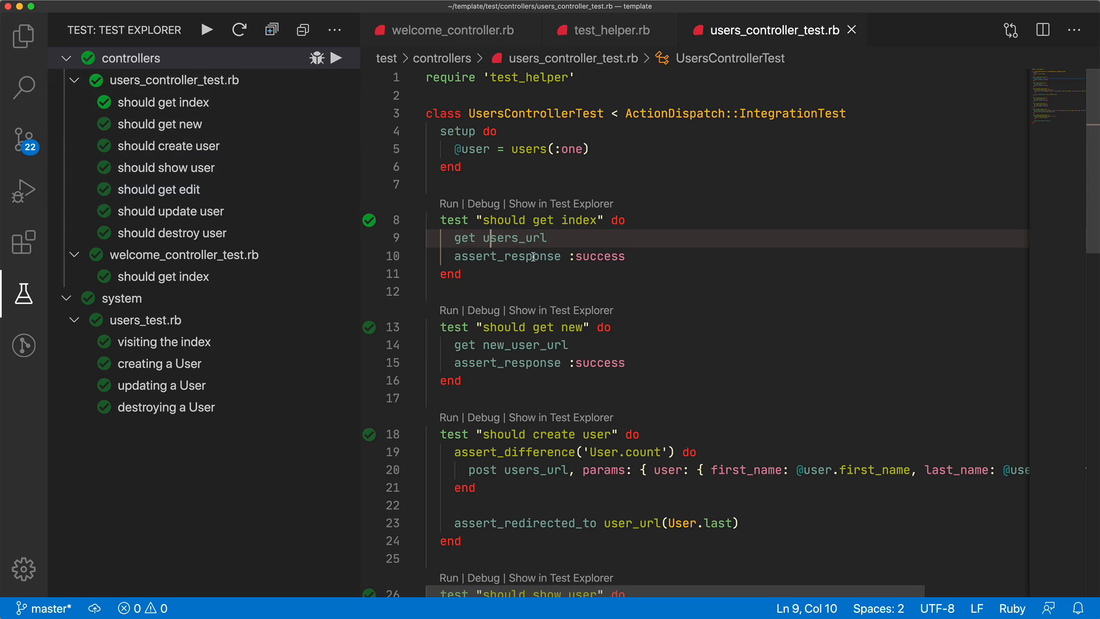
Search Extensions for 'rubo' to install the linter, then select the Style/Documentation warning
{"action": "left_click", "coordinate": [23, 242]}
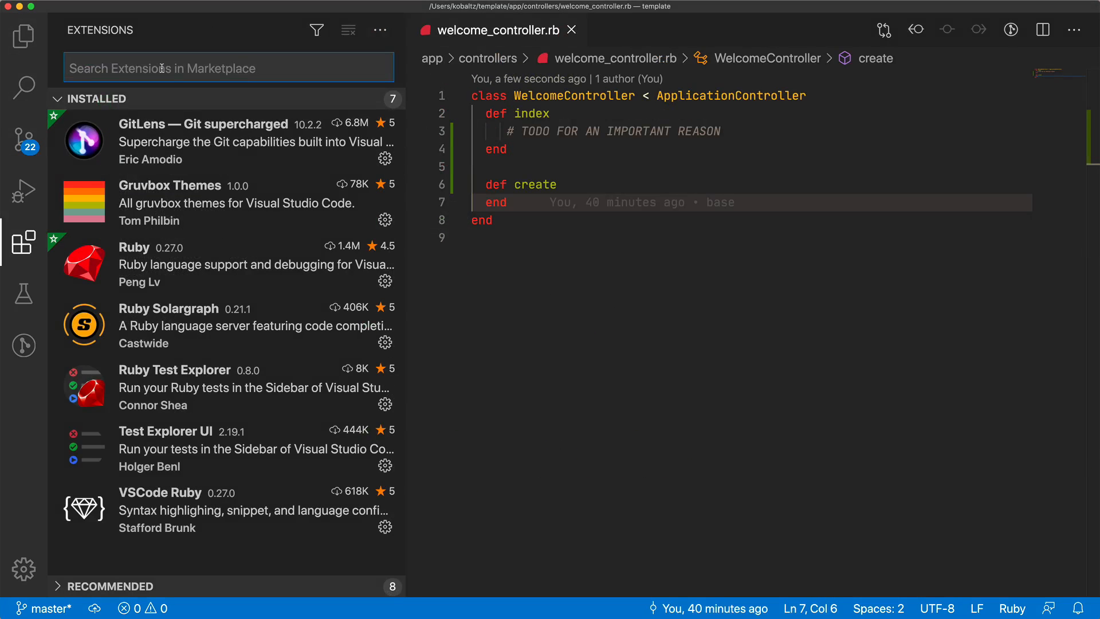
{"action": "type", "text": "rubo"}
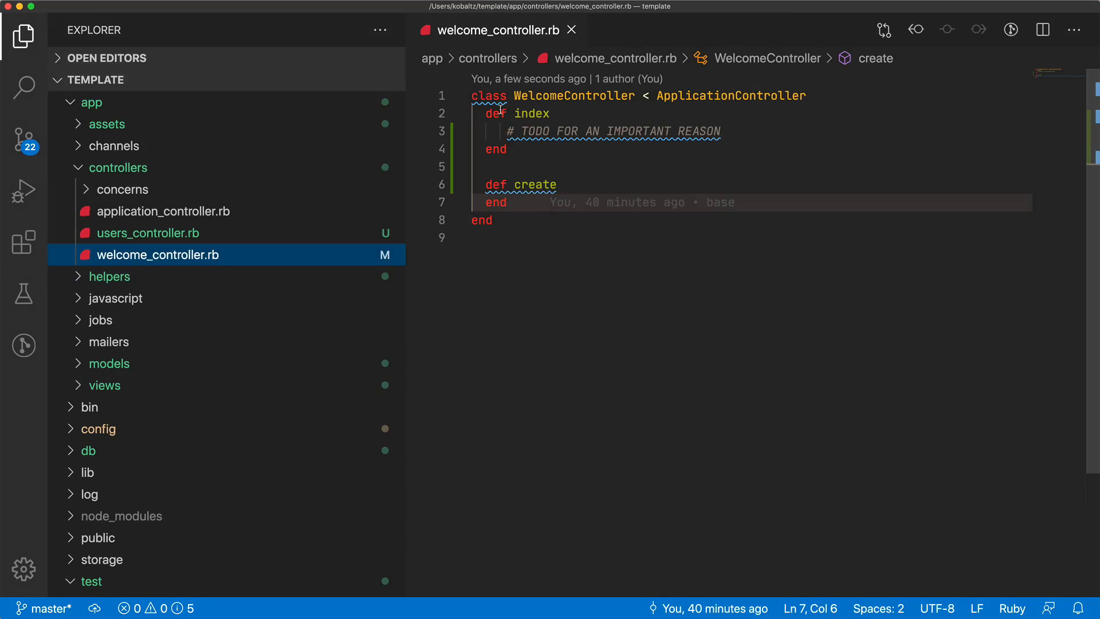
{"action": "mouse_move", "coordinate": [488, 95]}
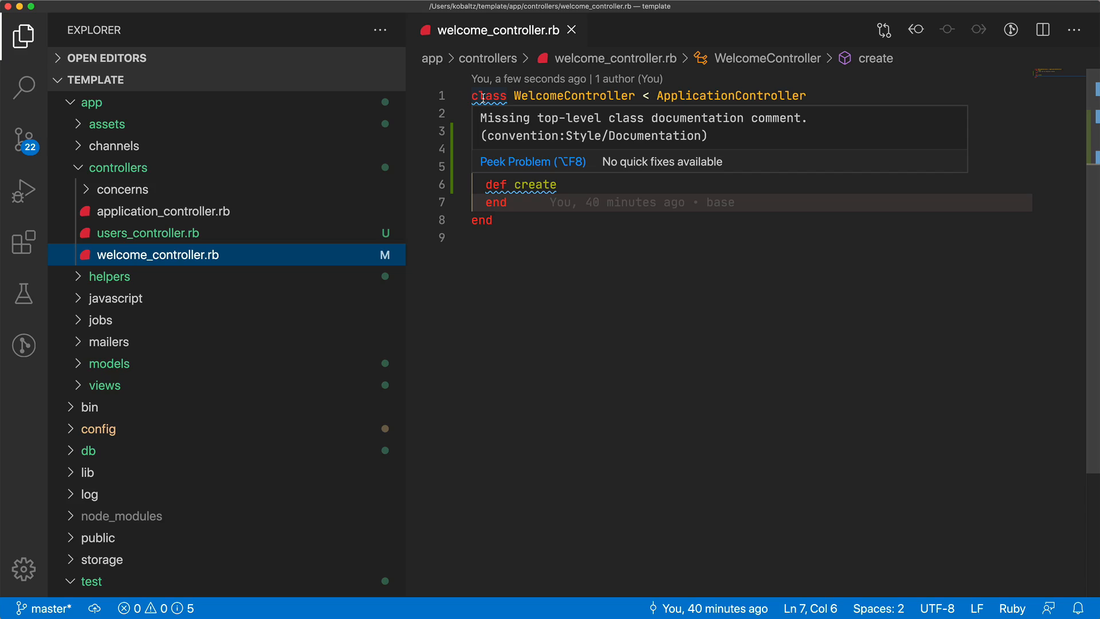
{"action": "mouse_move", "coordinate": [558, 120]}
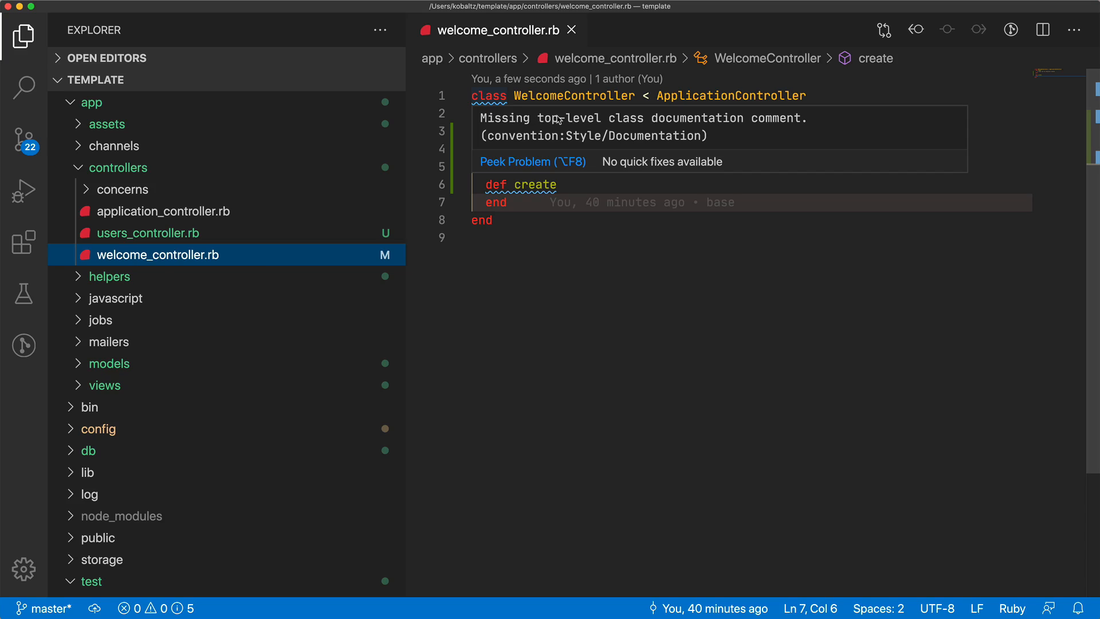
{"action": "mouse_move", "coordinate": [641, 124]}
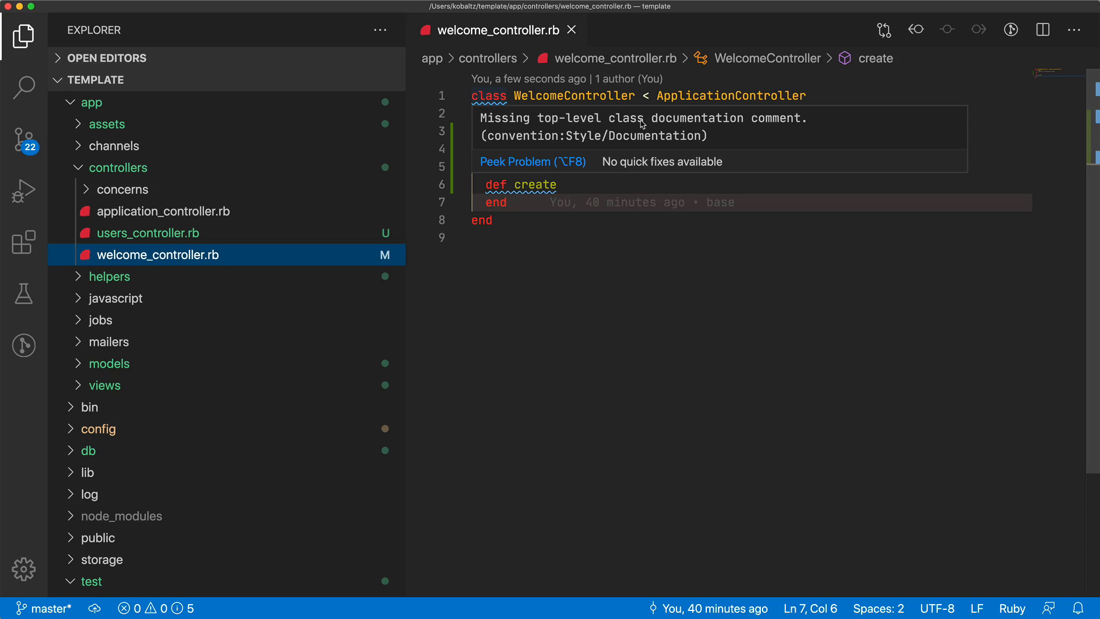
{"action": "double_click", "coordinate": [629, 136]}
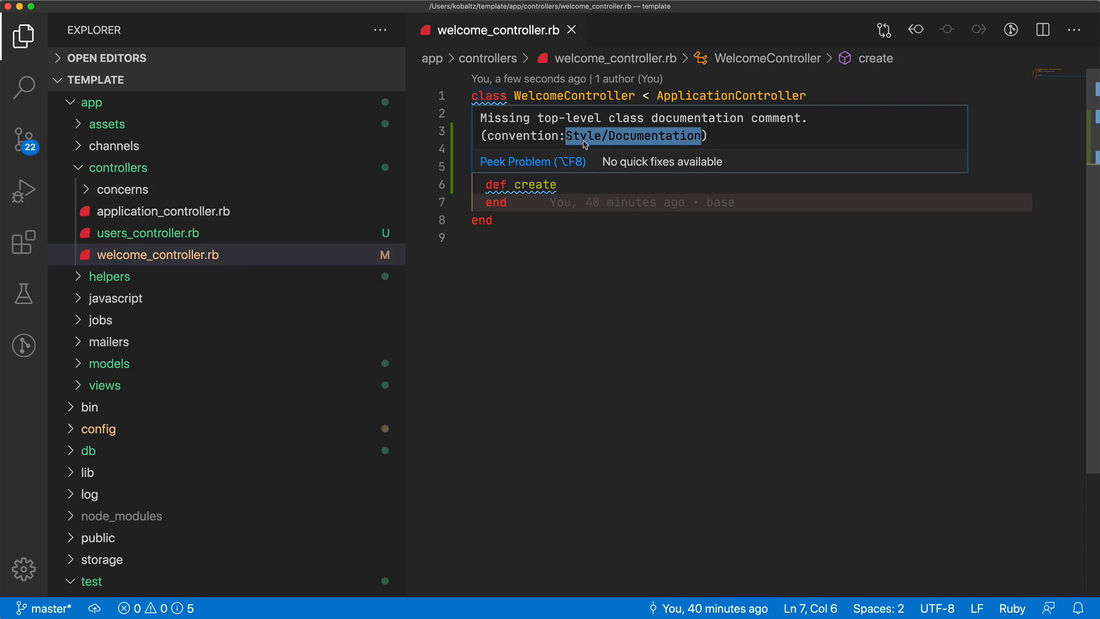
{"action": "mouse_move", "coordinate": [678, 131]}
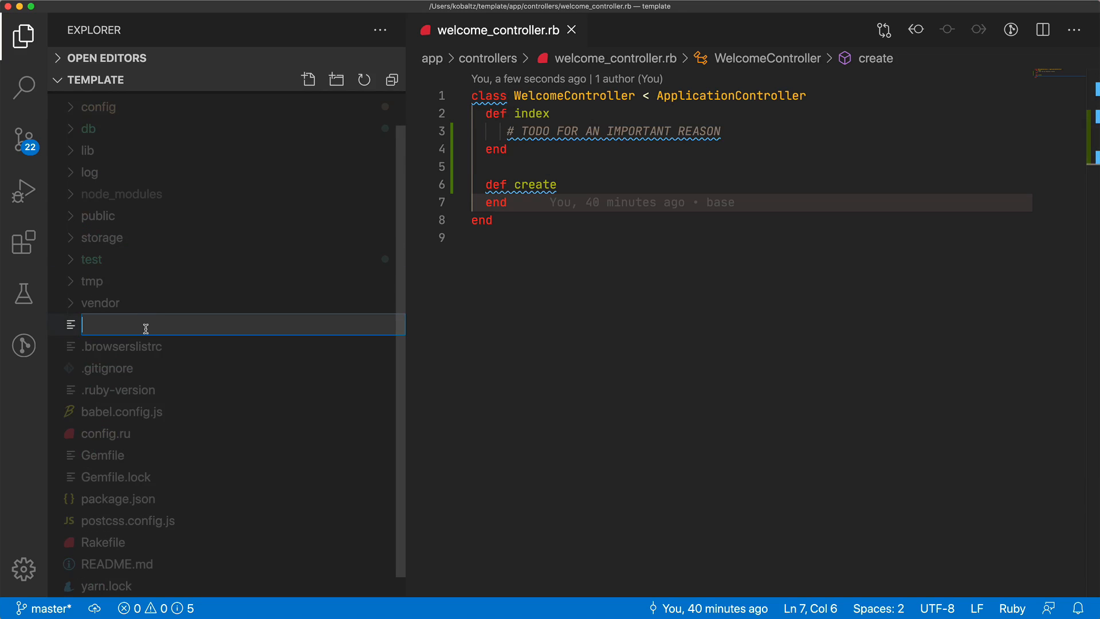
Create .rubocop.yml with a Style/Documentation entry set to Enabled: false
{"action": "type", "text": ".rubocop.yml"}
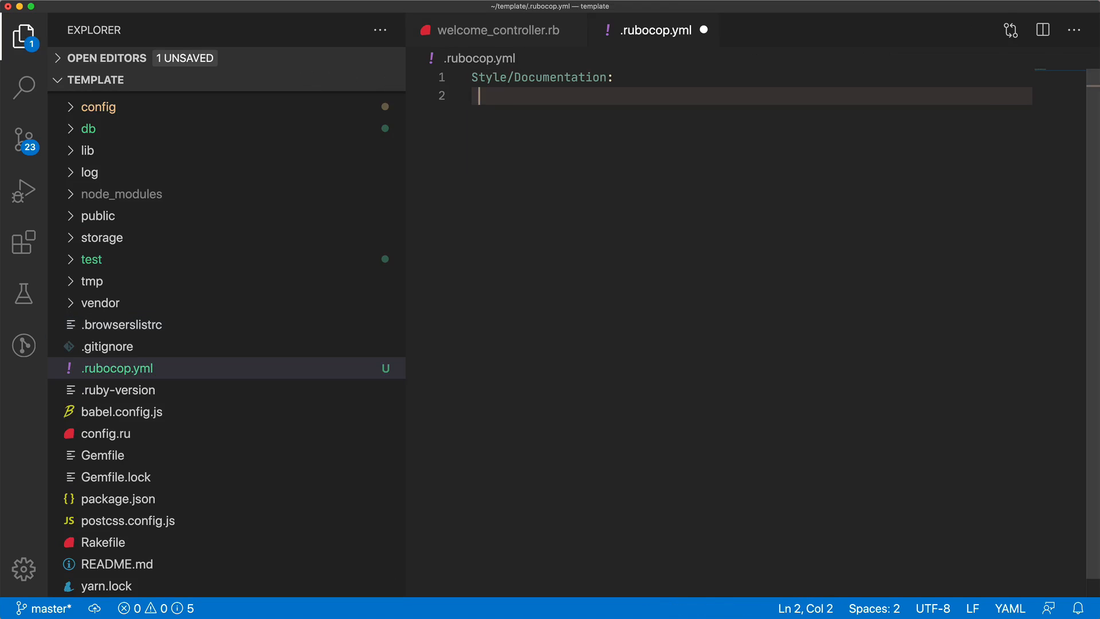
{"action": "type", "text": "Enabled:"}
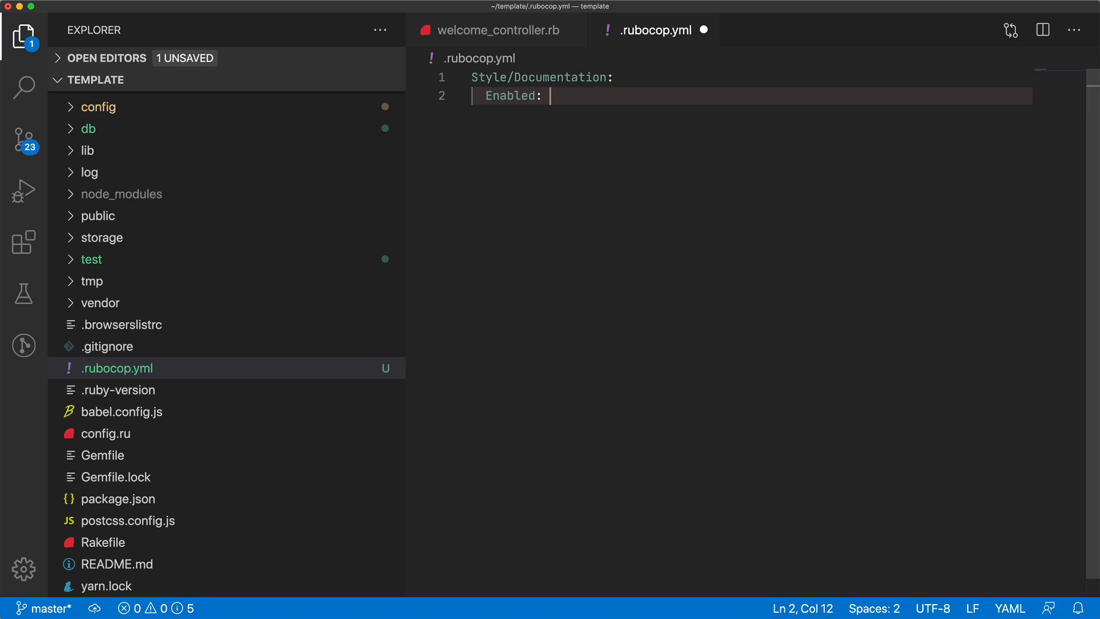
{"action": "type", "text": "fal"}
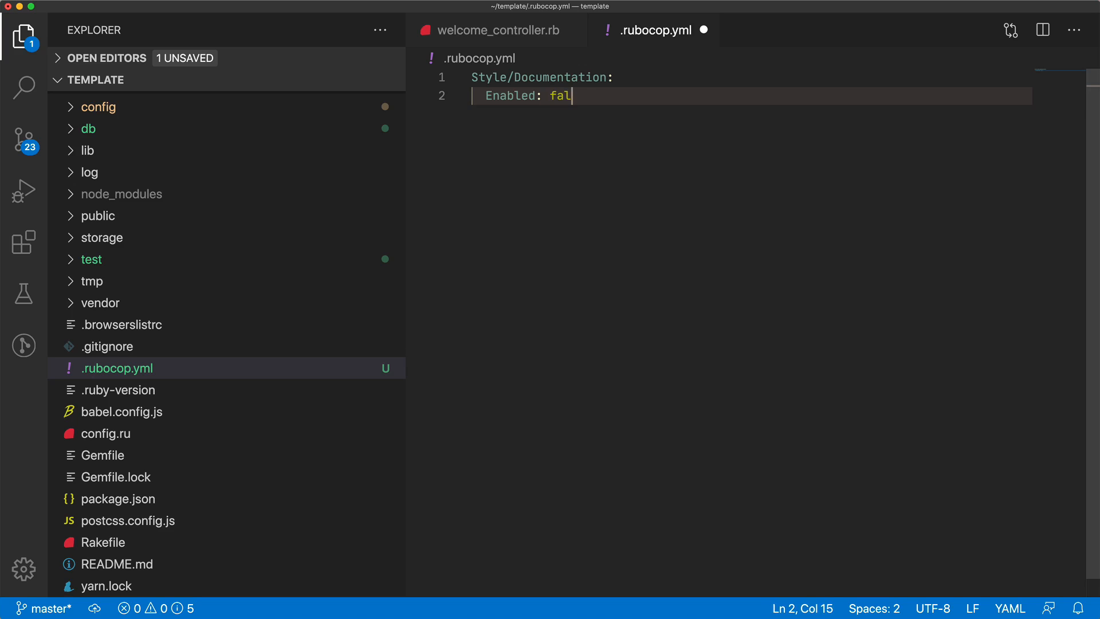
Copy Style/FrozenStringLiteralComment from the controller warning into .rubocop.yml as disabled, then recheck warnings
{"action": "left_click", "coordinate": [500, 30]}
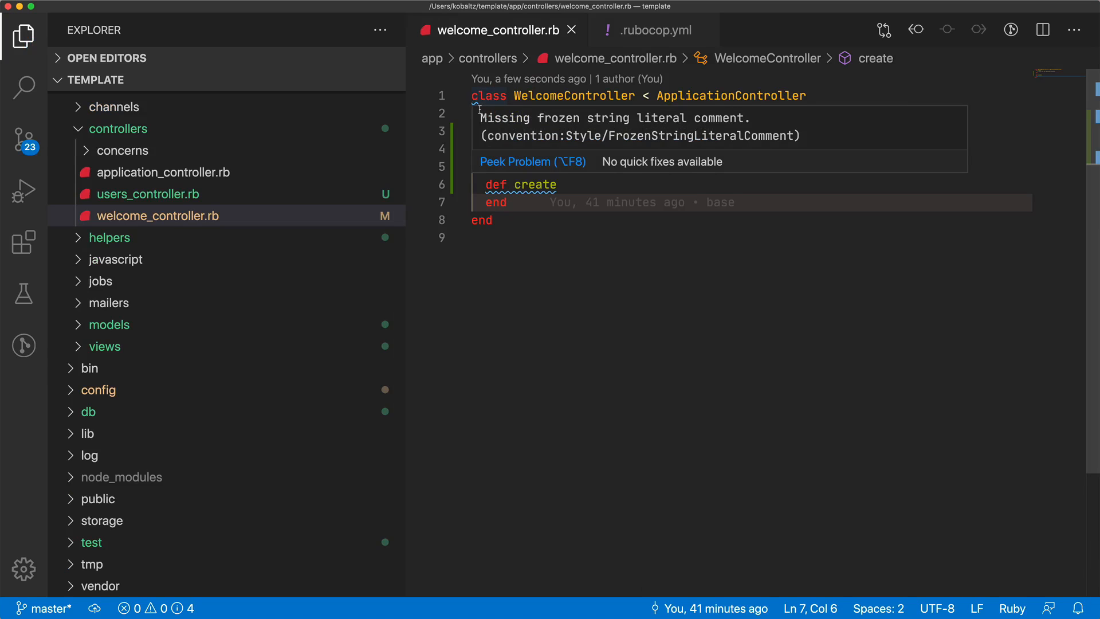
{"action": "double_click", "coordinate": [606, 137]}
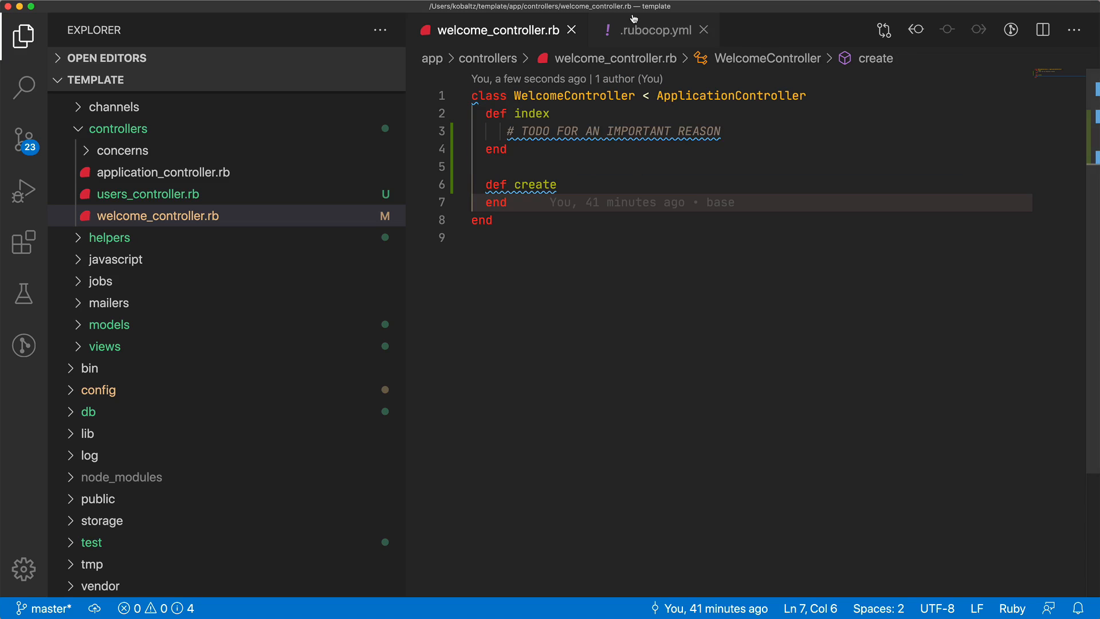
{"action": "left_click", "coordinate": [656, 30]}
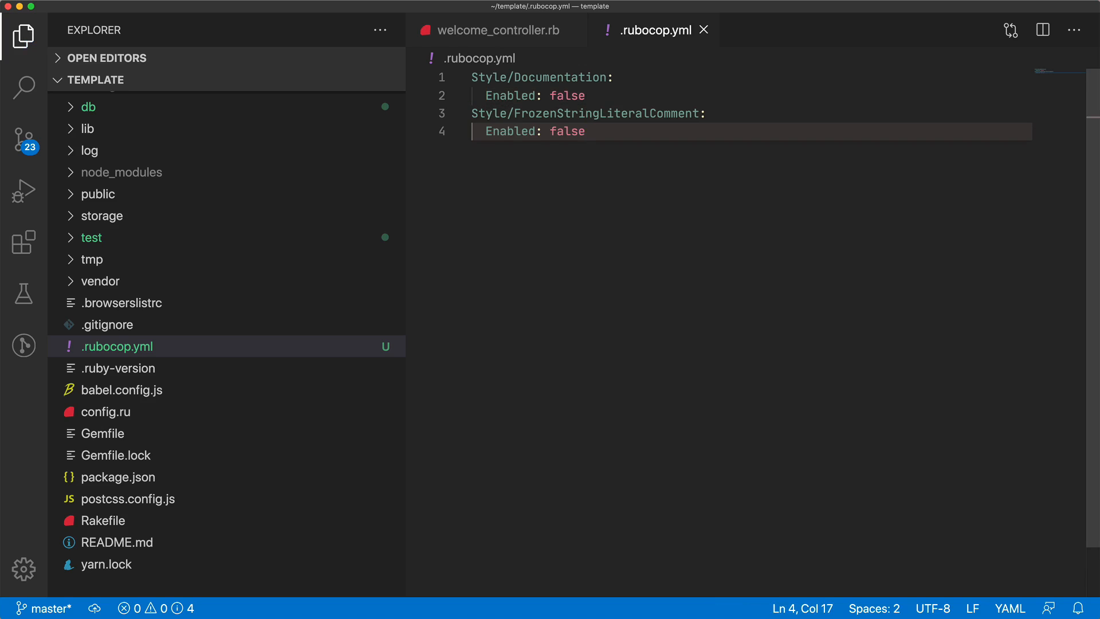
{"action": "left_click", "coordinate": [496, 30]}
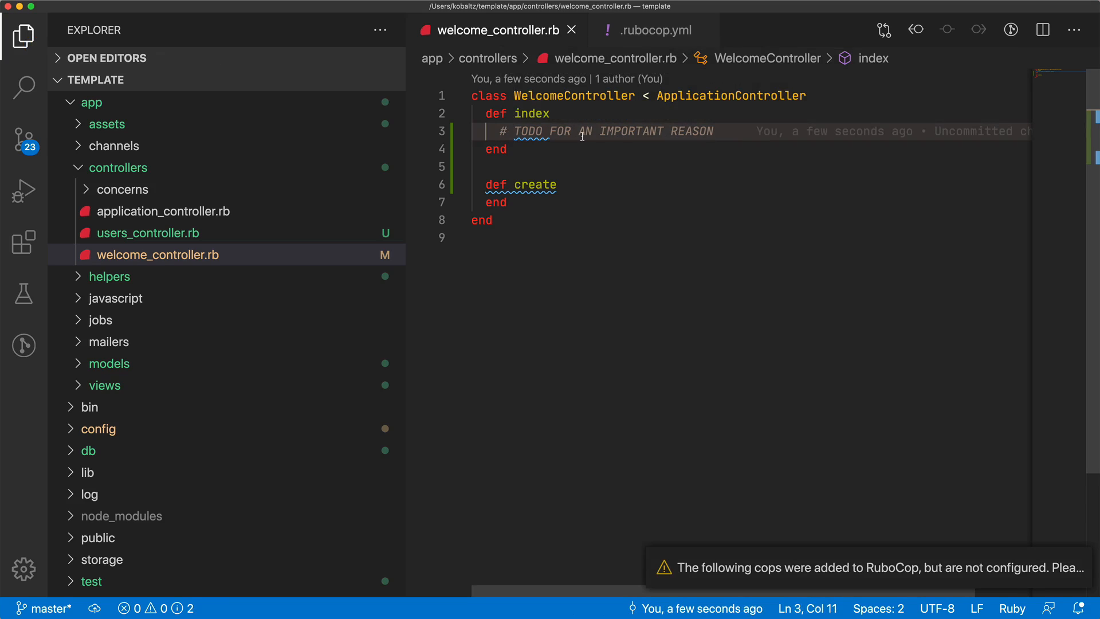
Add a colon after TODO and disable Style/EmptyMethod in .rubocop.yml, clearing the controller's warnings
{"action": "type", "text": ":"}
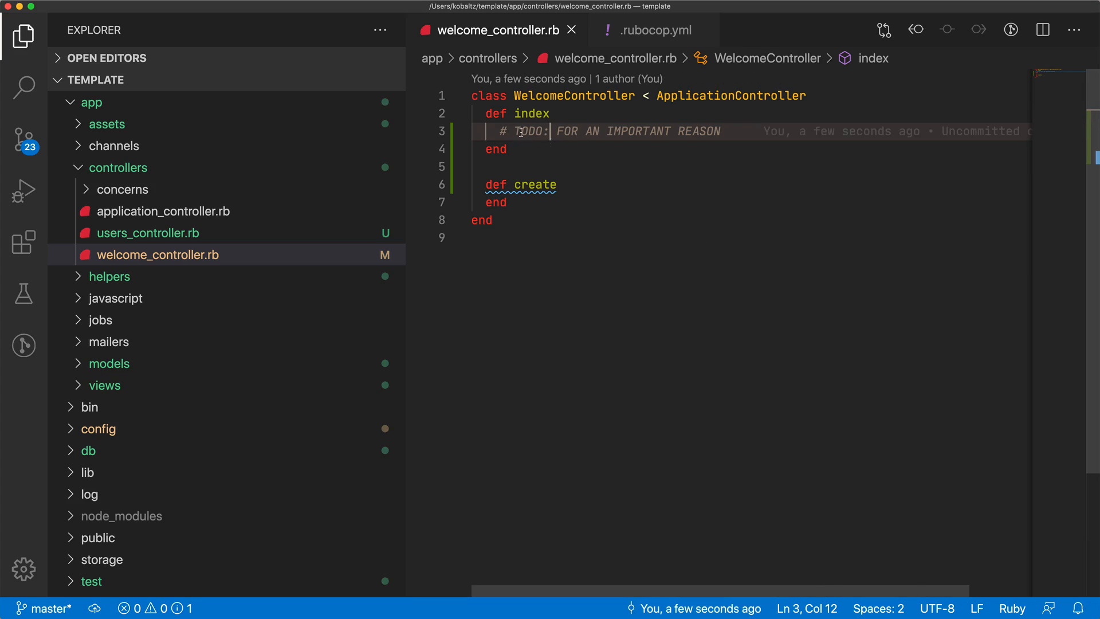
{"action": "mouse_move", "coordinate": [548, 132]}
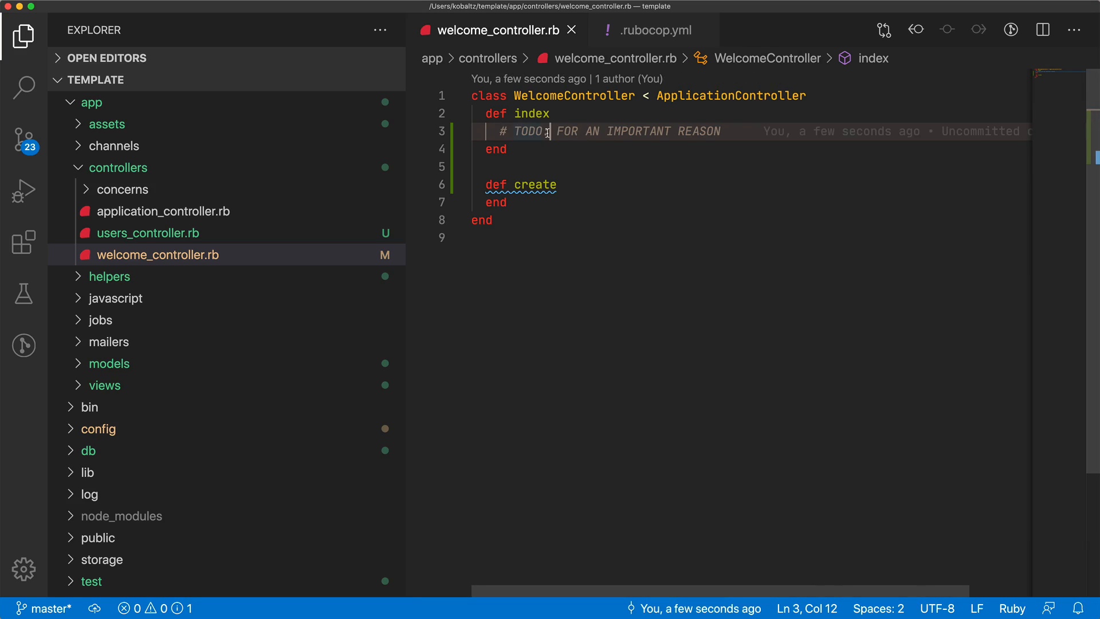
{"action": "mouse_move", "coordinate": [535, 184]}
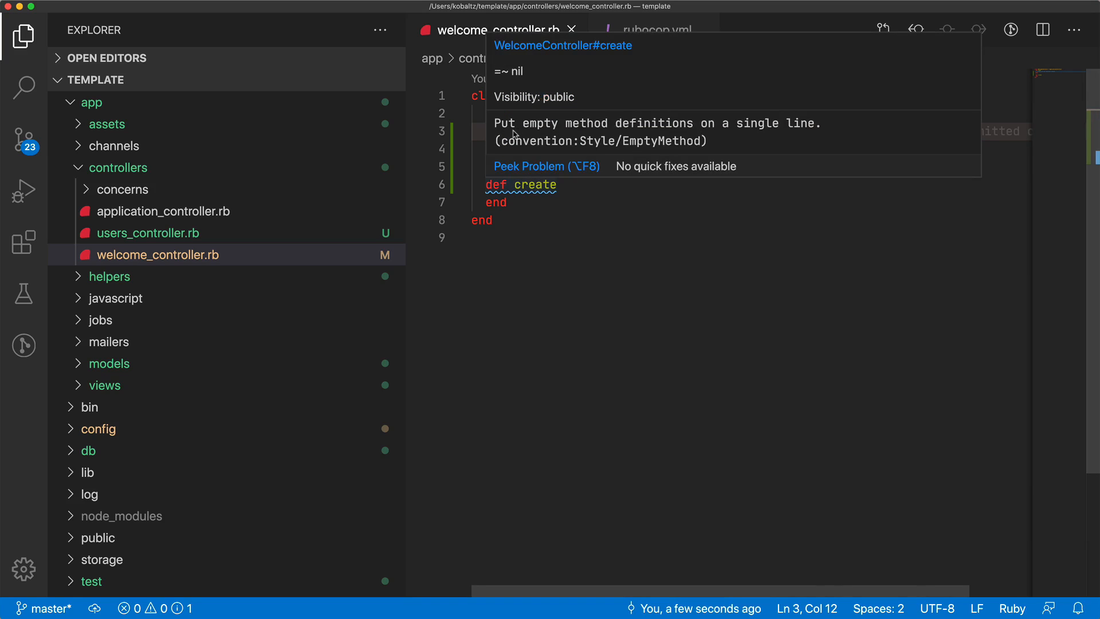
{"action": "mouse_move", "coordinate": [609, 139]}
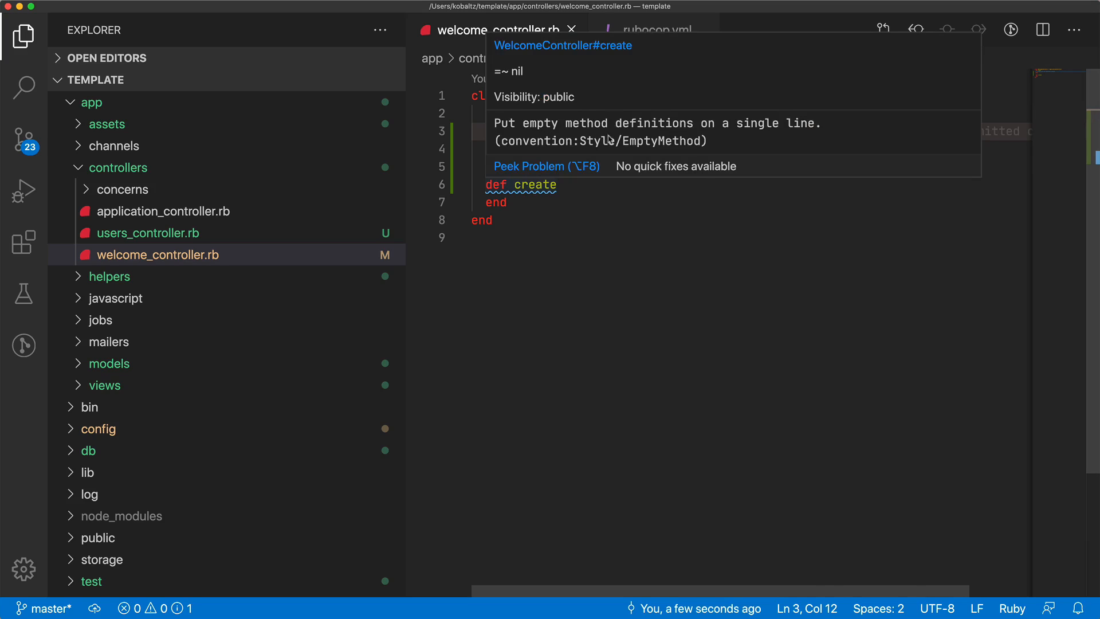
{"action": "double_click", "coordinate": [639, 141]}
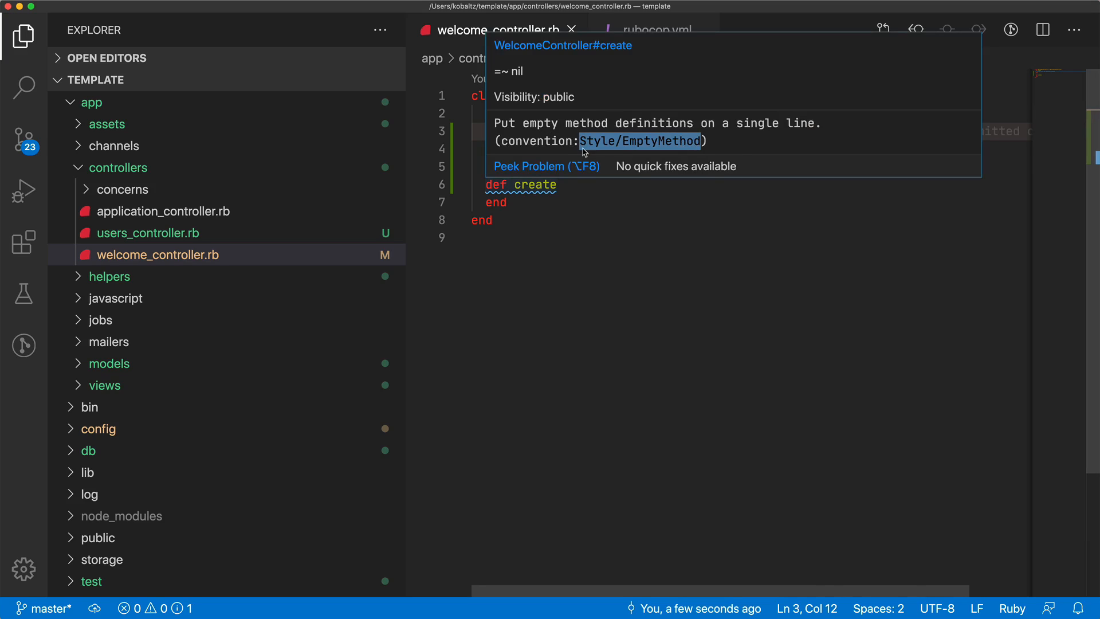
{"action": "left_click", "coordinate": [656, 30]}
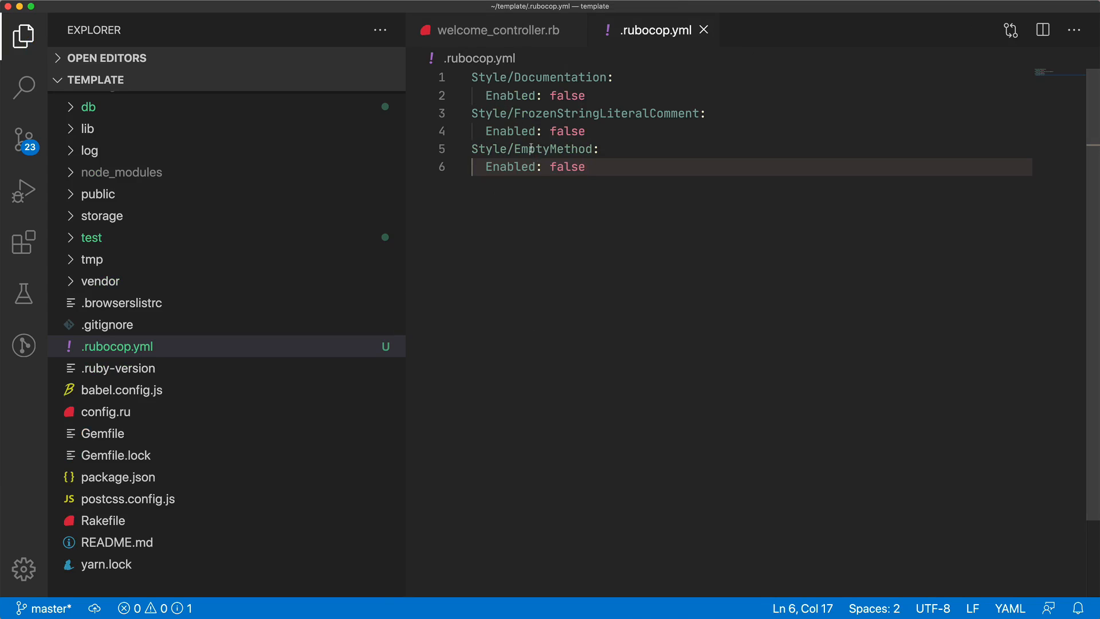
{"action": "mouse_move", "coordinate": [500, 30]}
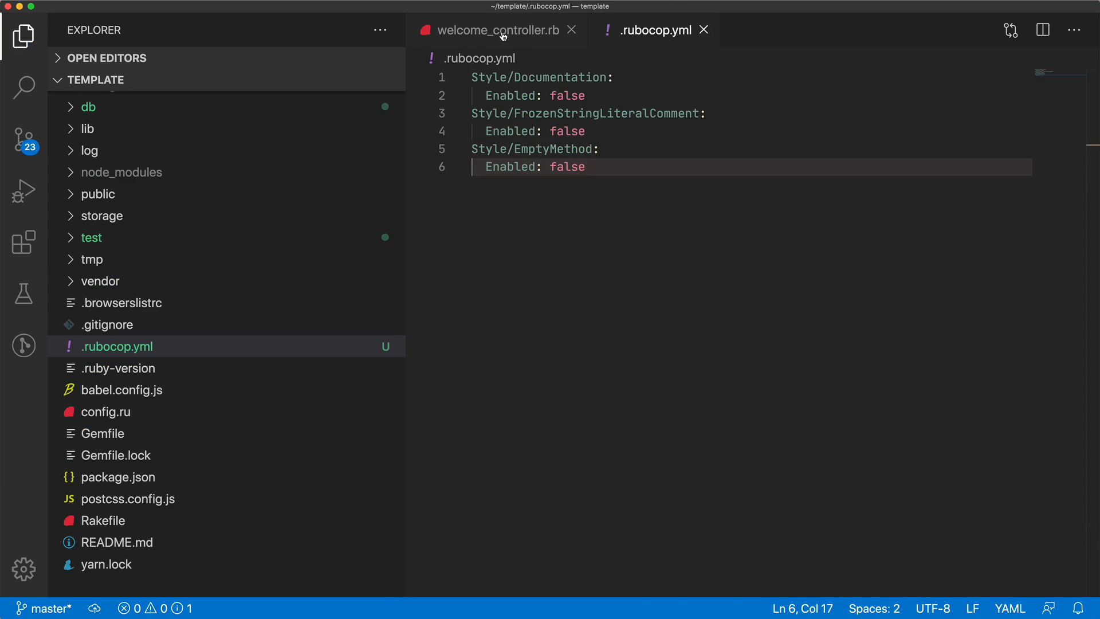
{"action": "left_click", "coordinate": [498, 29]}
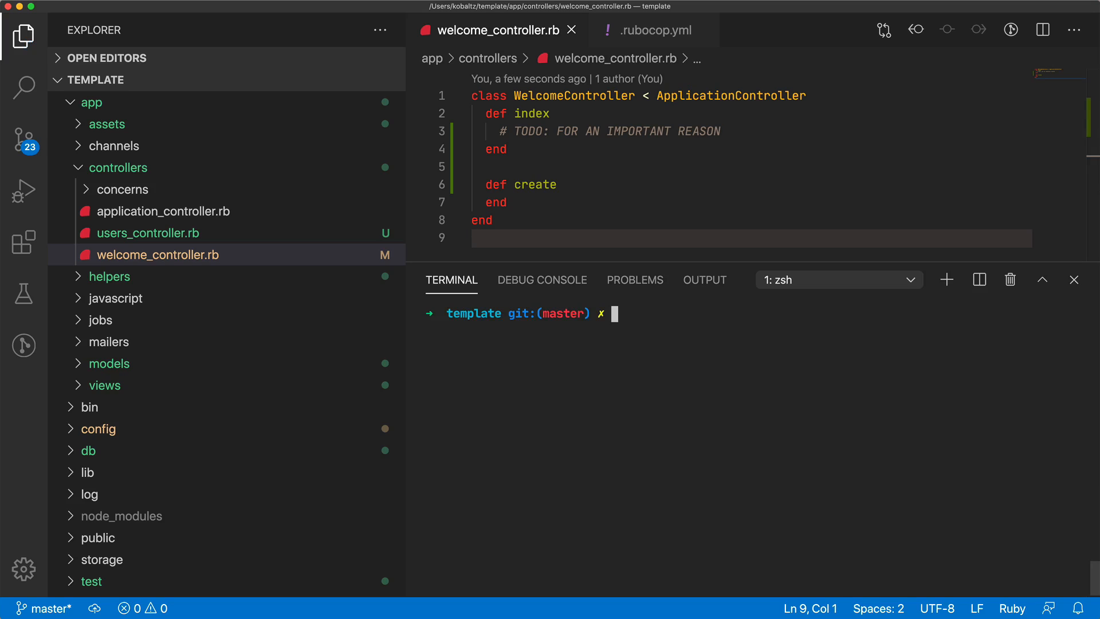
Run a gem install command in the integrated terminal
{"action": "type", "text": "gem"}
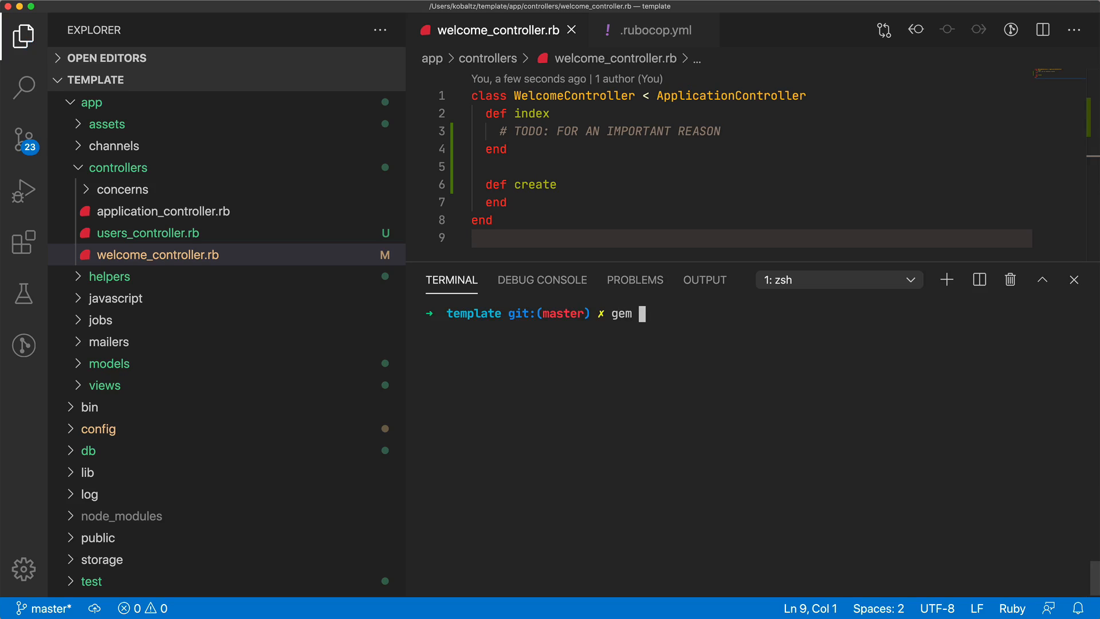
{"action": "type", "text": "install ru"}
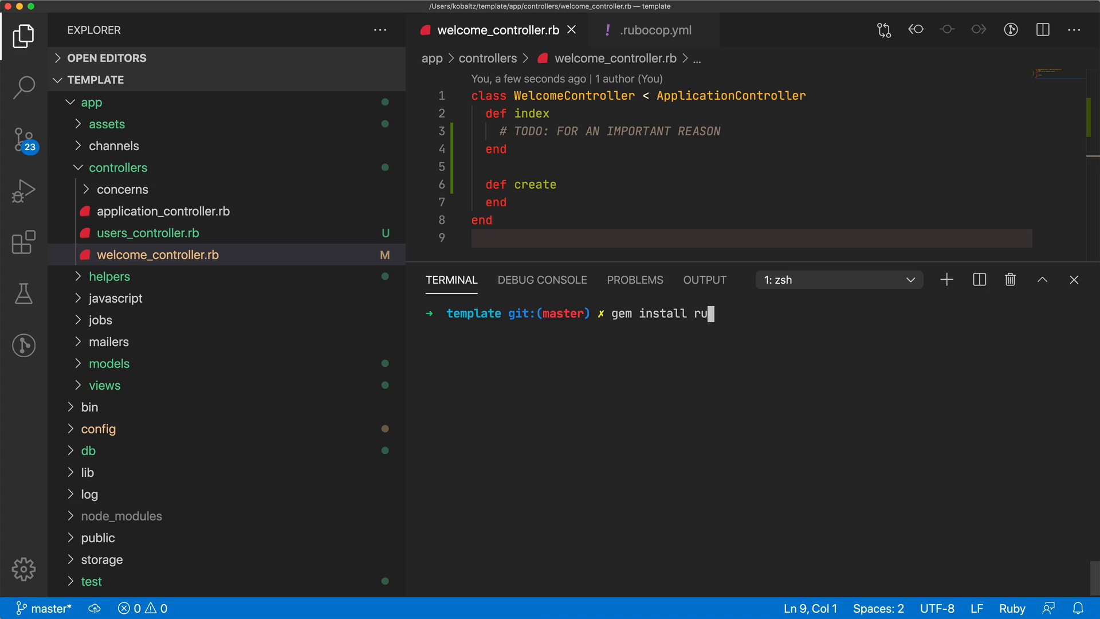
{"action": "key", "text": "Return"}
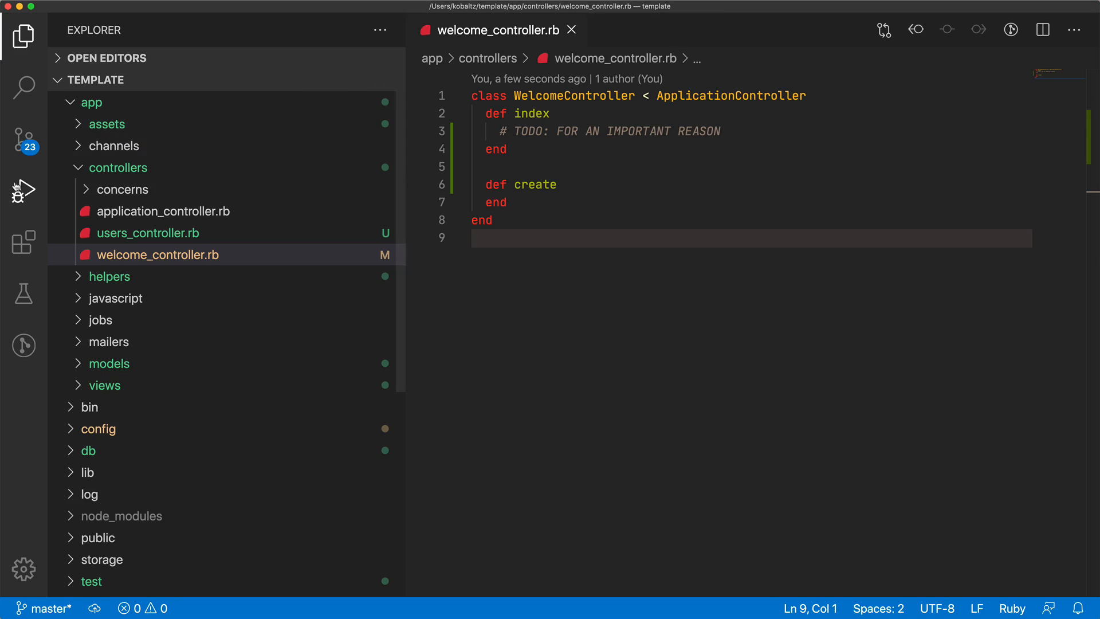
Create a launch.json using the Rails server debug configuration
{"action": "left_click", "coordinate": [23, 189]}
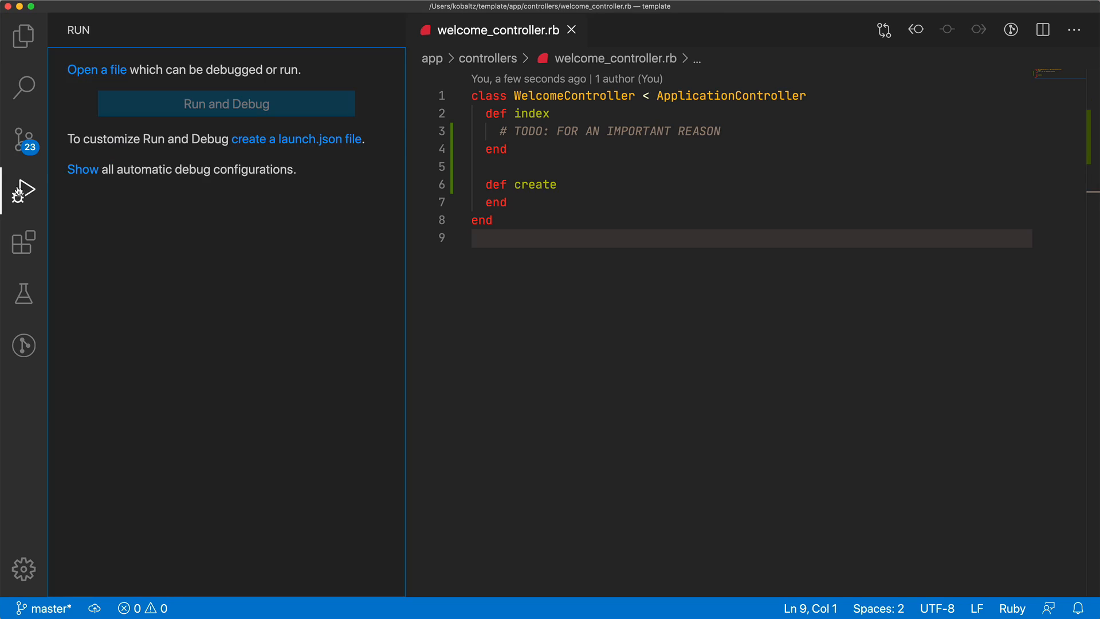
{"action": "mouse_move", "coordinate": [24, 195]}
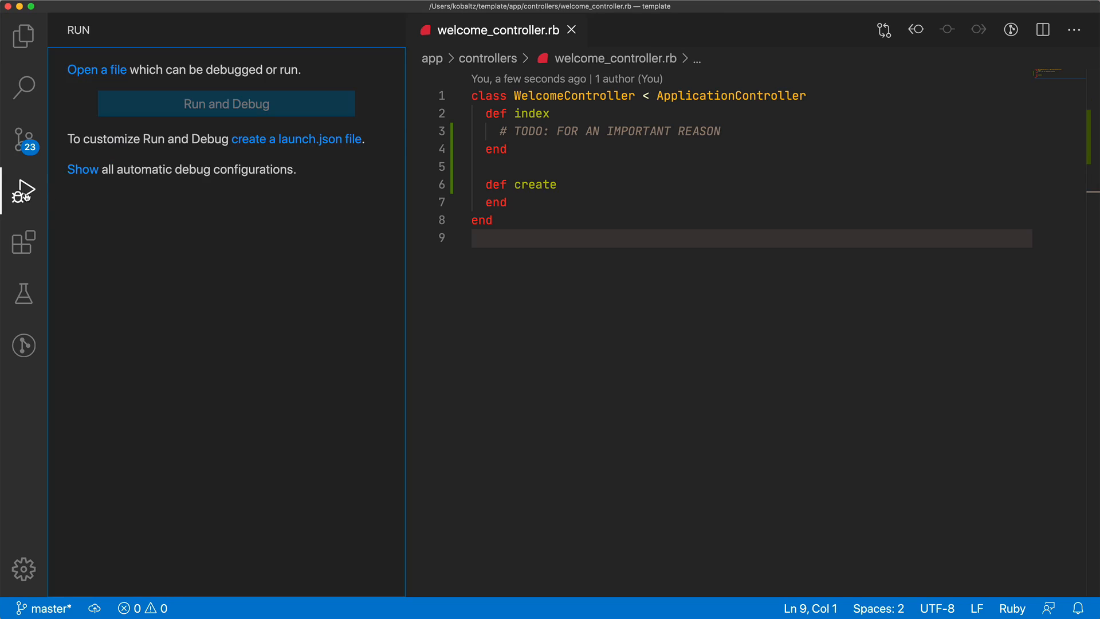
{"action": "mouse_move", "coordinate": [276, 152]}
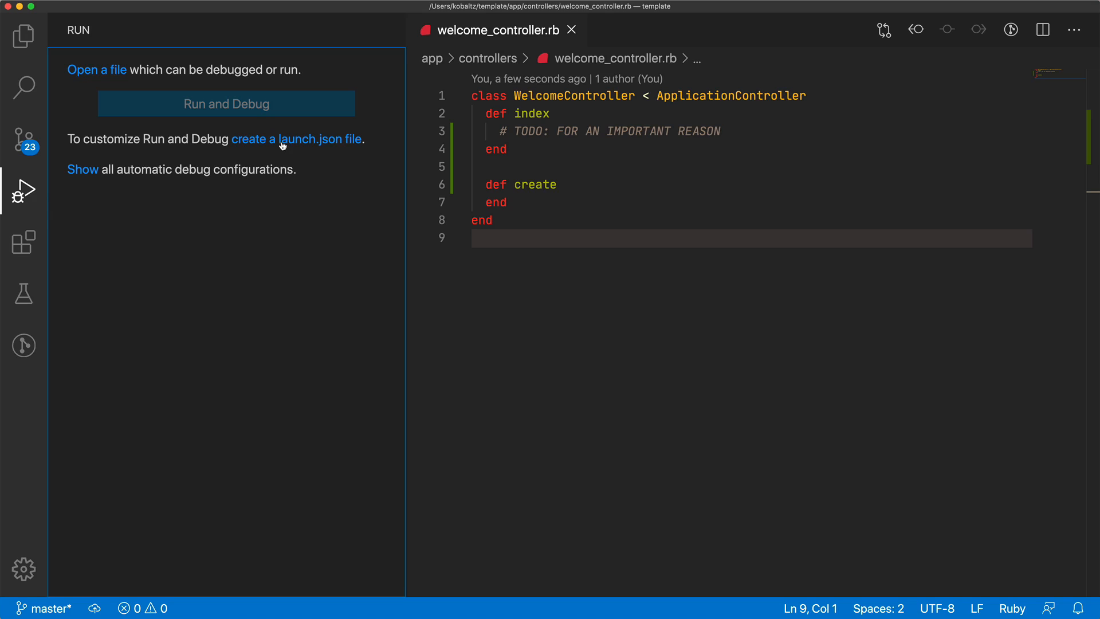
{"action": "left_click", "coordinate": [226, 103]}
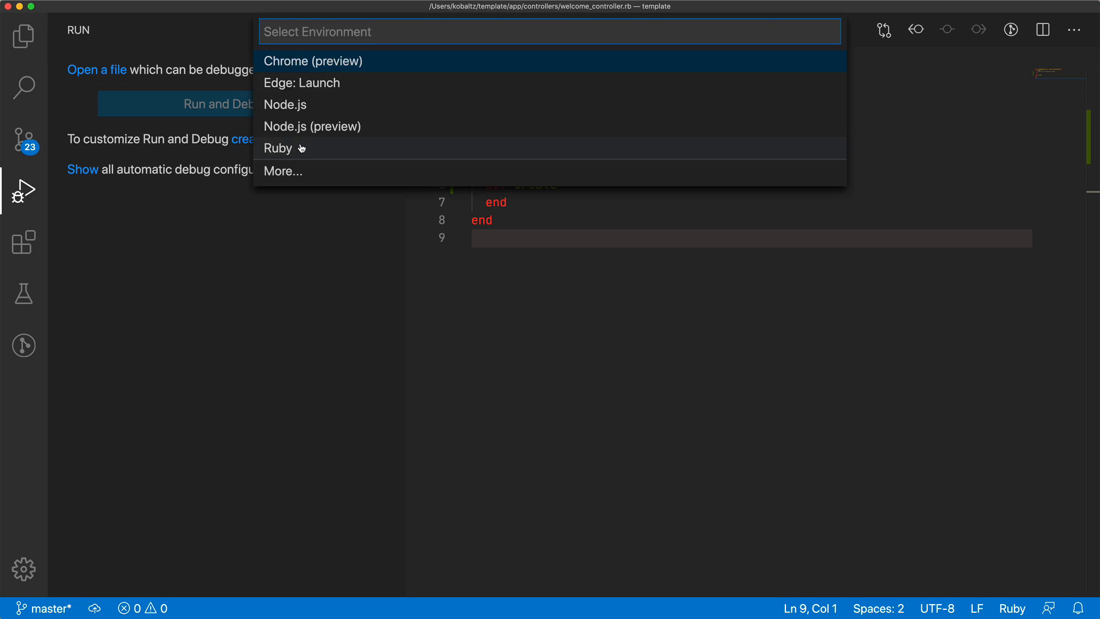
{"action": "mouse_move", "coordinate": [287, 96]}
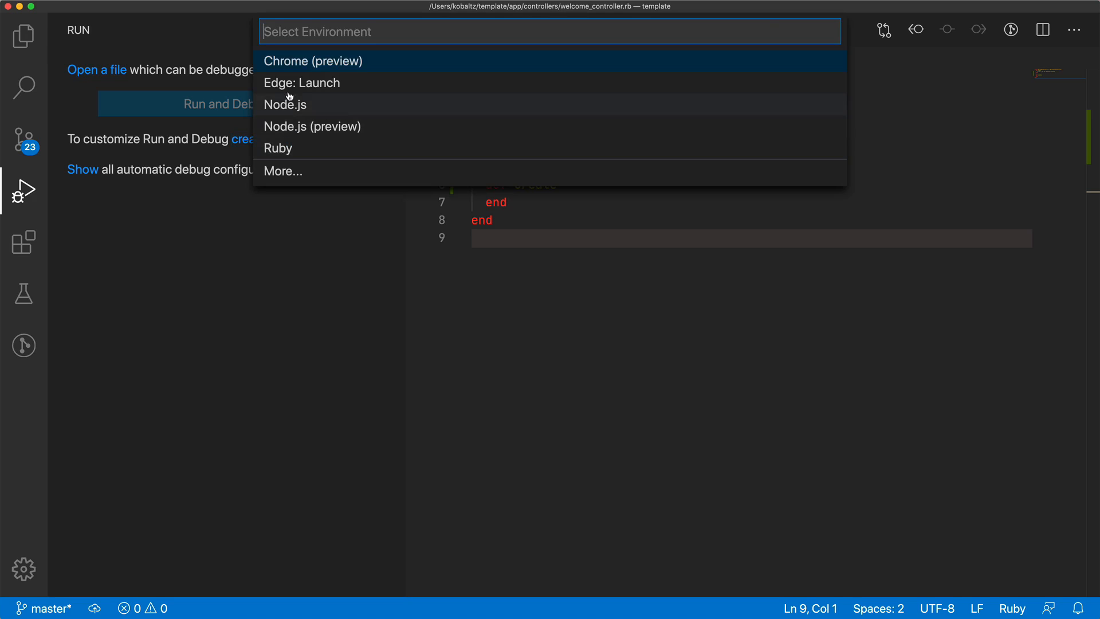
{"action": "mouse_move", "coordinate": [248, 145]}
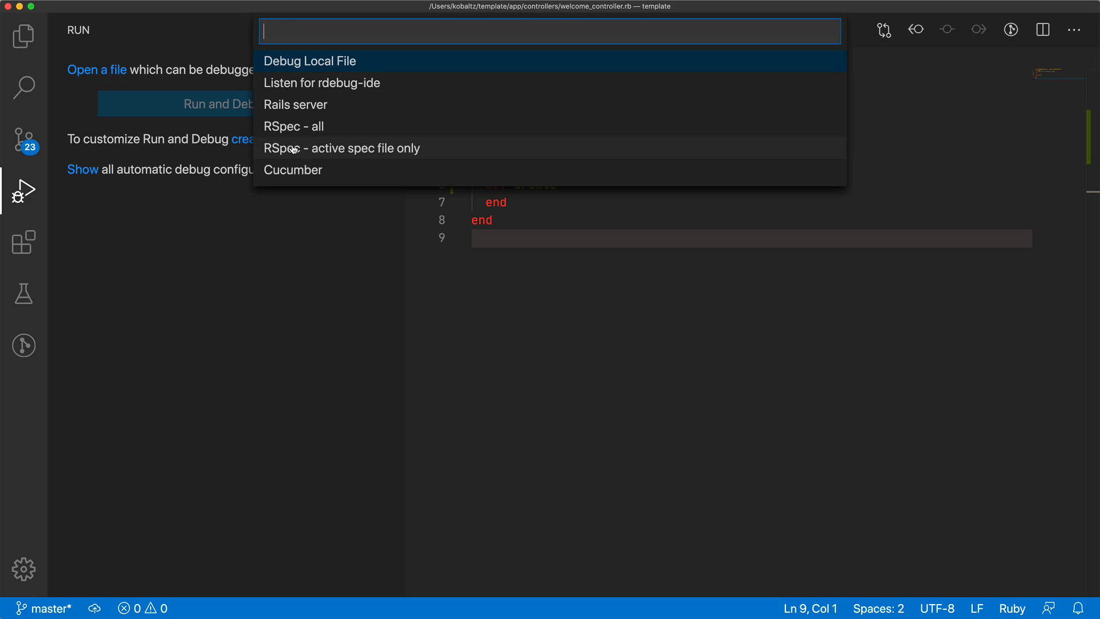
{"action": "mouse_move", "coordinate": [295, 104]}
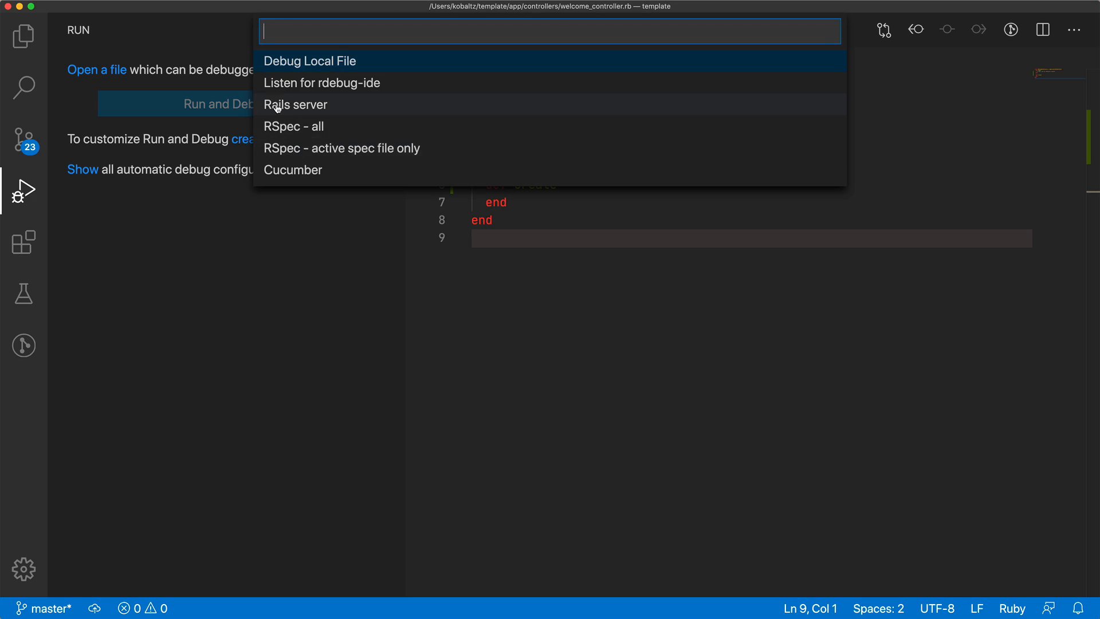
{"action": "left_click", "coordinate": [295, 104]}
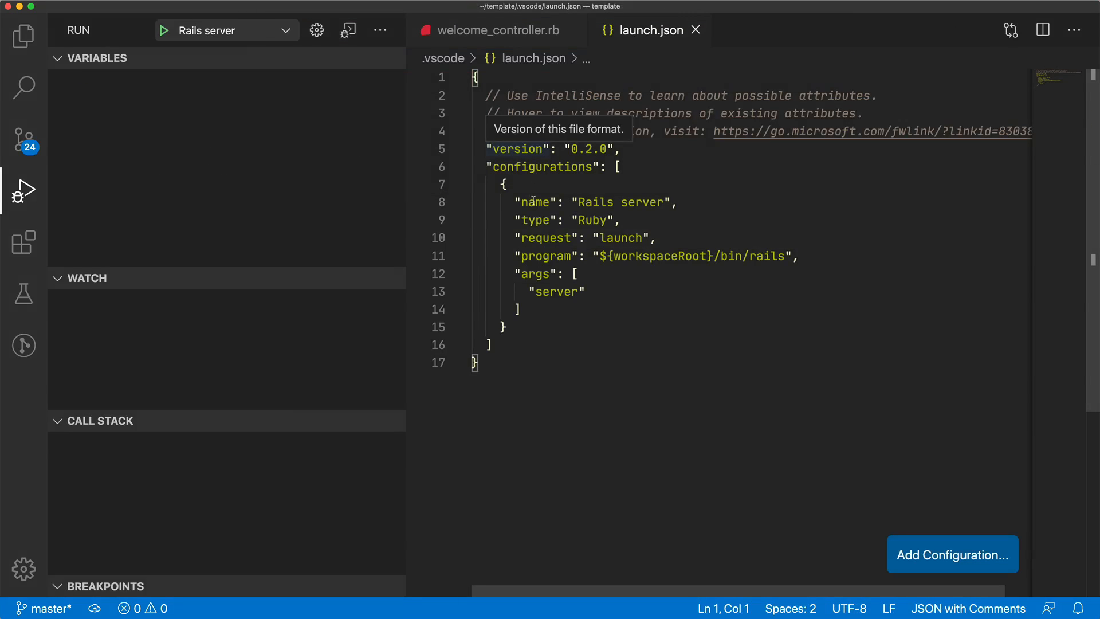
{"action": "mouse_move", "coordinate": [493, 374]}
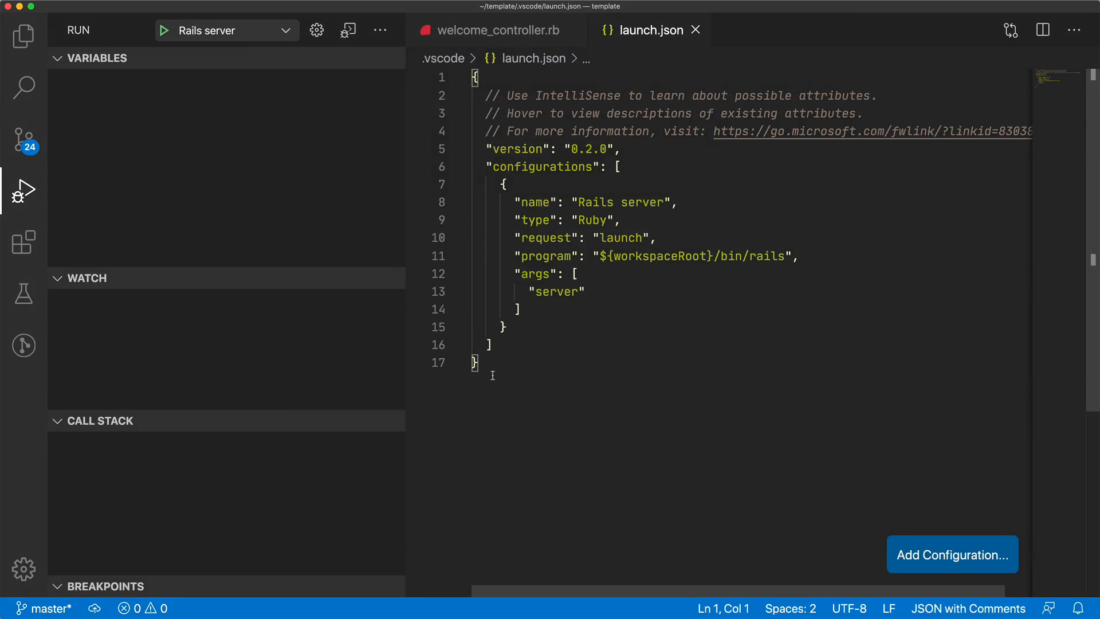
{"action": "mouse_move", "coordinate": [549, 386]}
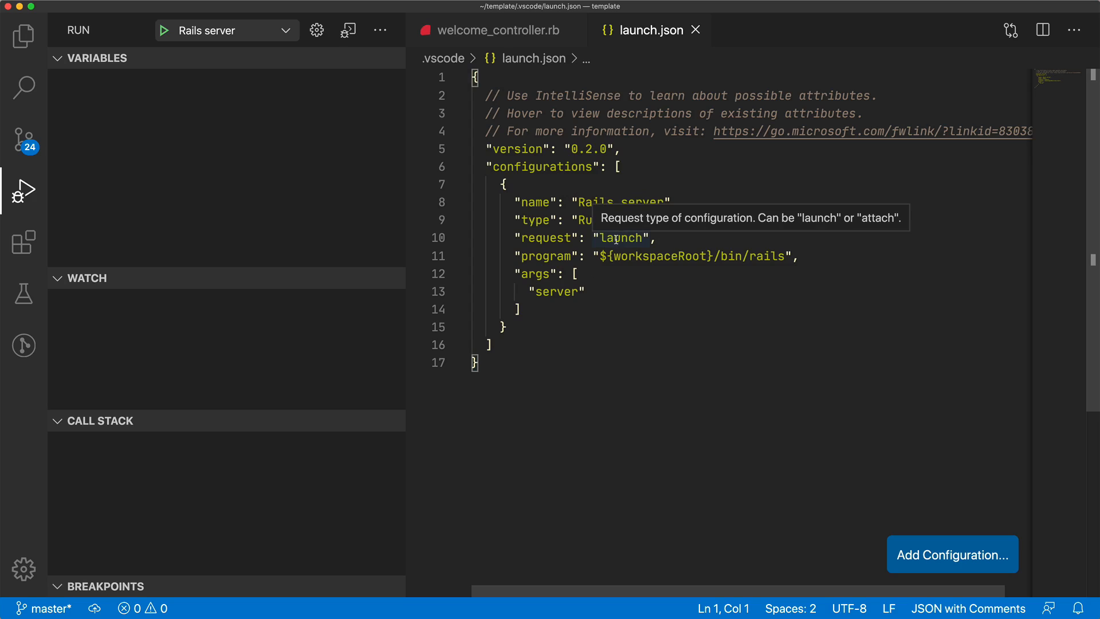
{"action": "mouse_move", "coordinate": [567, 232]}
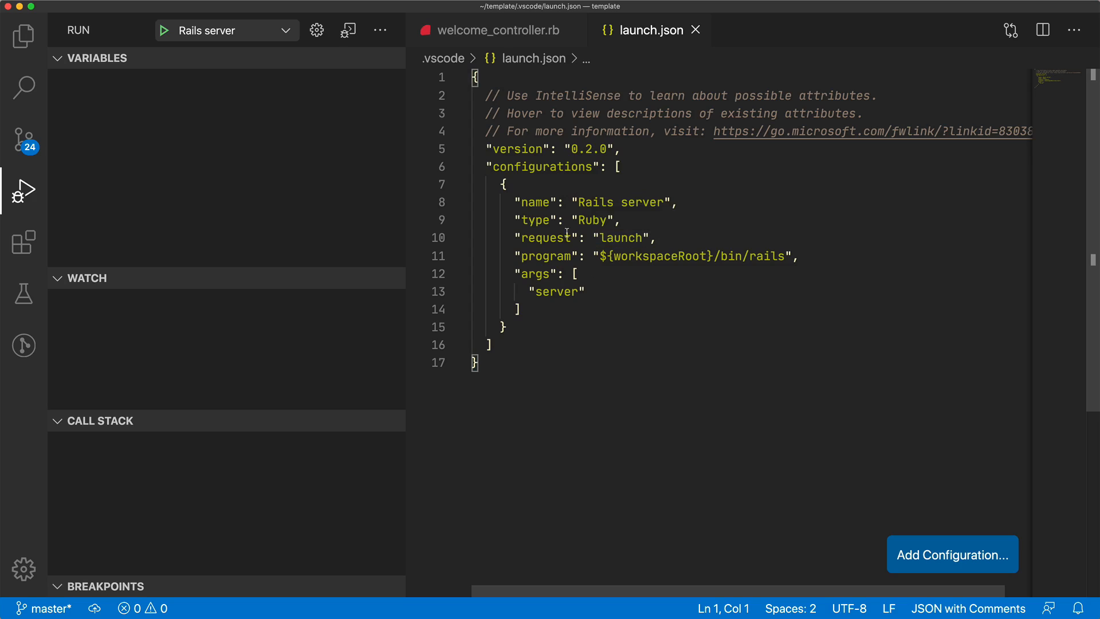
Set the configuration's request value back to "launch" and save
{"action": "left_click", "coordinate": [620, 237]}
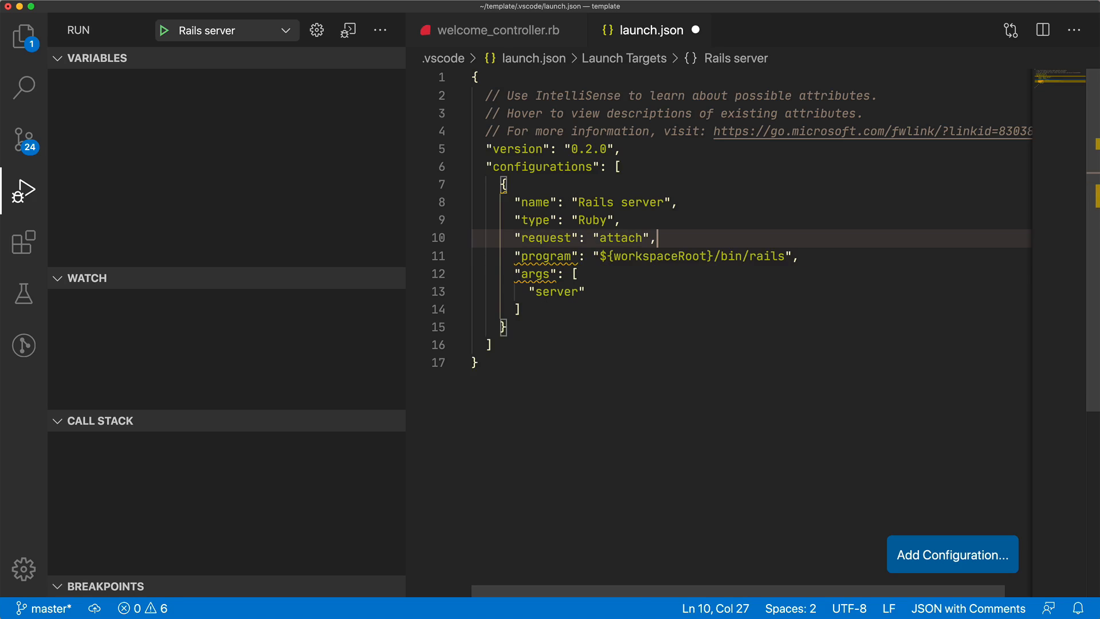
{"action": "type", "text": "launch"}
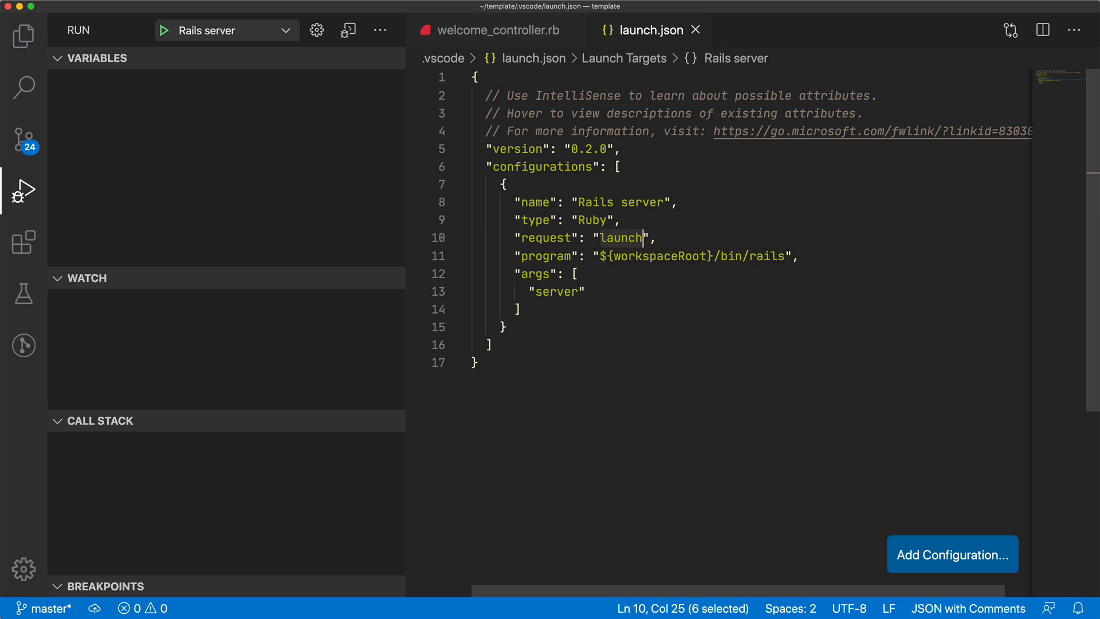
Start debugging the Rails server and load localhost:3000 in the browser
{"action": "left_click", "coordinate": [164, 30]}
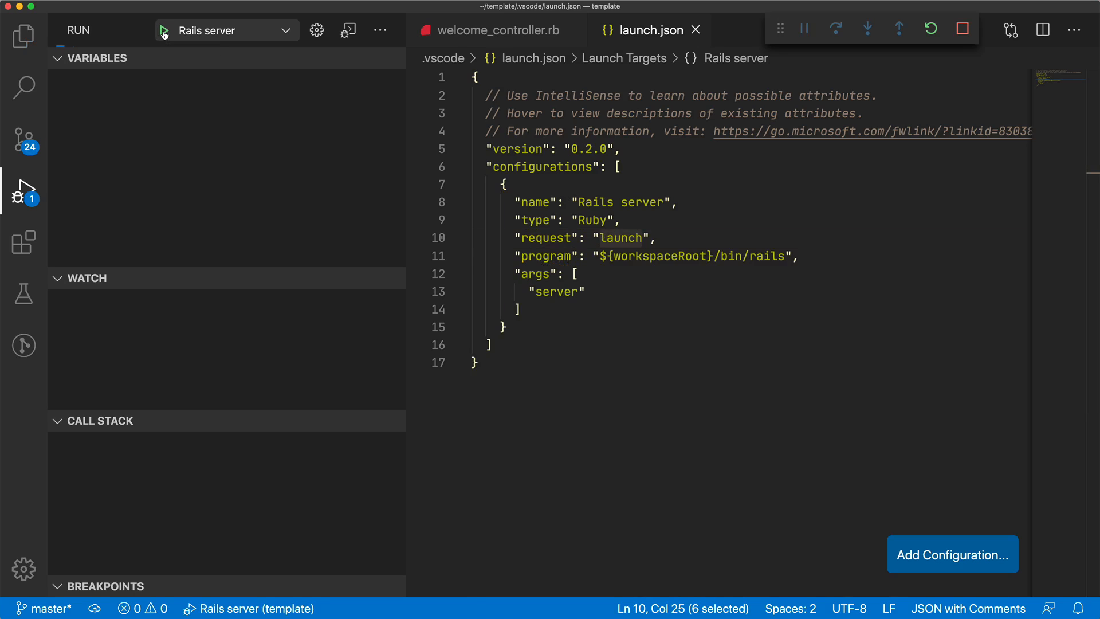
{"action": "left_click", "coordinate": [164, 30]}
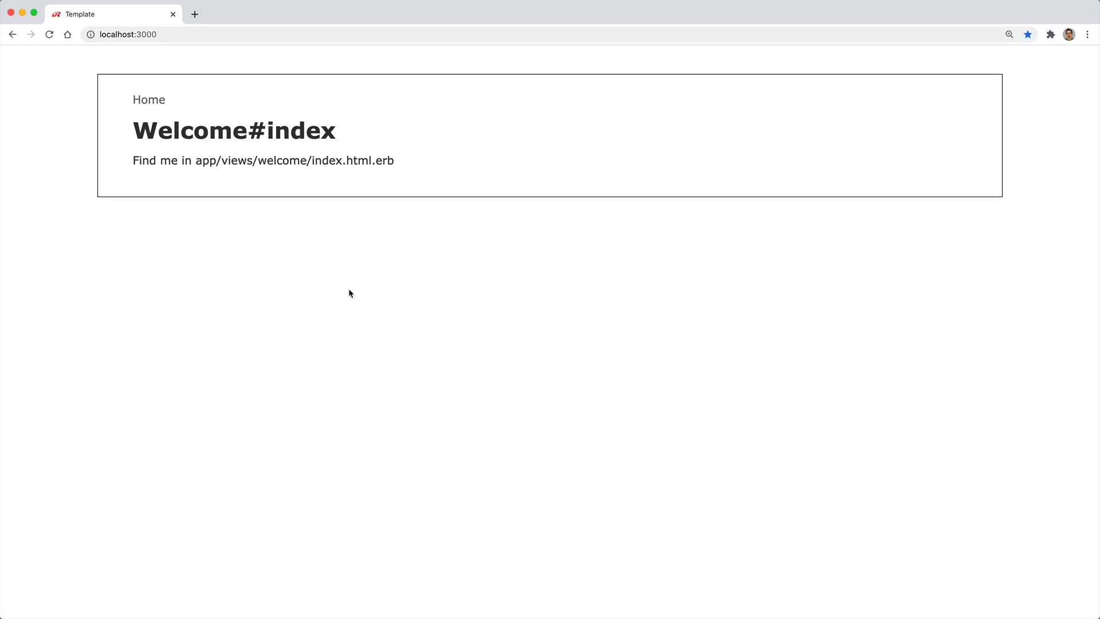
{"action": "mouse_move", "coordinate": [355, 290]}
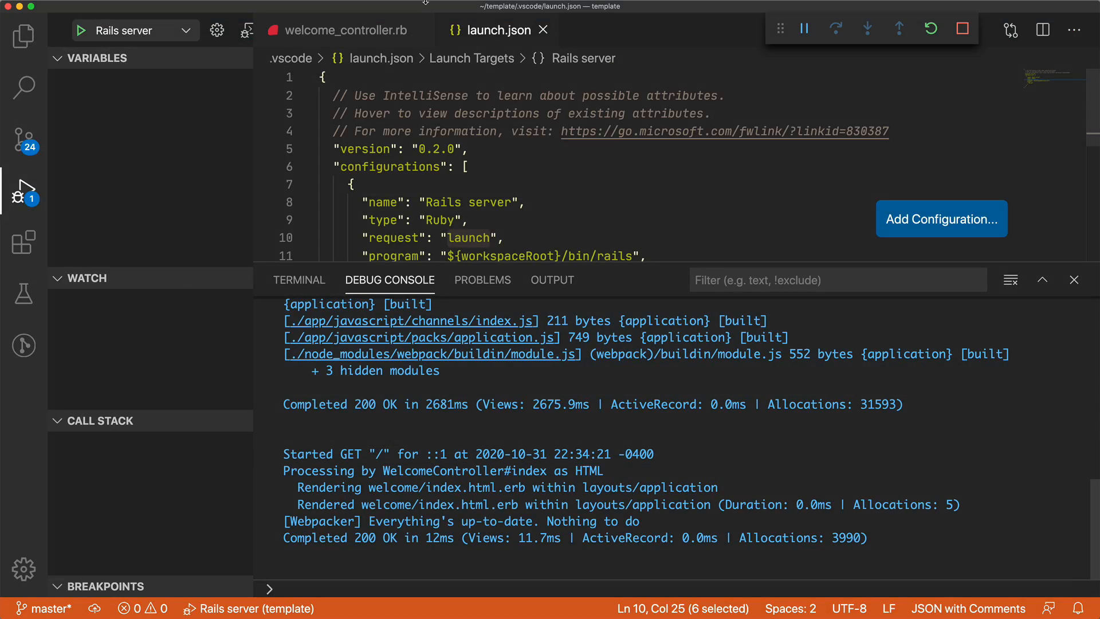
Open app/views/users/show.html.erb and set a breakpoint on its line 14 Back link
{"action": "left_click", "coordinate": [23, 36]}
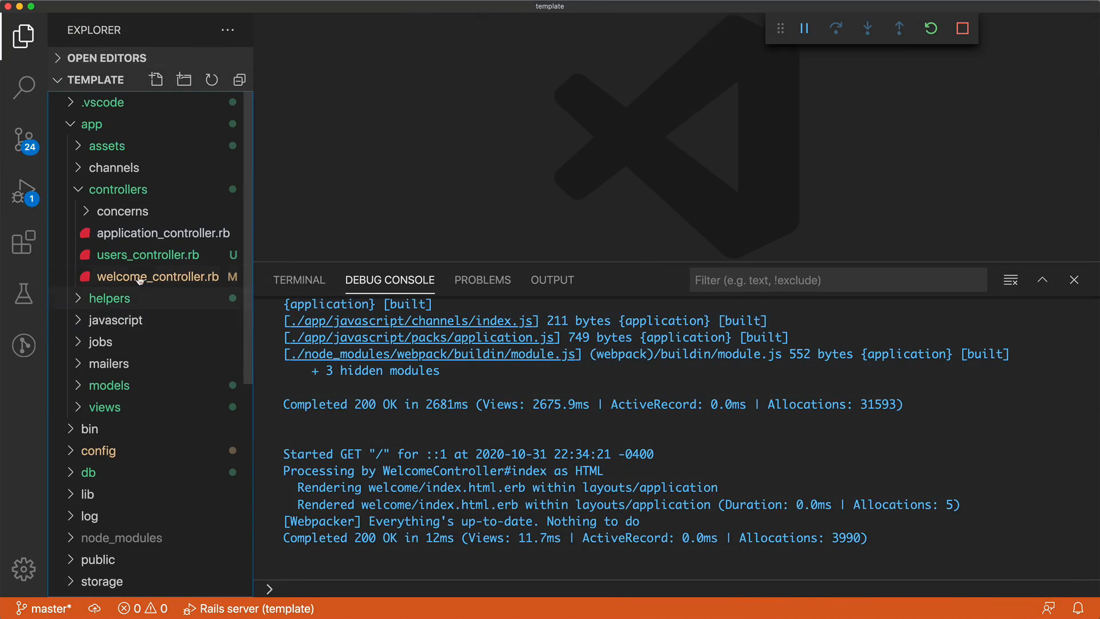
{"action": "left_click", "coordinate": [103, 407]}
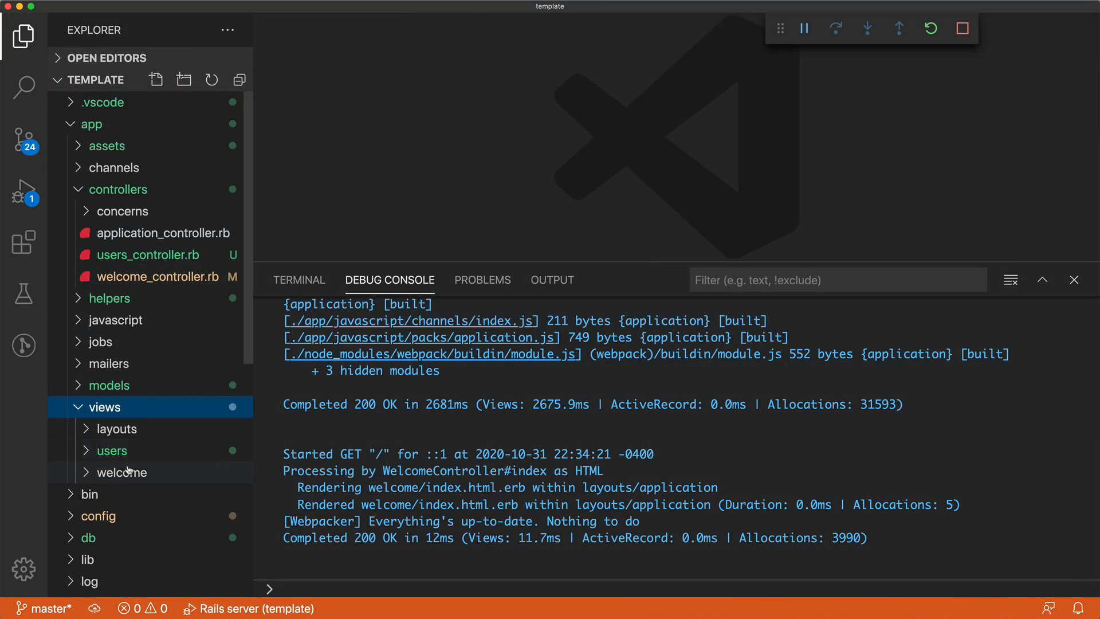
{"action": "left_click", "coordinate": [111, 450]}
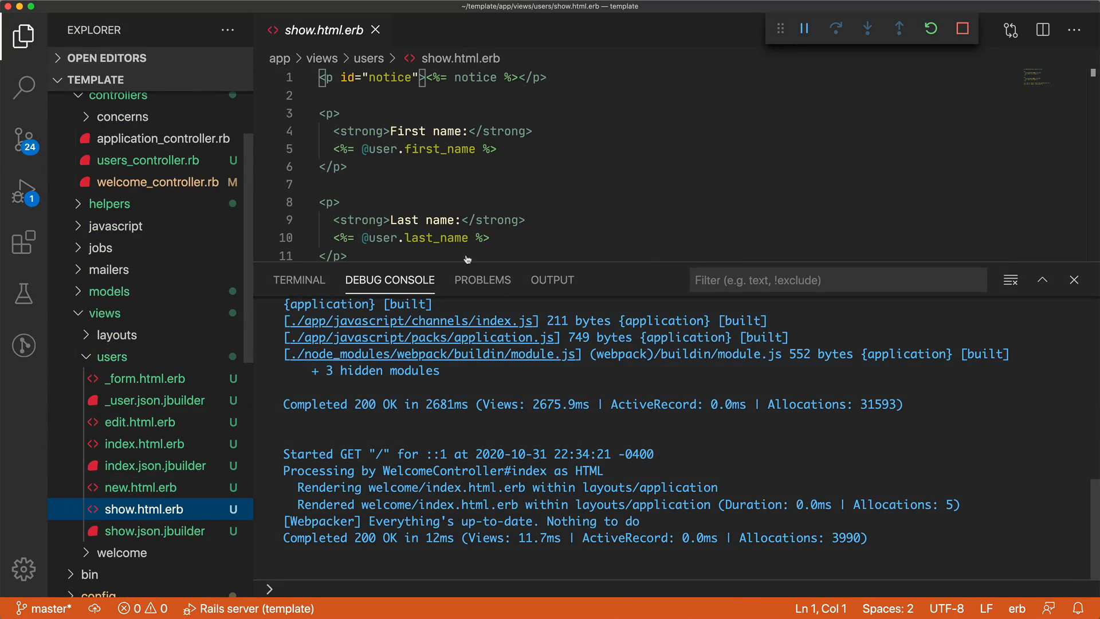
{"action": "scroll", "scroll_direction": "down", "scroll_amount": 3}
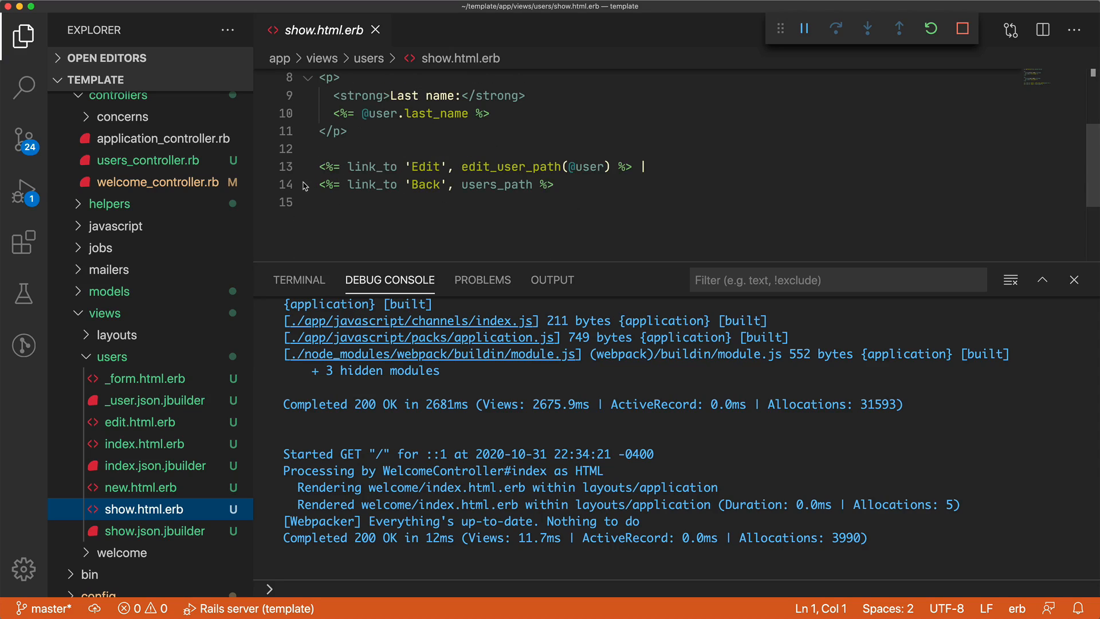
{"action": "mouse_move", "coordinate": [294, 195]}
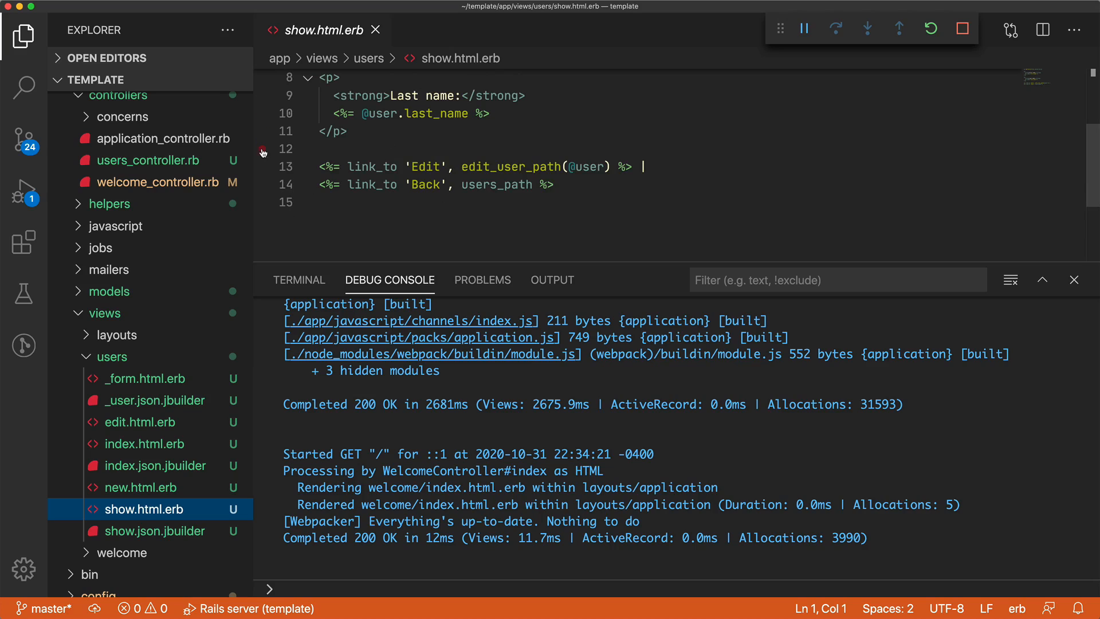
{"action": "left_click", "coordinate": [262, 77]}
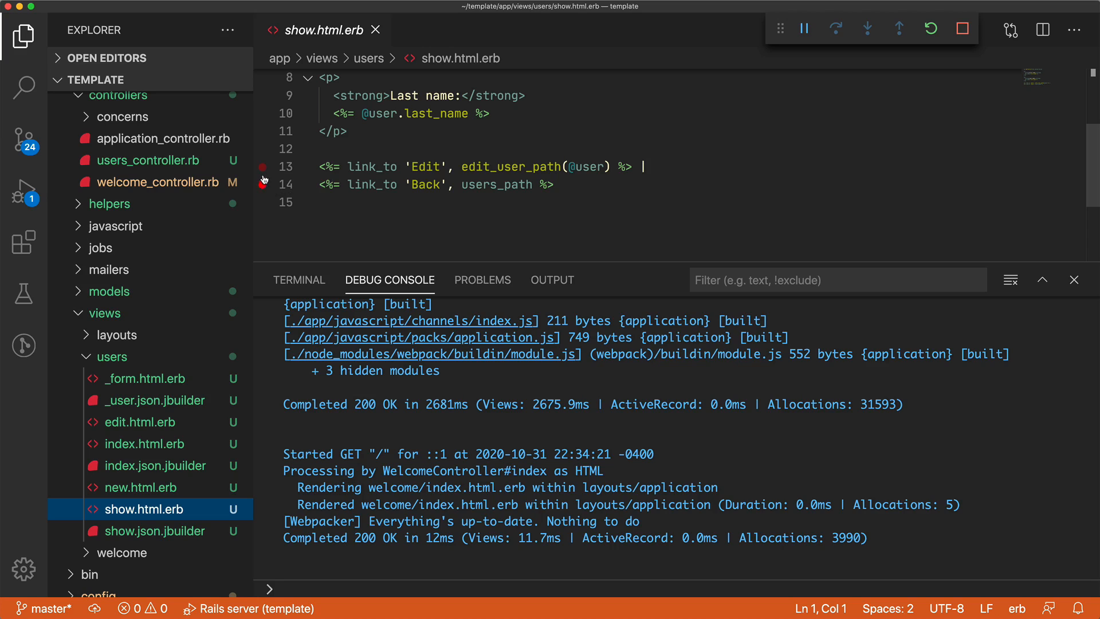
{"action": "mouse_move", "coordinate": [265, 191]}
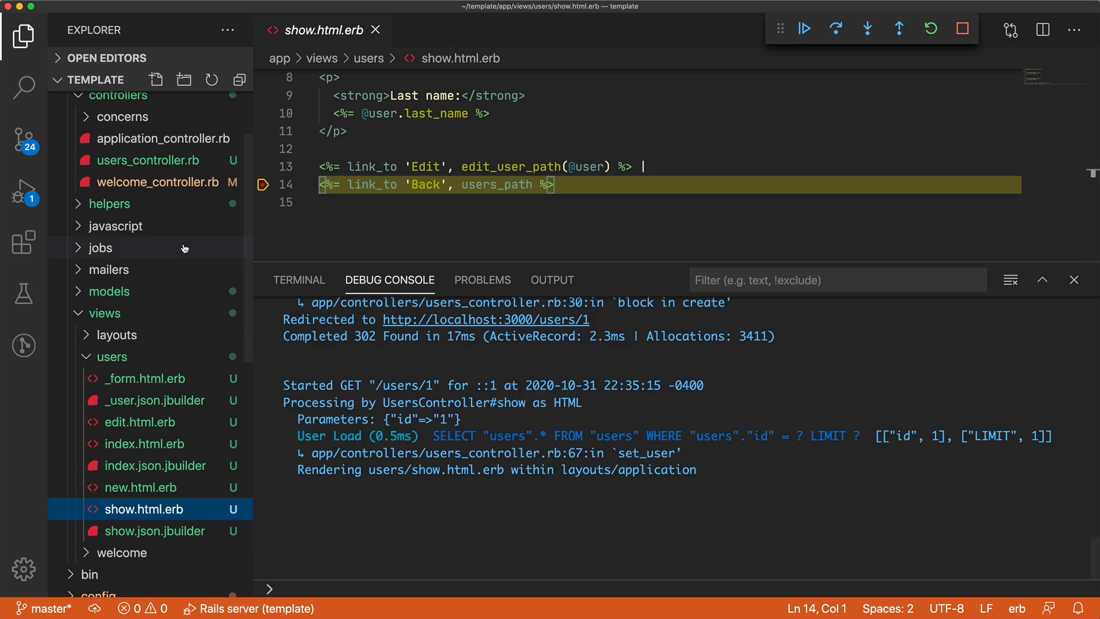
{"action": "scroll", "scroll_direction": "down", "scroll_amount": 3}
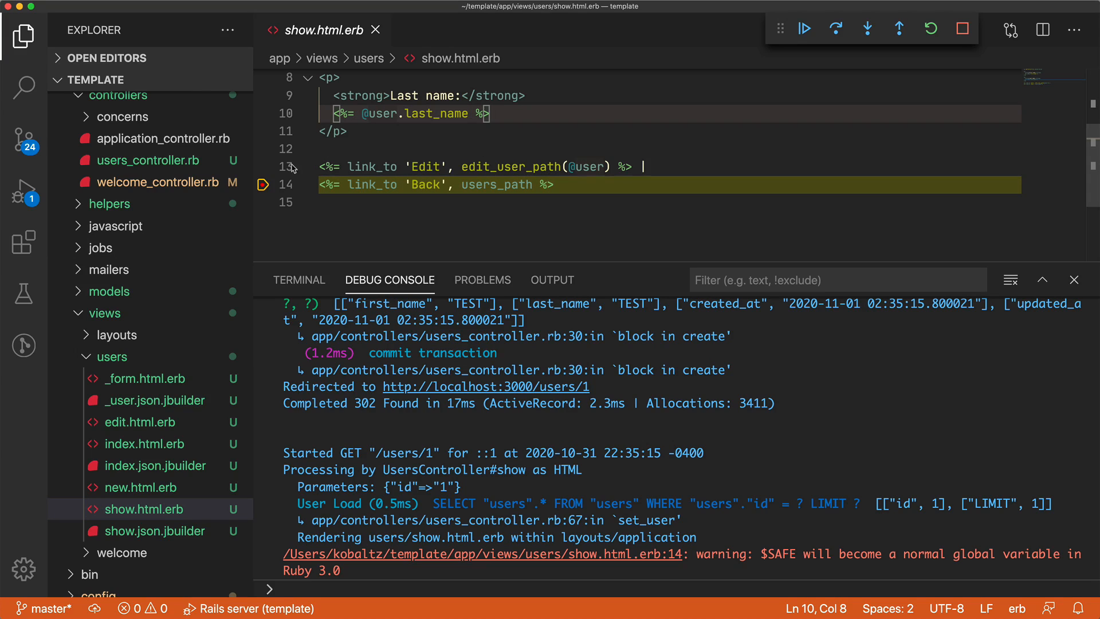
{"action": "mouse_move", "coordinate": [23, 191]}
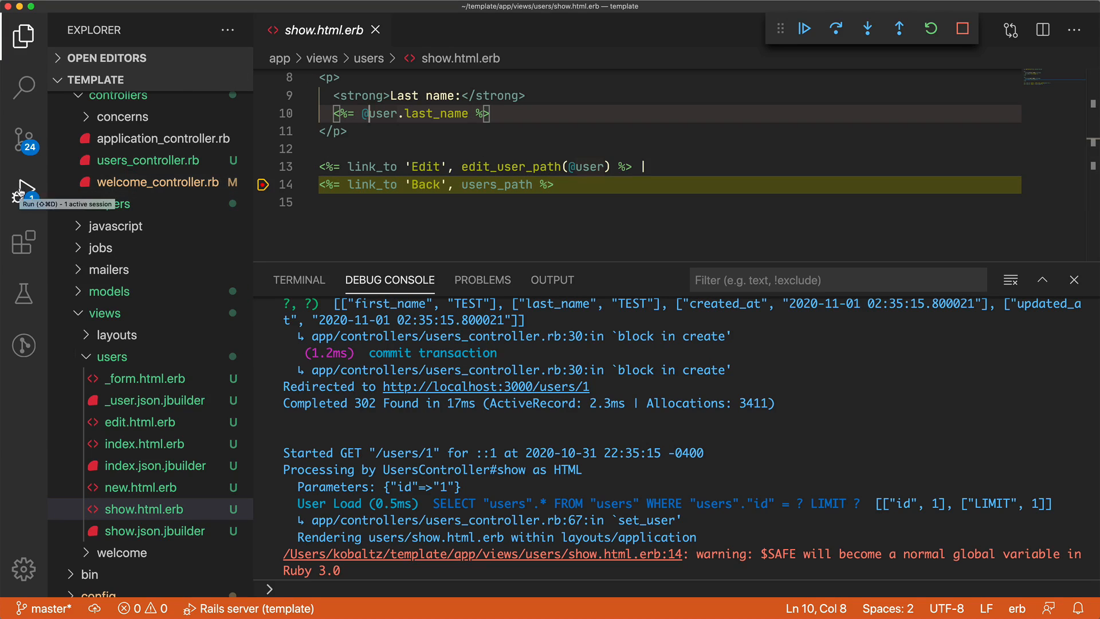
{"action": "left_click", "coordinate": [23, 186]}
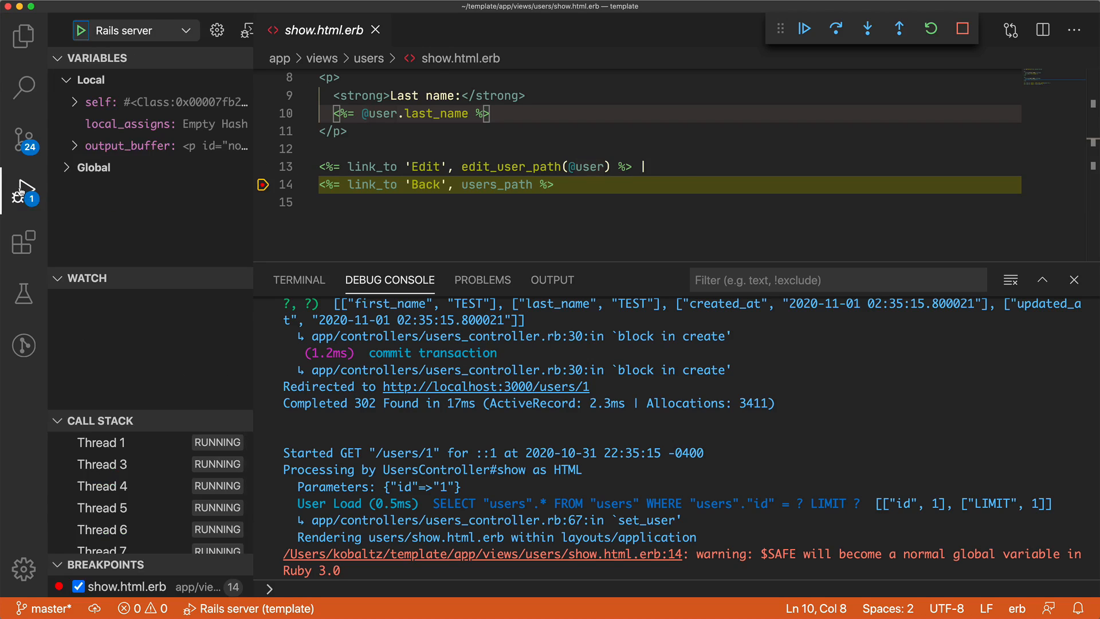
{"action": "left_click", "coordinate": [72, 102]}
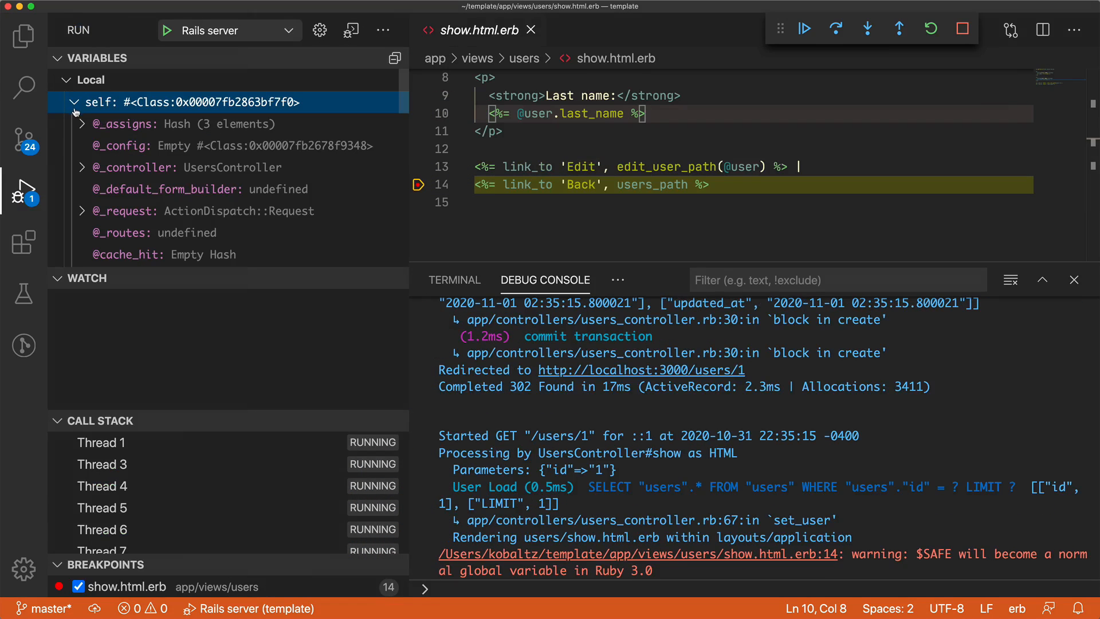
{"action": "scroll", "scroll_direction": "down", "scroll_amount": 3}
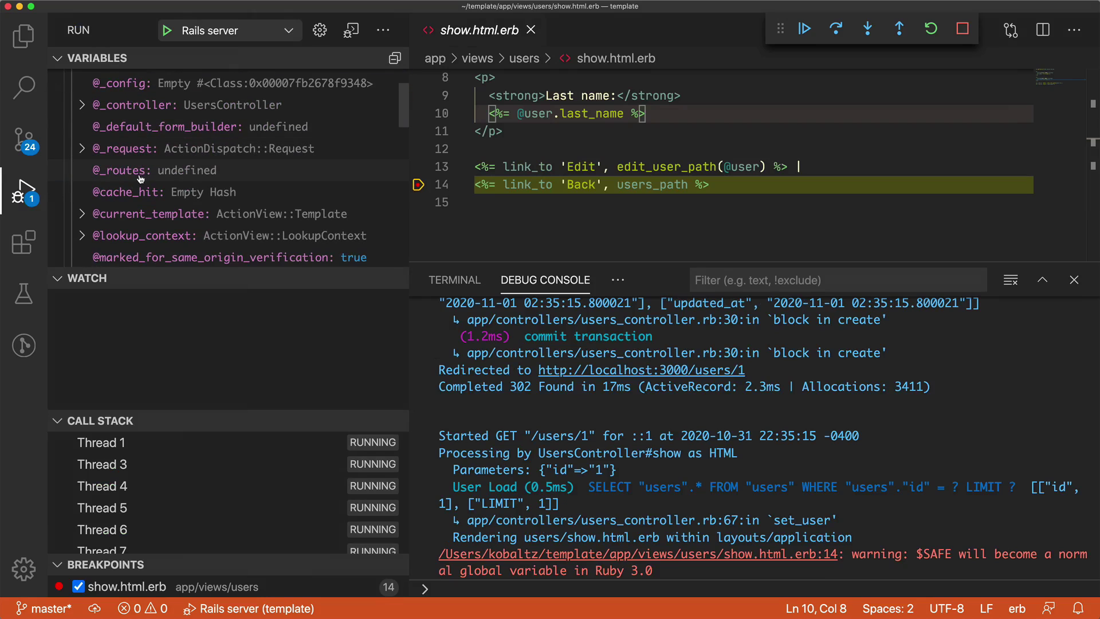
{"action": "scroll", "scroll_direction": "down", "scroll_amount": 3}
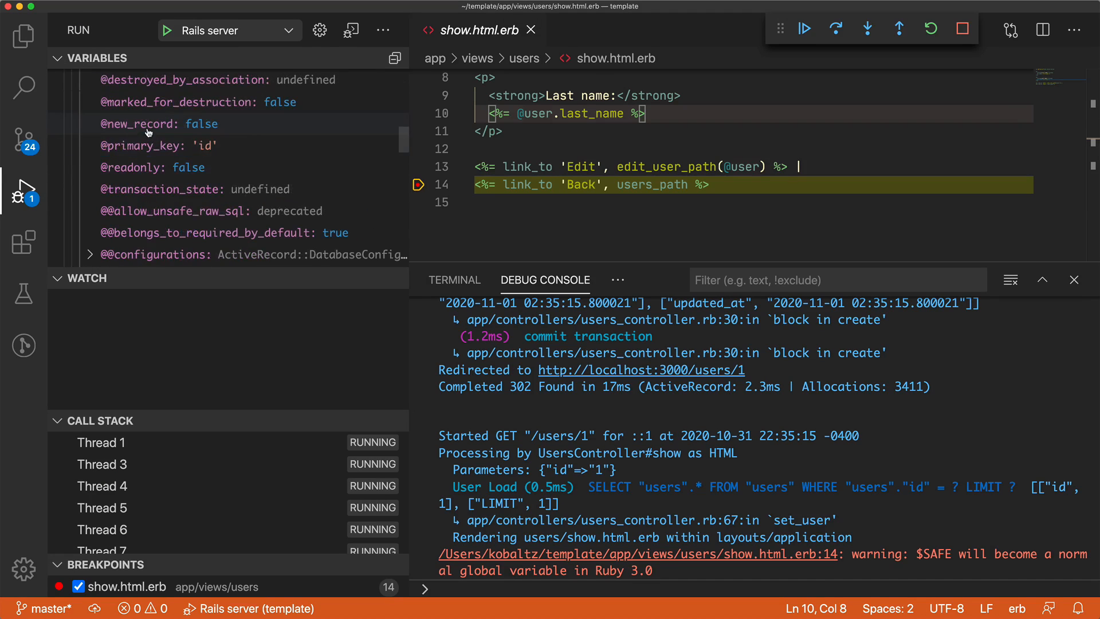
{"action": "scroll", "scroll_direction": "down", "scroll_amount": 3}
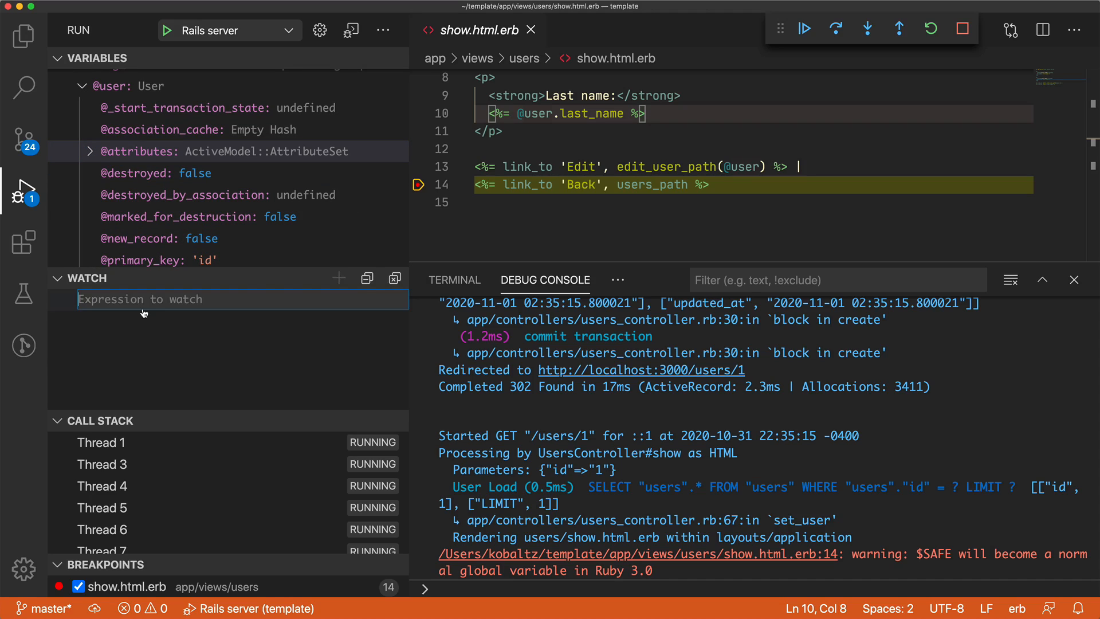
{"action": "mouse_move", "coordinate": [147, 299]}
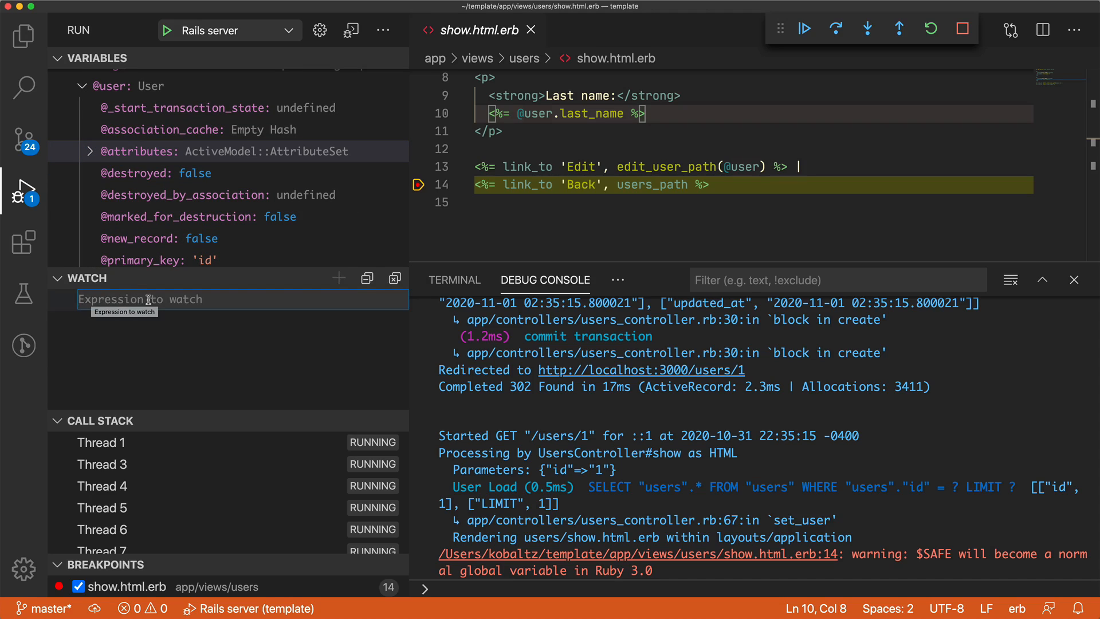
{"action": "type", "text": "@"}
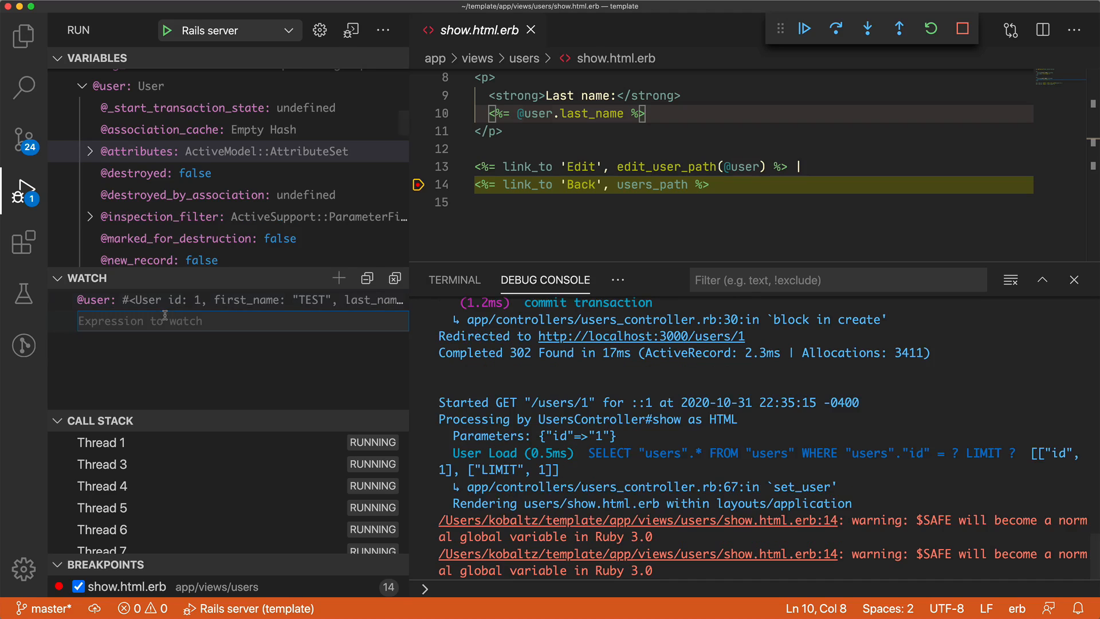
{"action": "left_click", "coordinate": [645, 185]}
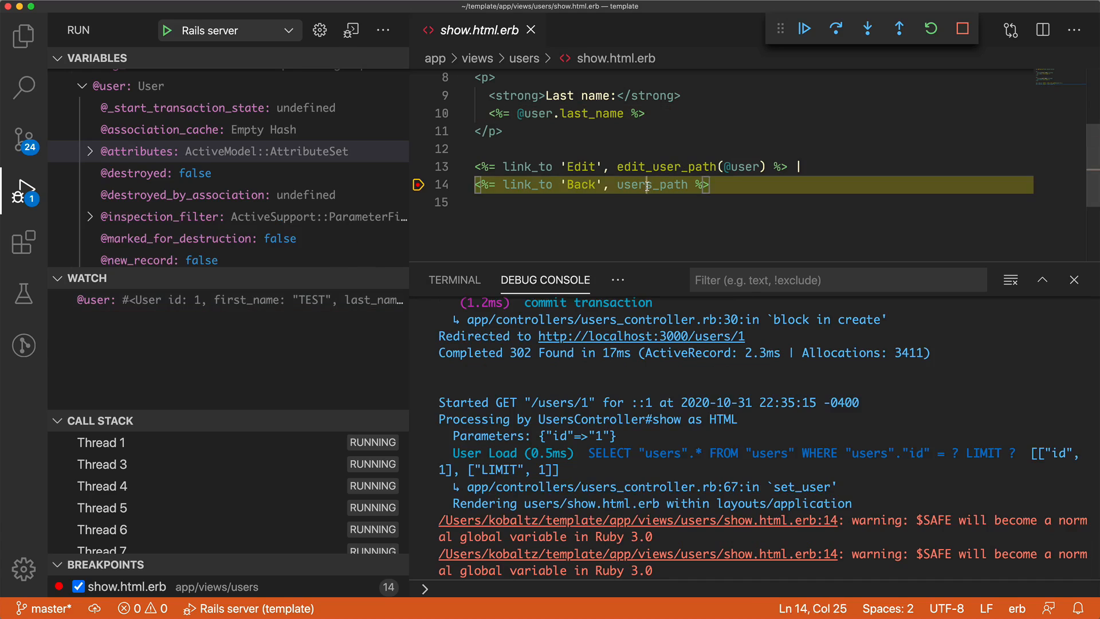
{"action": "left_click", "coordinate": [340, 278]}
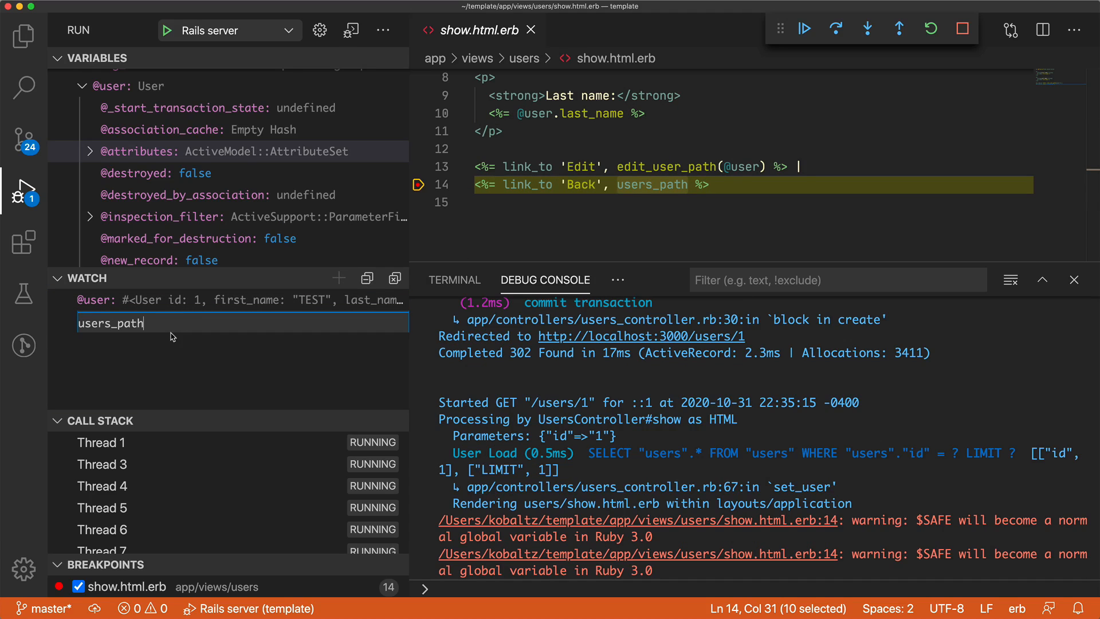
{"action": "key", "text": "Return"}
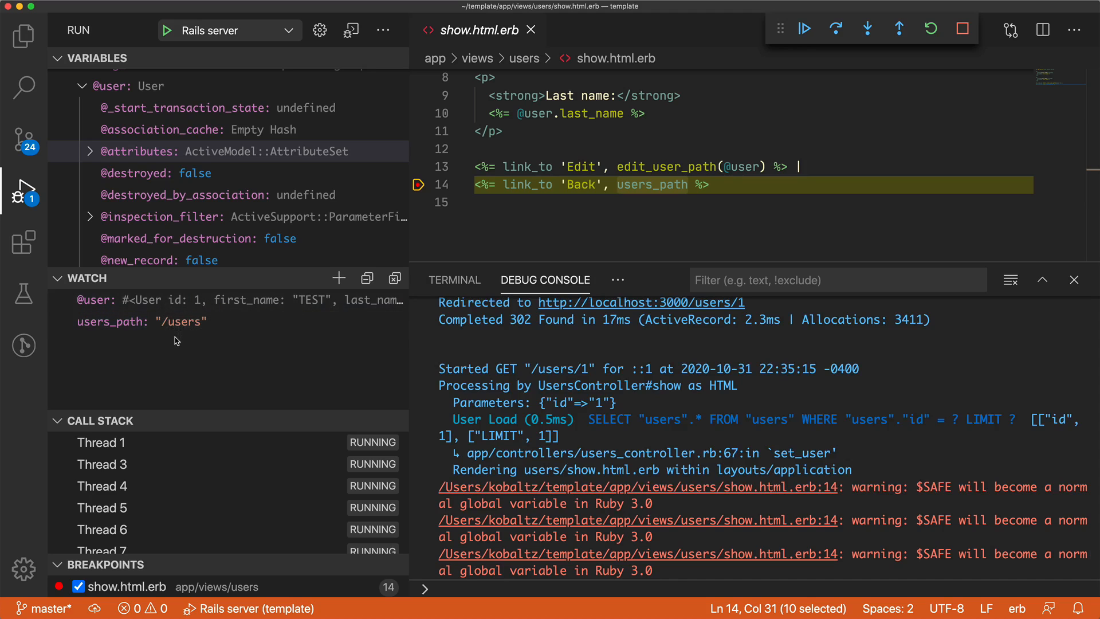
{"action": "mouse_move", "coordinate": [181, 330]}
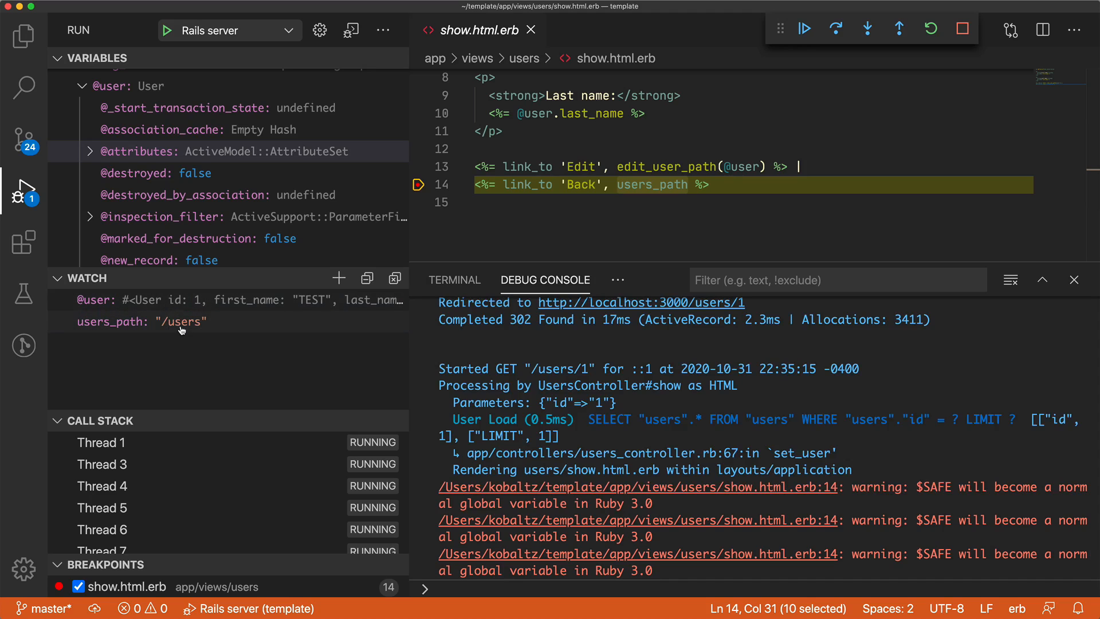
{"action": "mouse_move", "coordinate": [196, 339]}
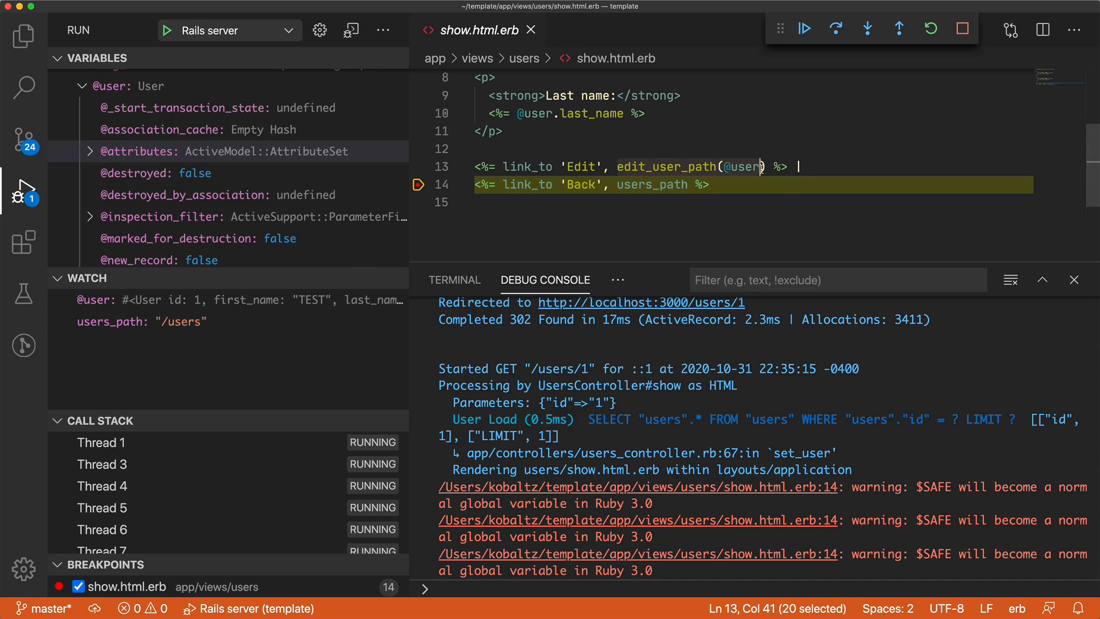
{"action": "left_click", "coordinate": [339, 278]}
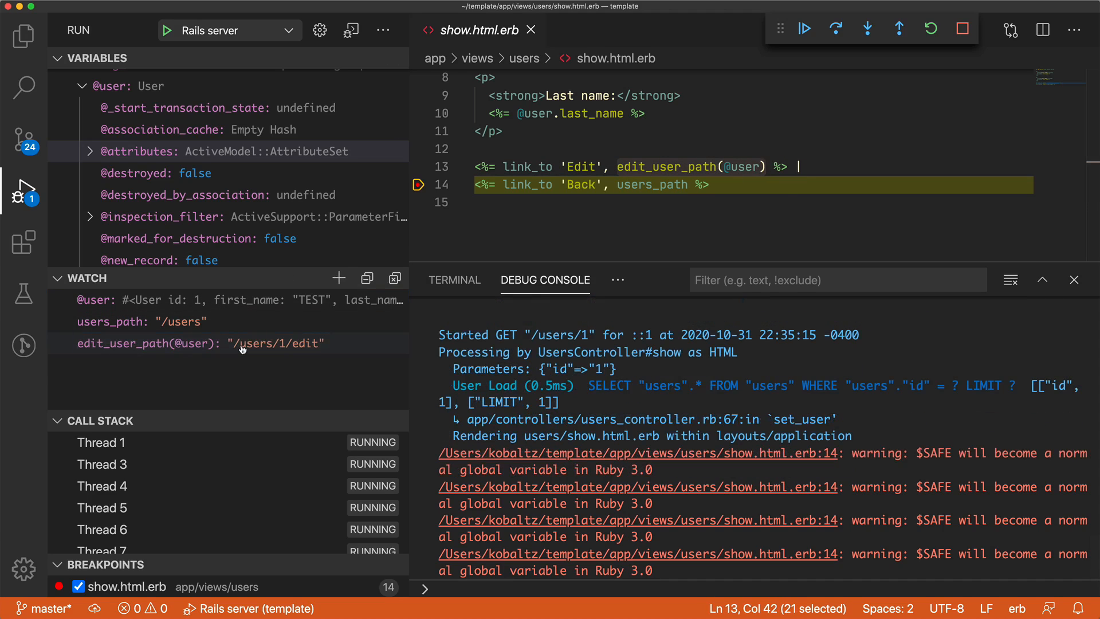
{"action": "mouse_move", "coordinate": [305, 347]}
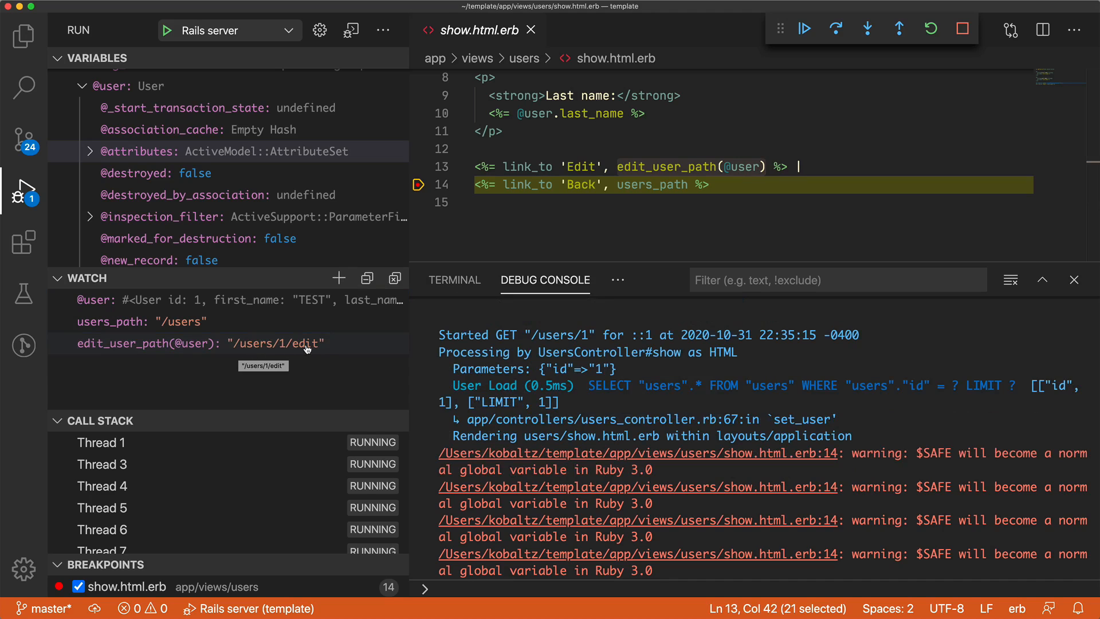
{"action": "mouse_move", "coordinate": [330, 348]}
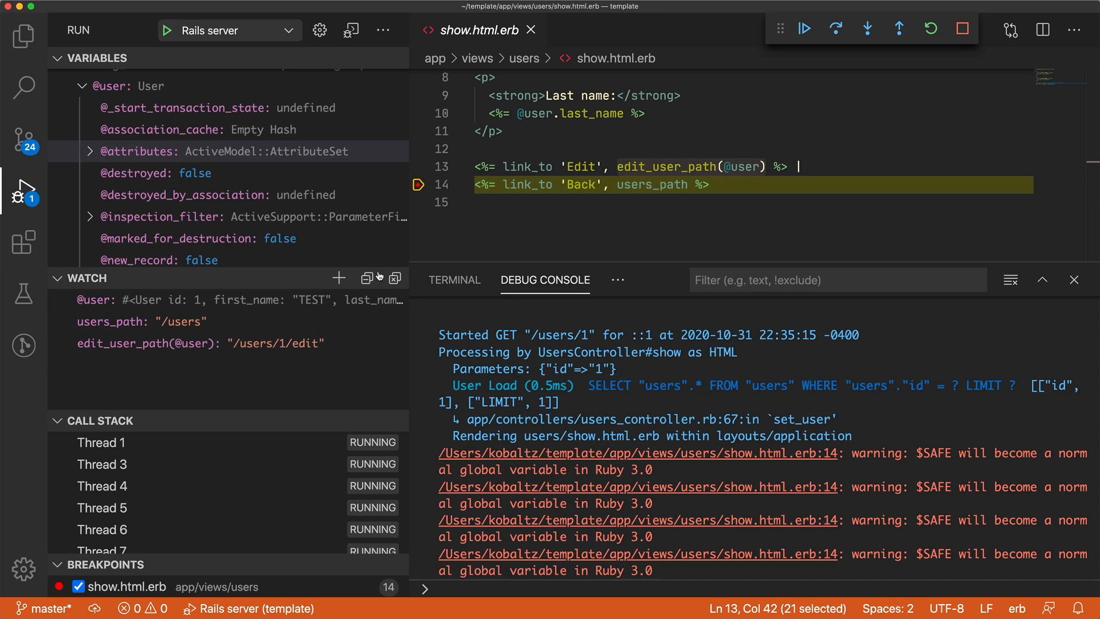
{"action": "mouse_move", "coordinate": [931, 29]}
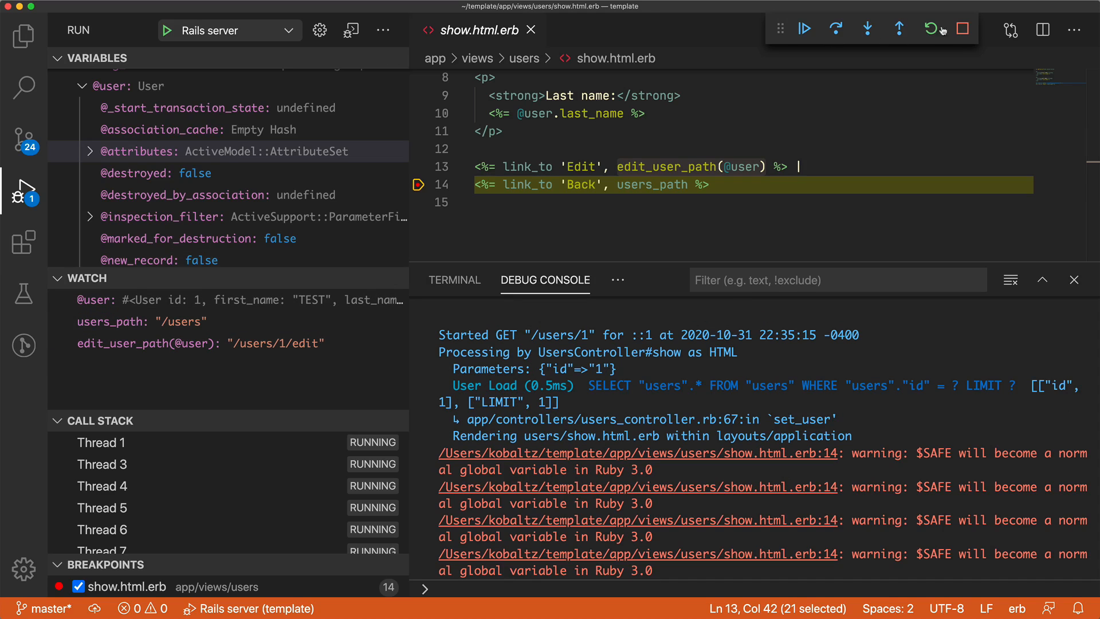
{"action": "mouse_move", "coordinate": [963, 27]}
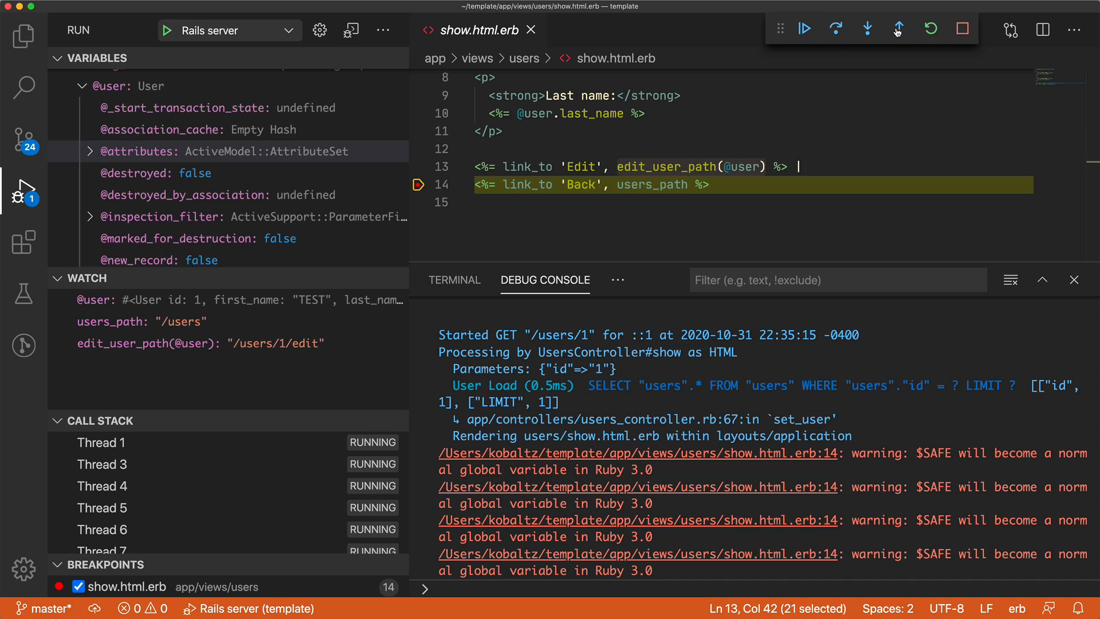
{"action": "mouse_move", "coordinate": [899, 28]}
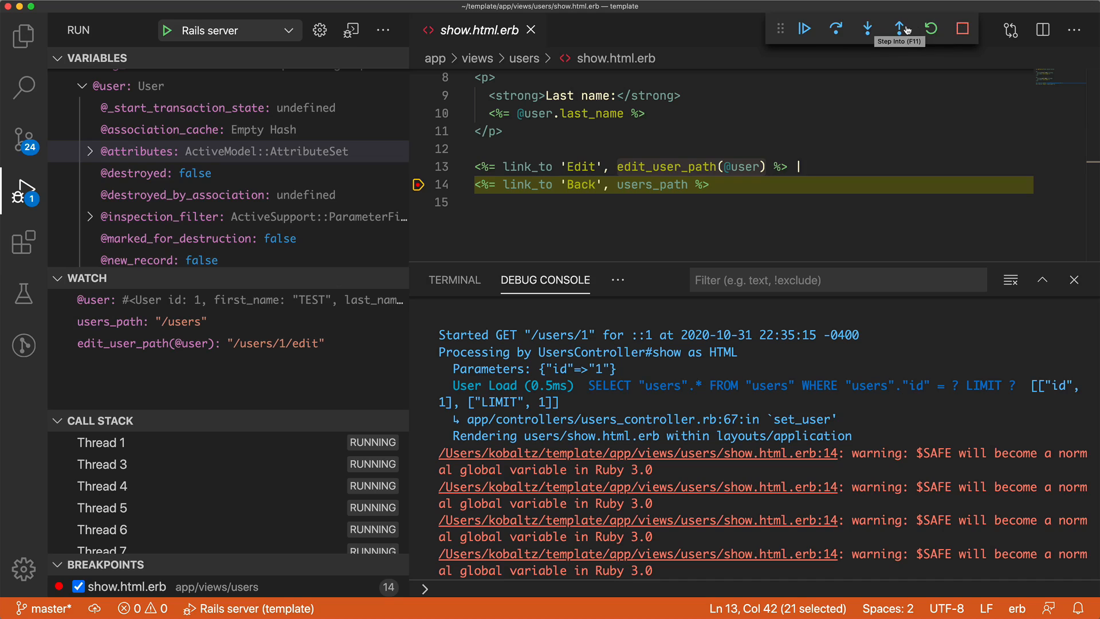
{"action": "mouse_move", "coordinate": [837, 28]}
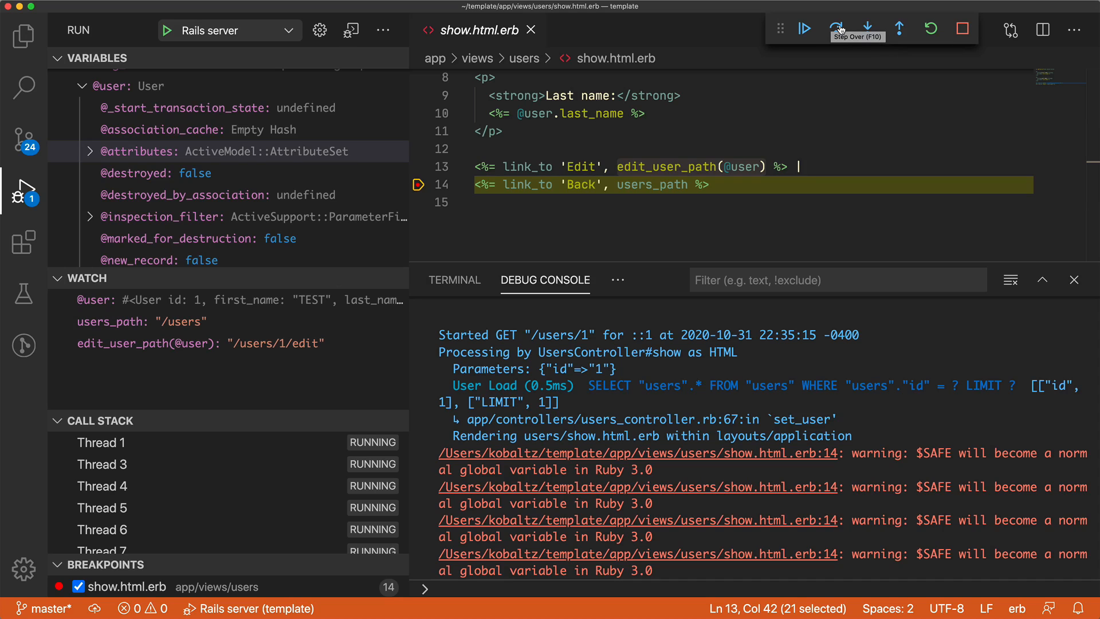
{"action": "mouse_move", "coordinate": [804, 28]}
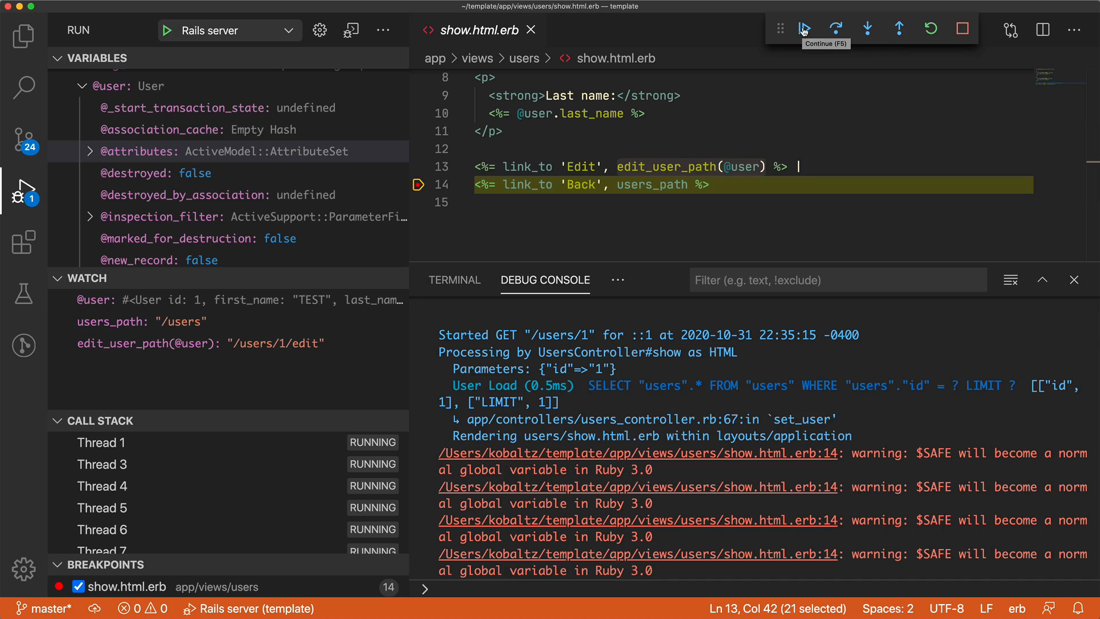
Continue execution so the user show request completes with 200 OK
{"action": "left_click", "coordinate": [805, 29]}
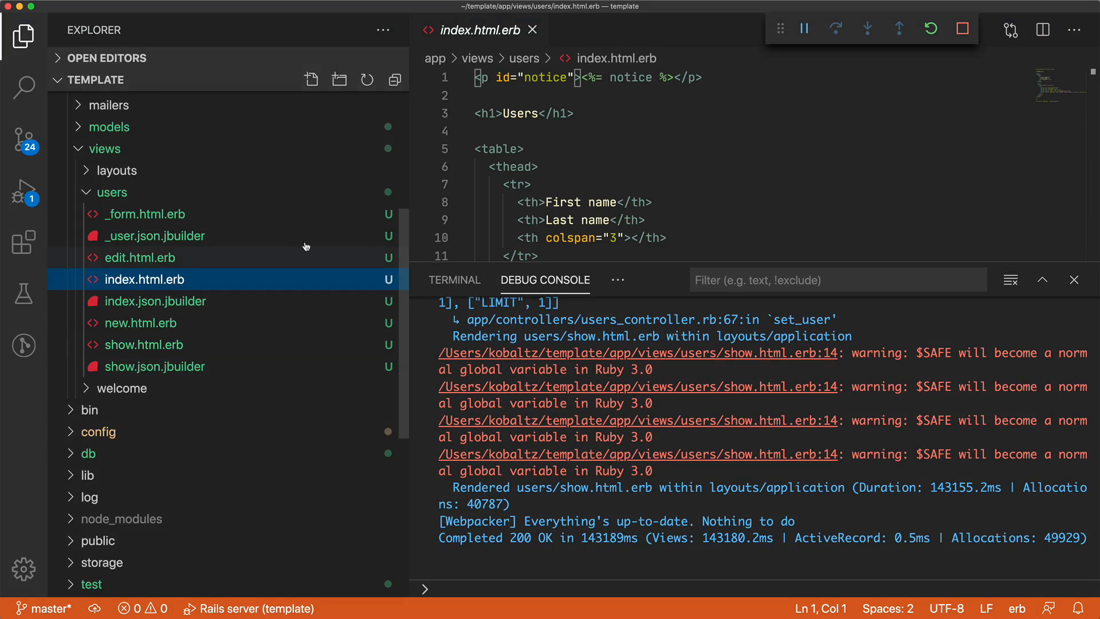
Set a line 17 breakpoint in index.html.erb with condition user.first_name == "JO..."
{"action": "scroll", "scroll_direction": "down", "scroll_amount": 3}
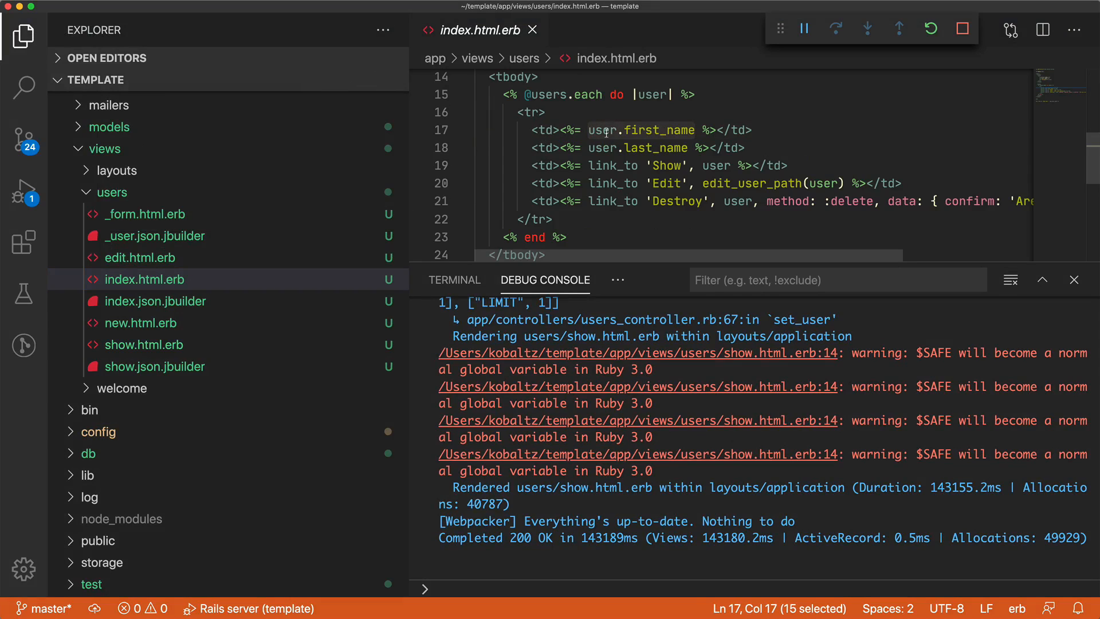
{"action": "left_click", "coordinate": [420, 130]}
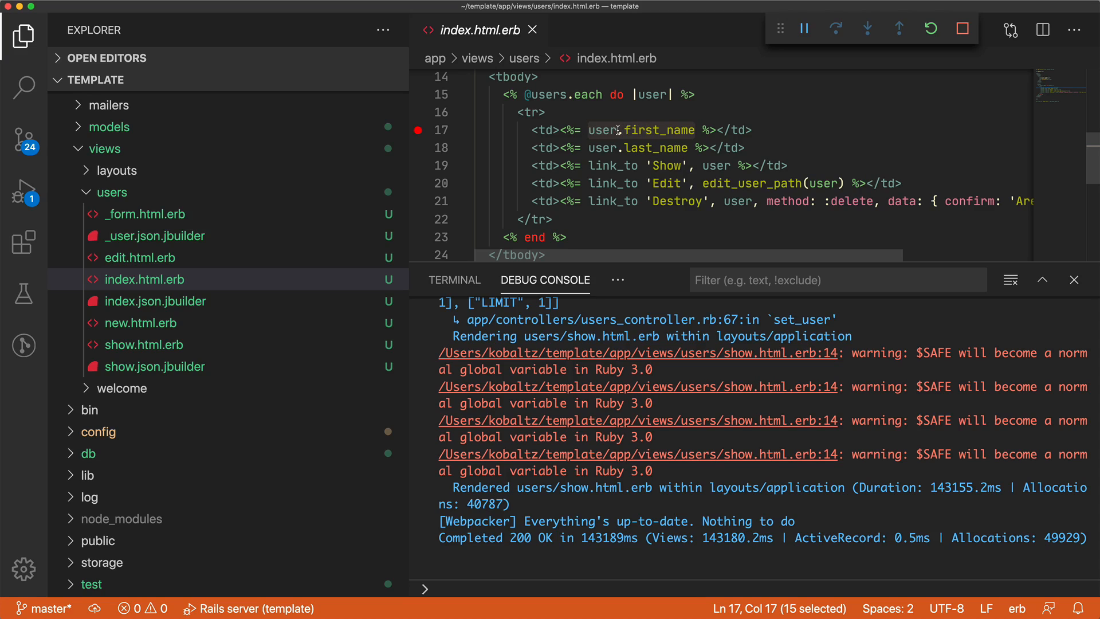
{"action": "mouse_move", "coordinate": [639, 129]}
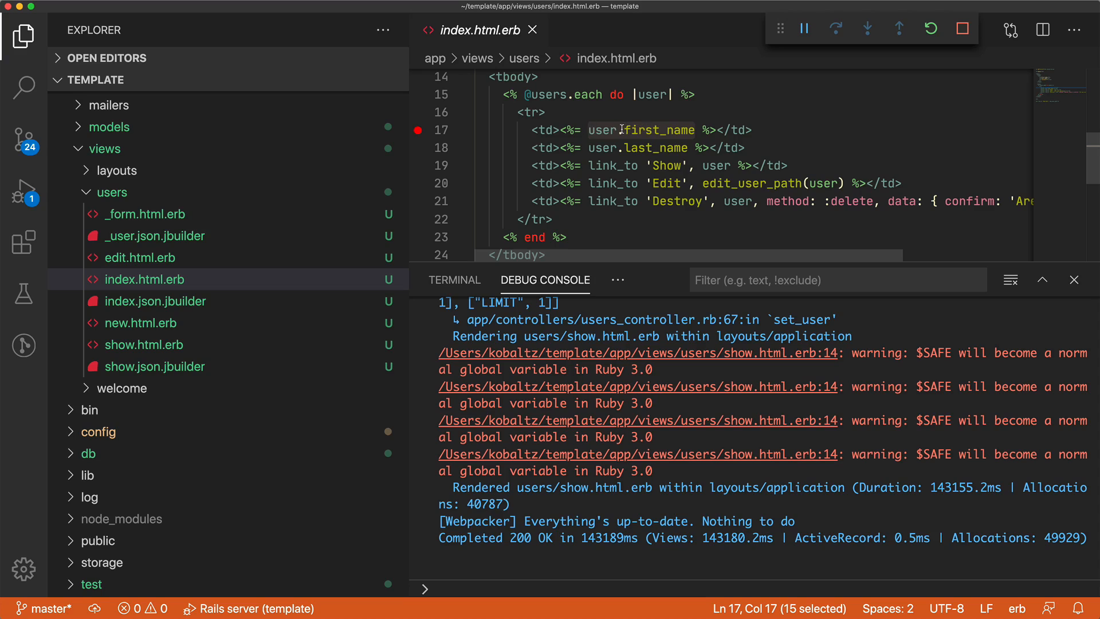
{"action": "right_click", "coordinate": [420, 130]}
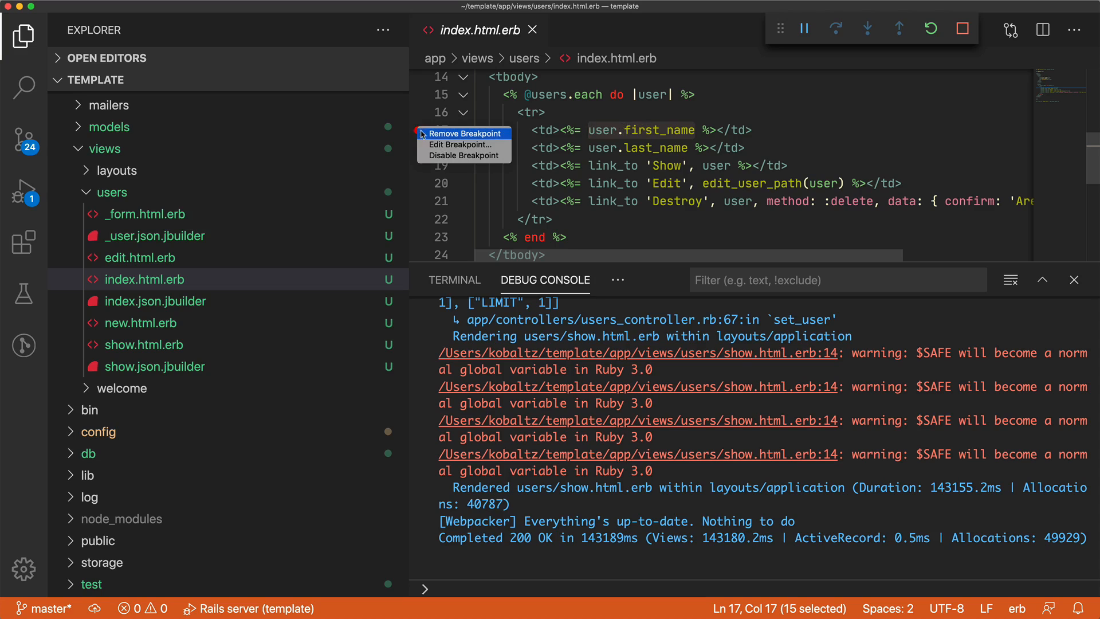
{"action": "left_click", "coordinate": [461, 144]}
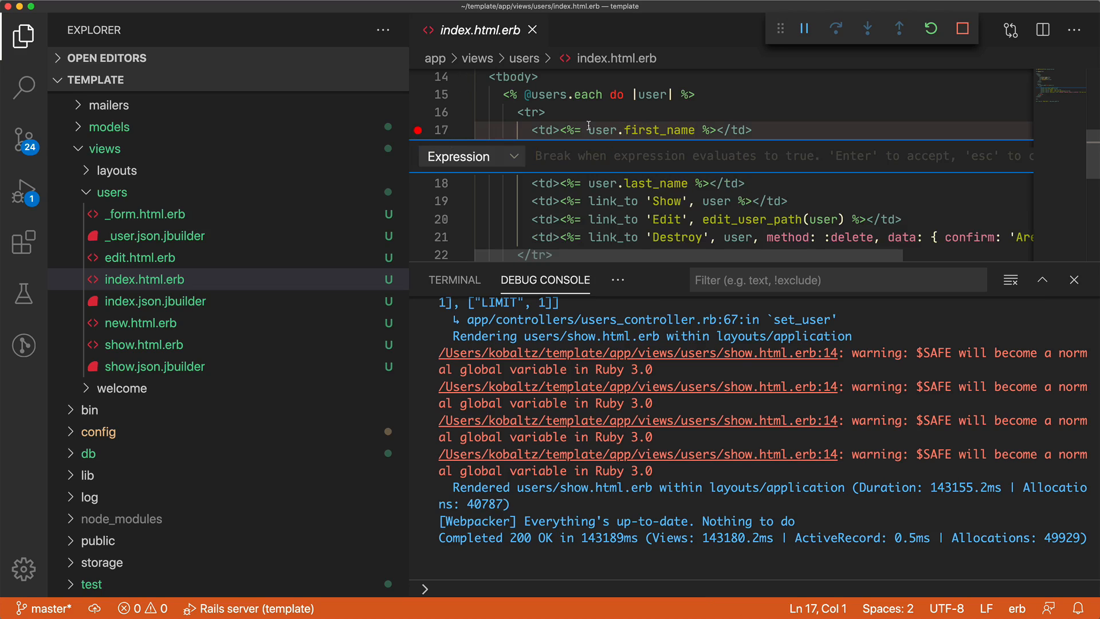
{"action": "type", "text": "user.first_name"}
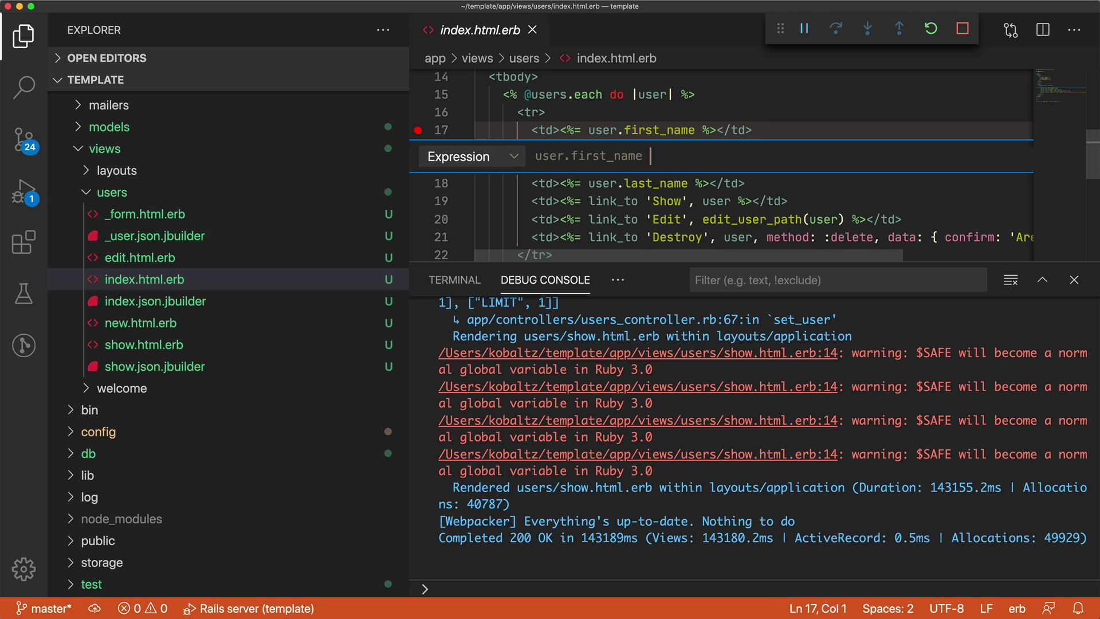
{"action": "type", "text": "== \"JO"}
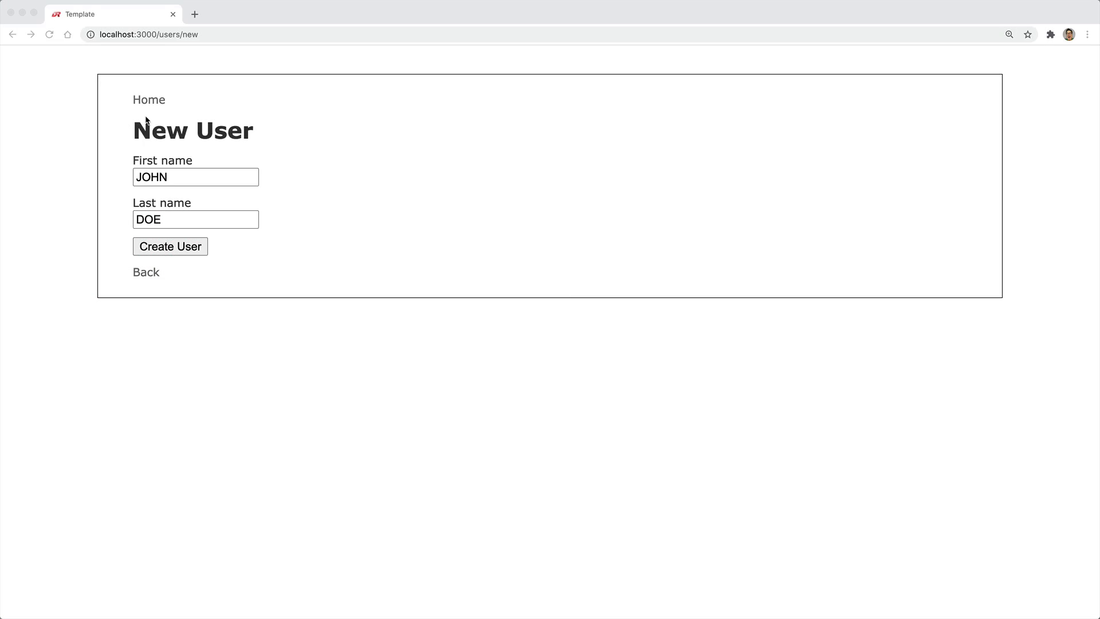
Submit the new user JOHN DOE and return to the users list, pausing at the breakpoint
{"action": "left_click", "coordinate": [170, 246]}
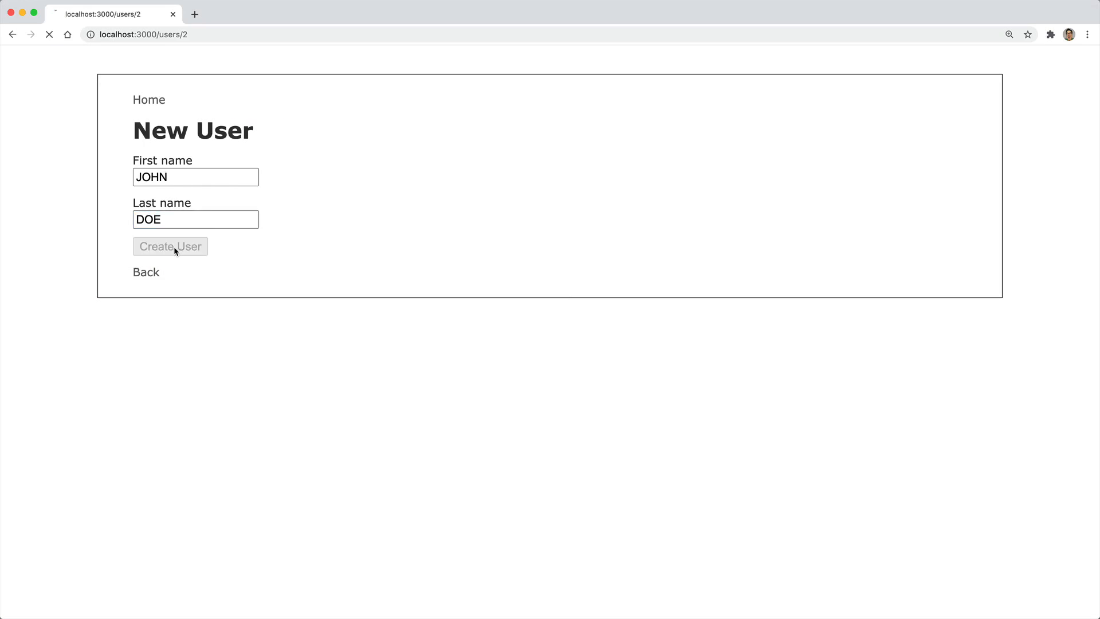
{"action": "left_click", "coordinate": [170, 246]}
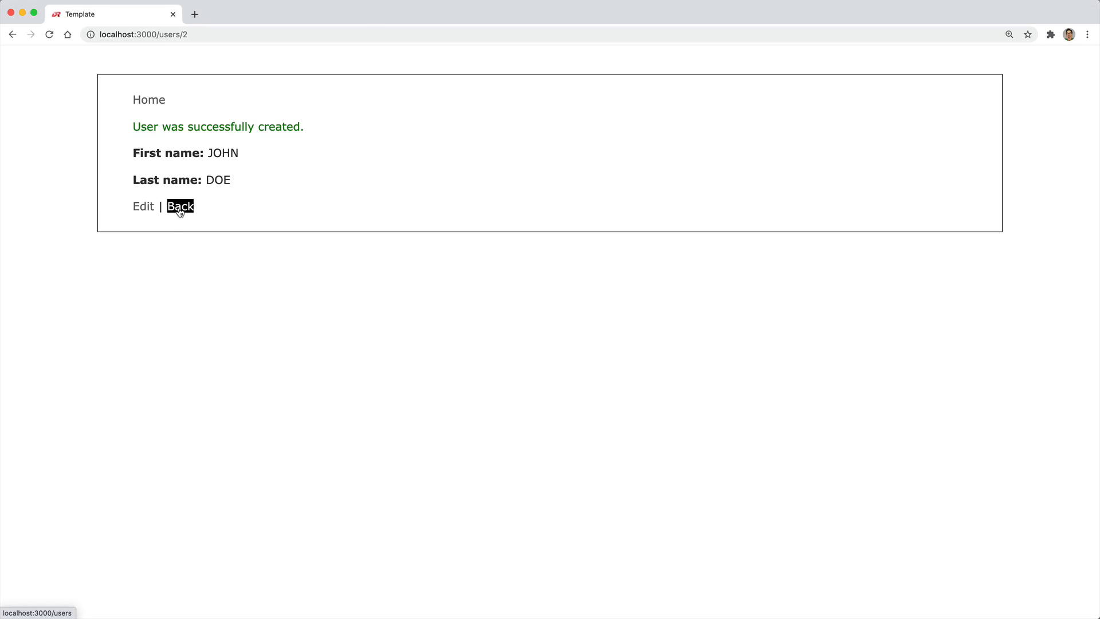
{"action": "left_click", "coordinate": [180, 207]}
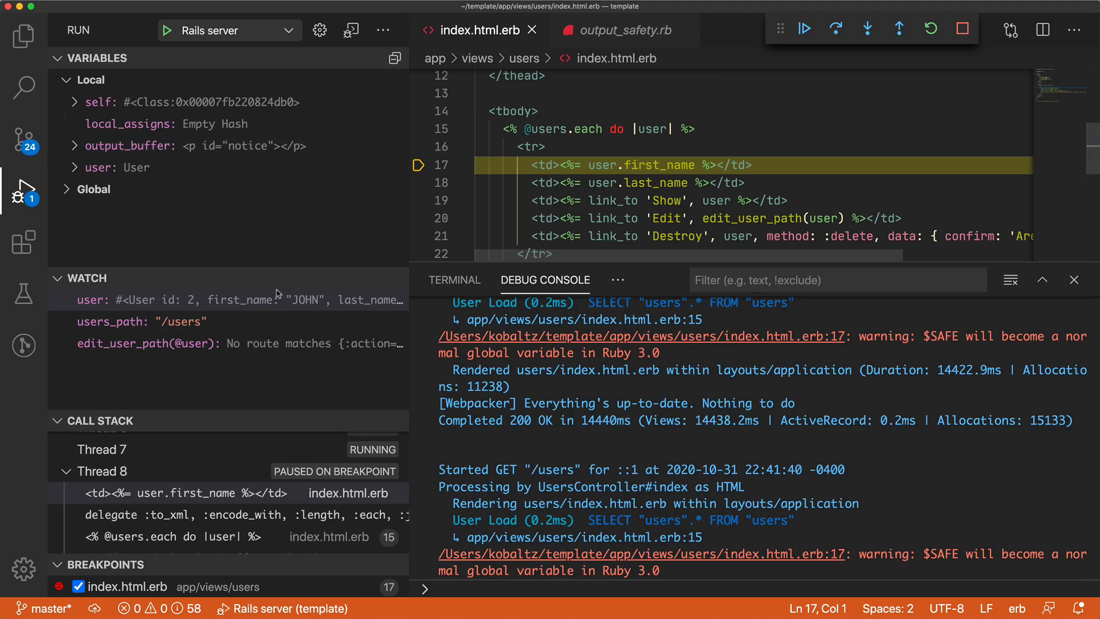
{"action": "mouse_move", "coordinate": [293, 300]}
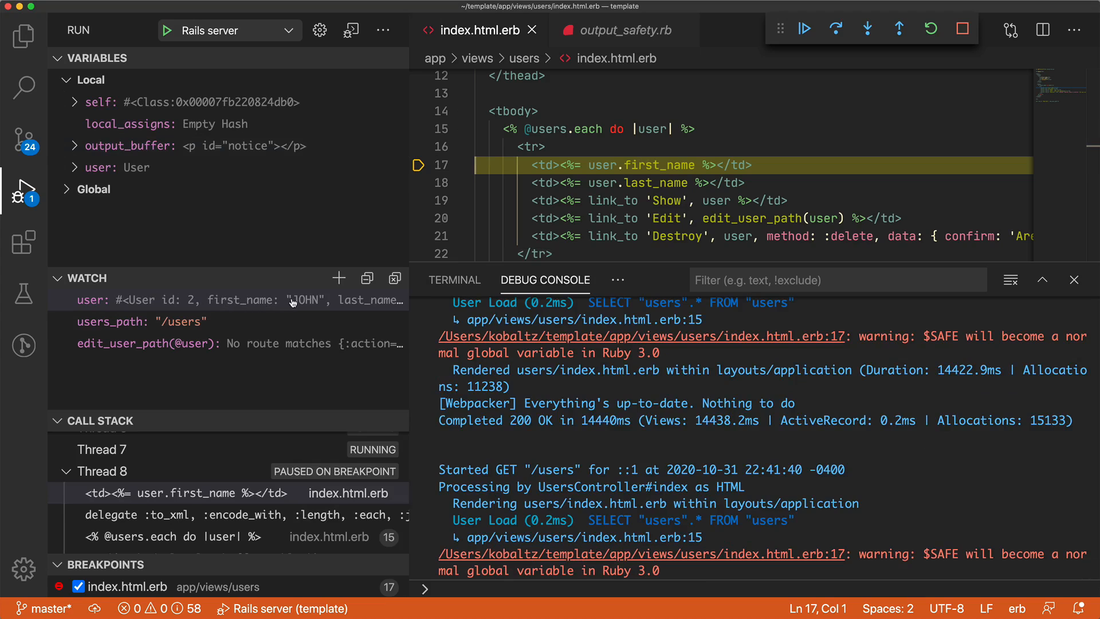
{"action": "mouse_move", "coordinate": [308, 299]}
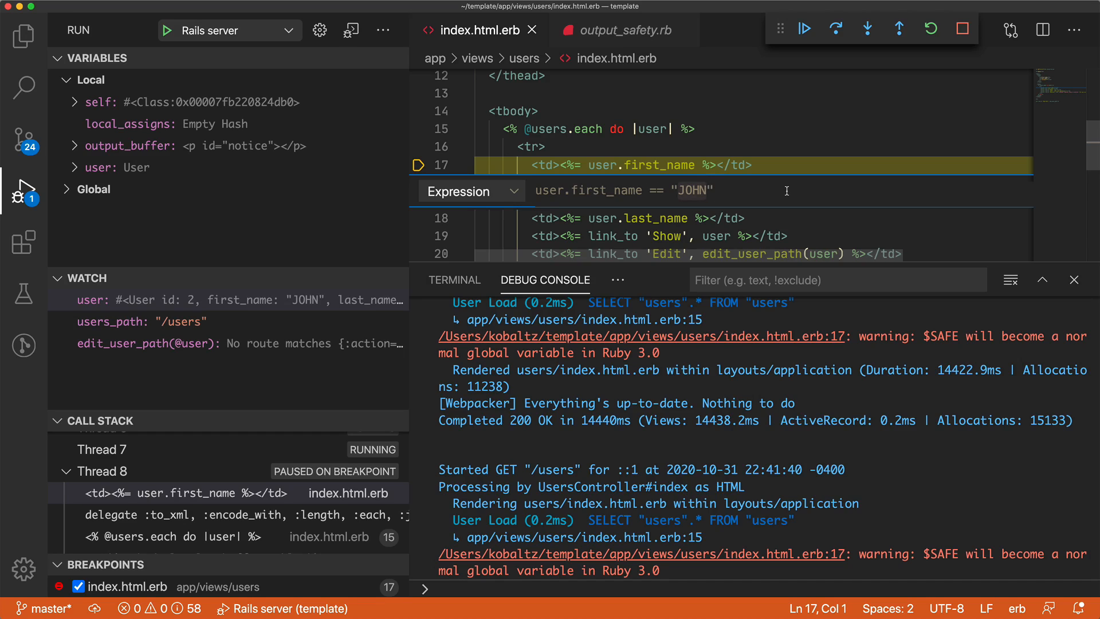
Condition the breakpoint on user.first_name == "TEST" and resume the paused requests
{"action": "type", "text": "TEST"}
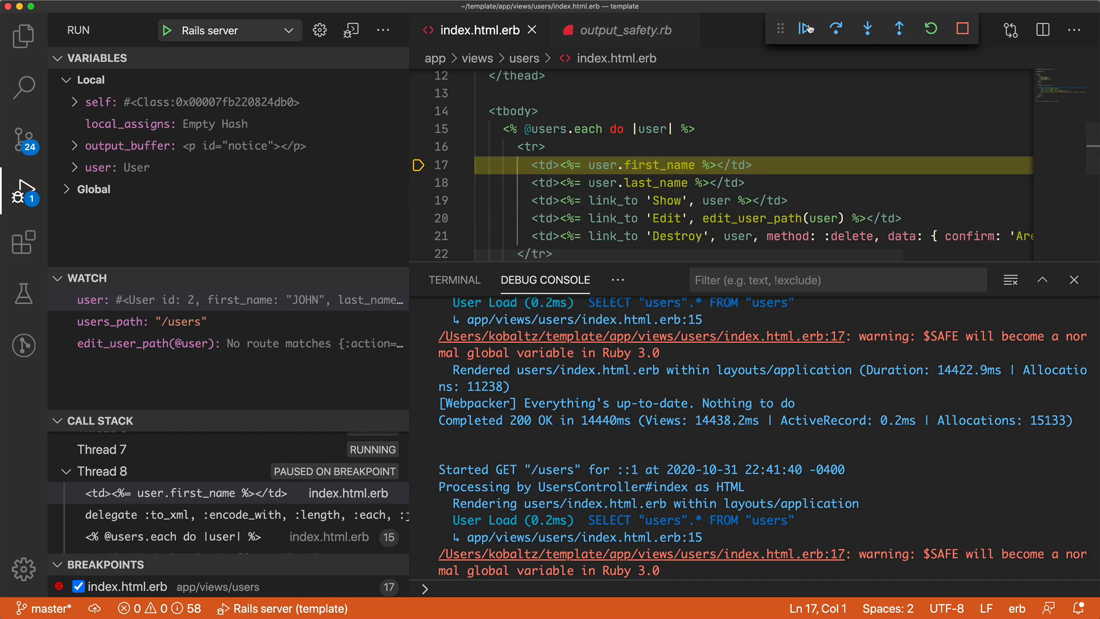
{"action": "left_click", "coordinate": [804, 29]}
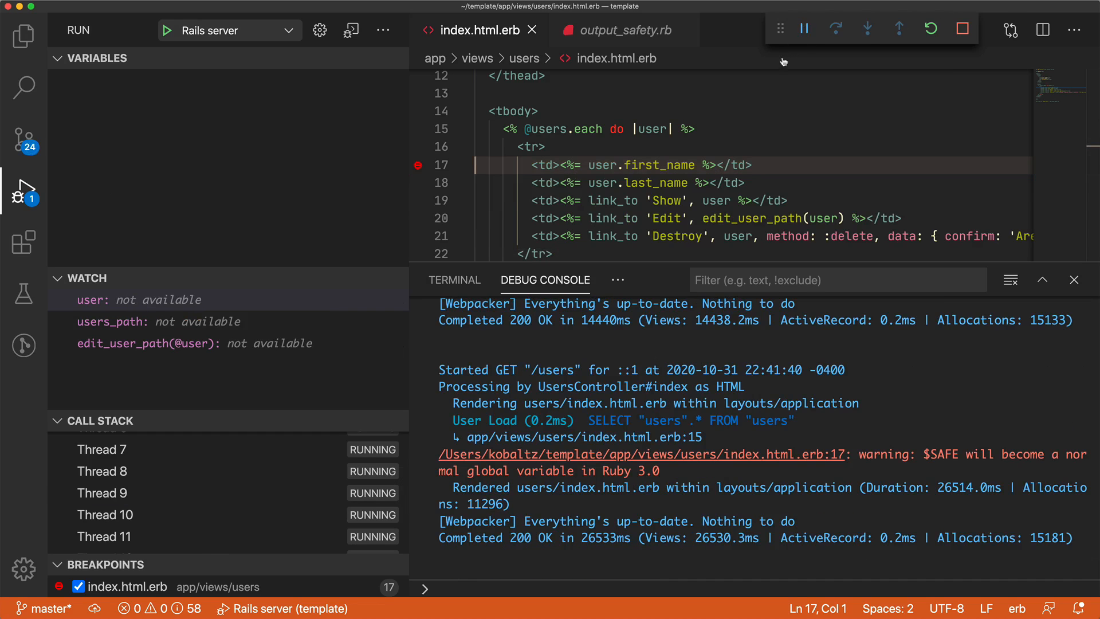
{"action": "left_click", "coordinate": [805, 29]}
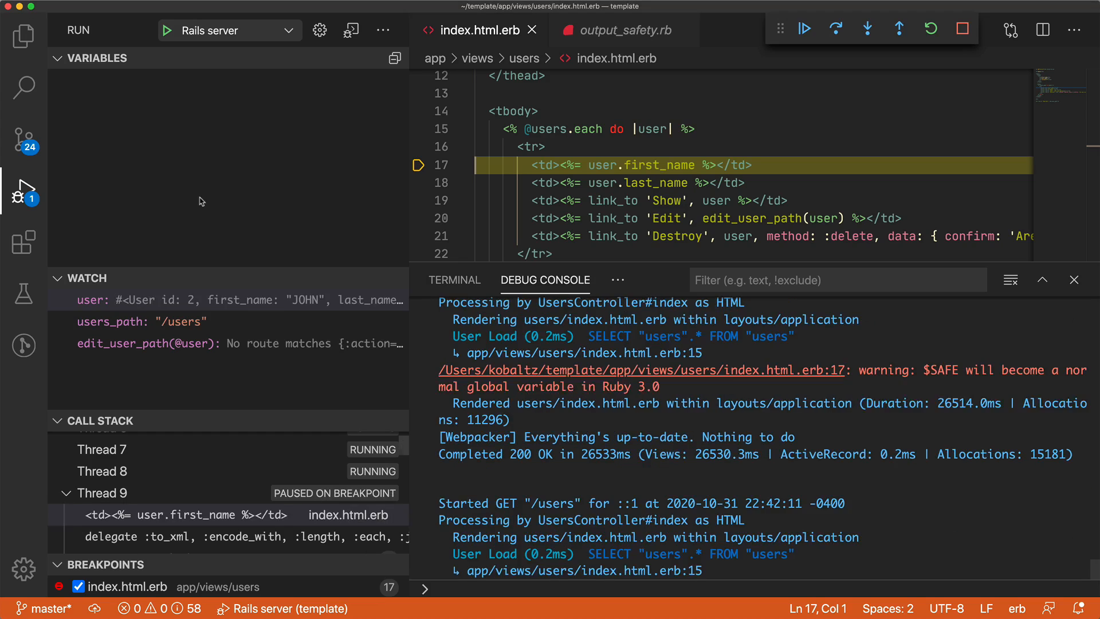
{"action": "left_click", "coordinate": [805, 29]}
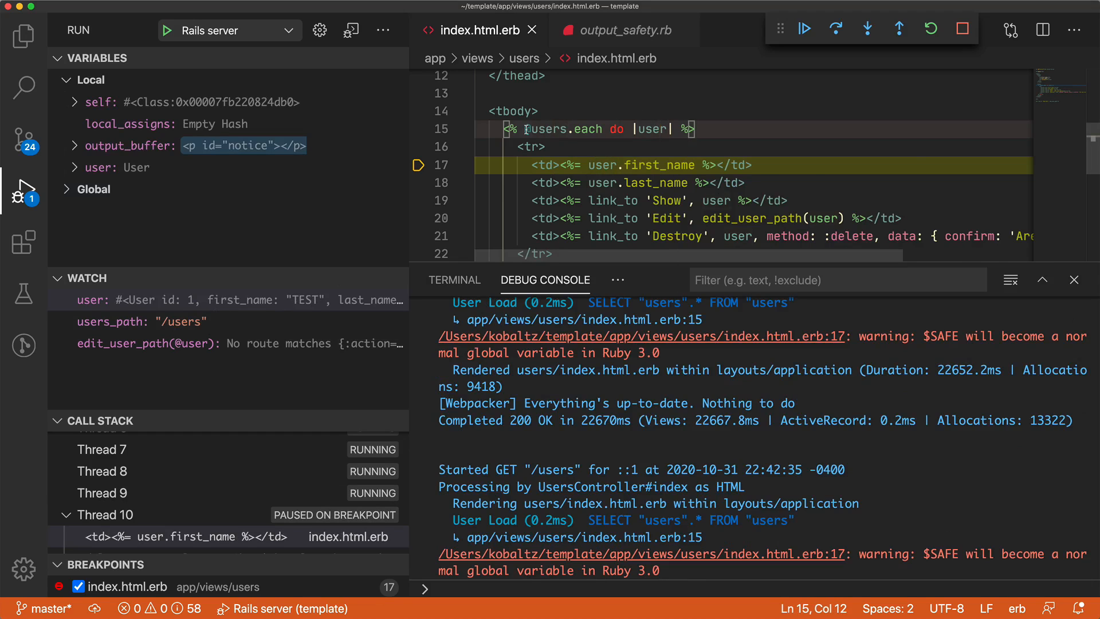
{"action": "mouse_move", "coordinate": [651, 128]}
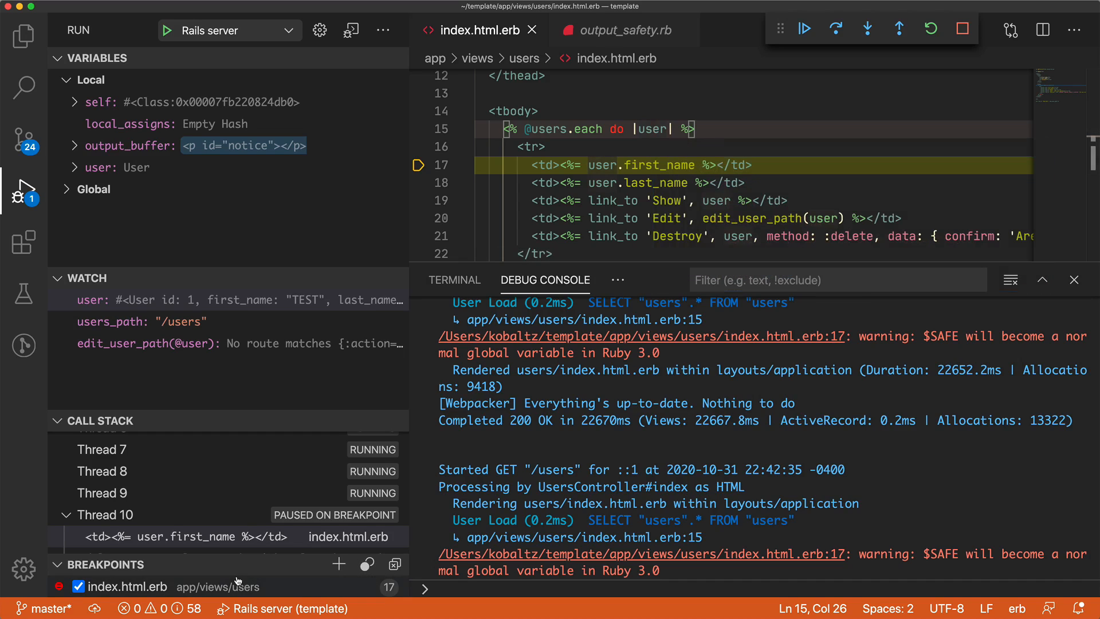
{"action": "mouse_move", "coordinate": [298, 569]}
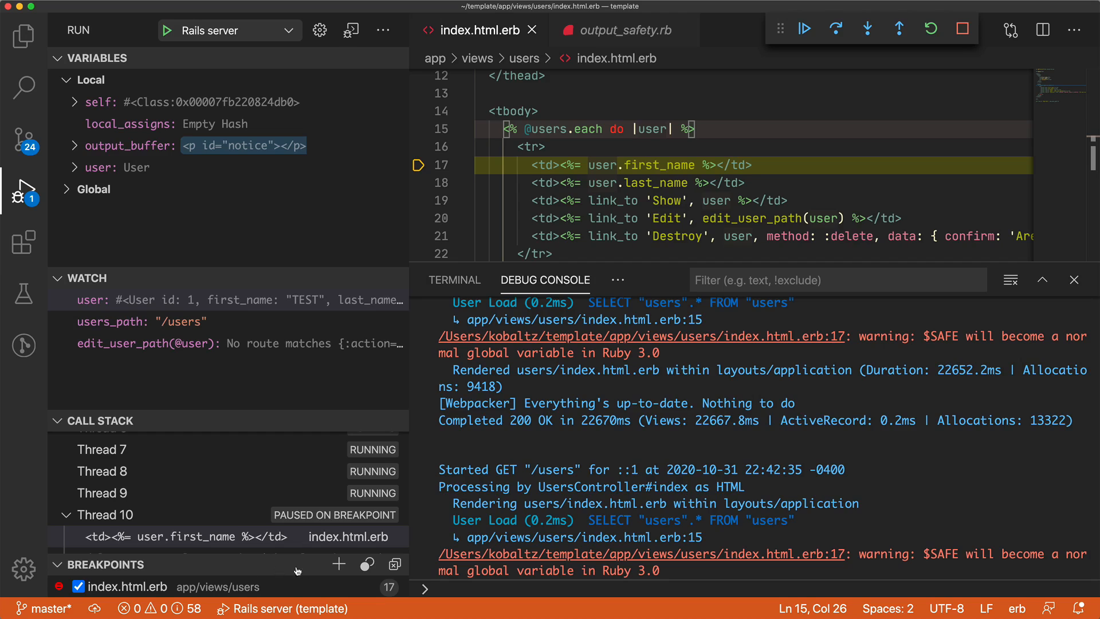
{"action": "mouse_move", "coordinate": [119, 559]}
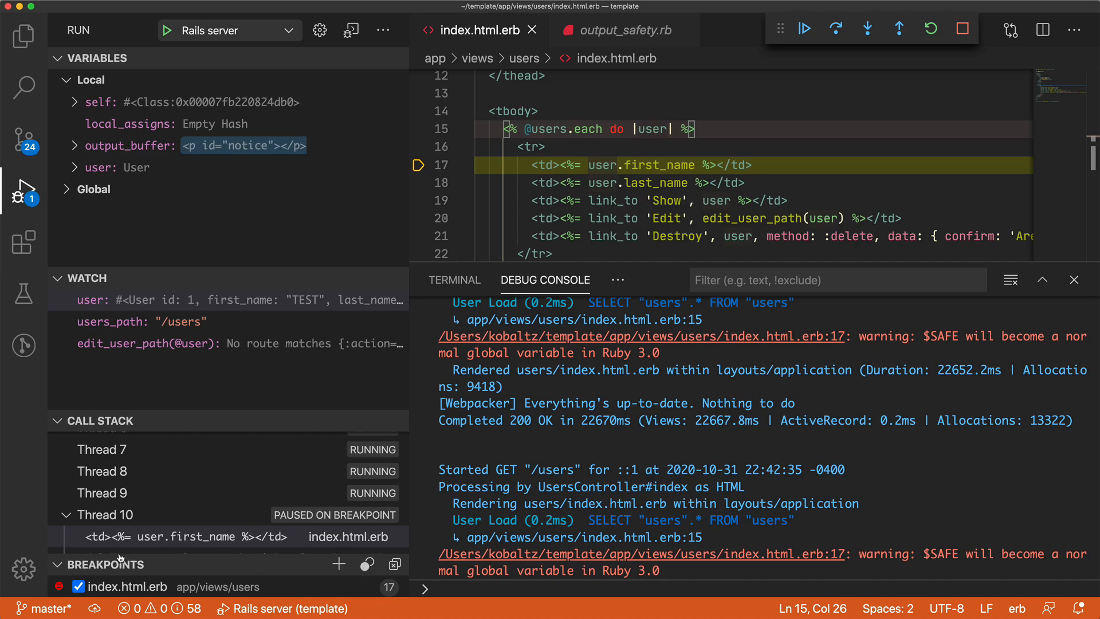
{"action": "mouse_move", "coordinate": [199, 593]}
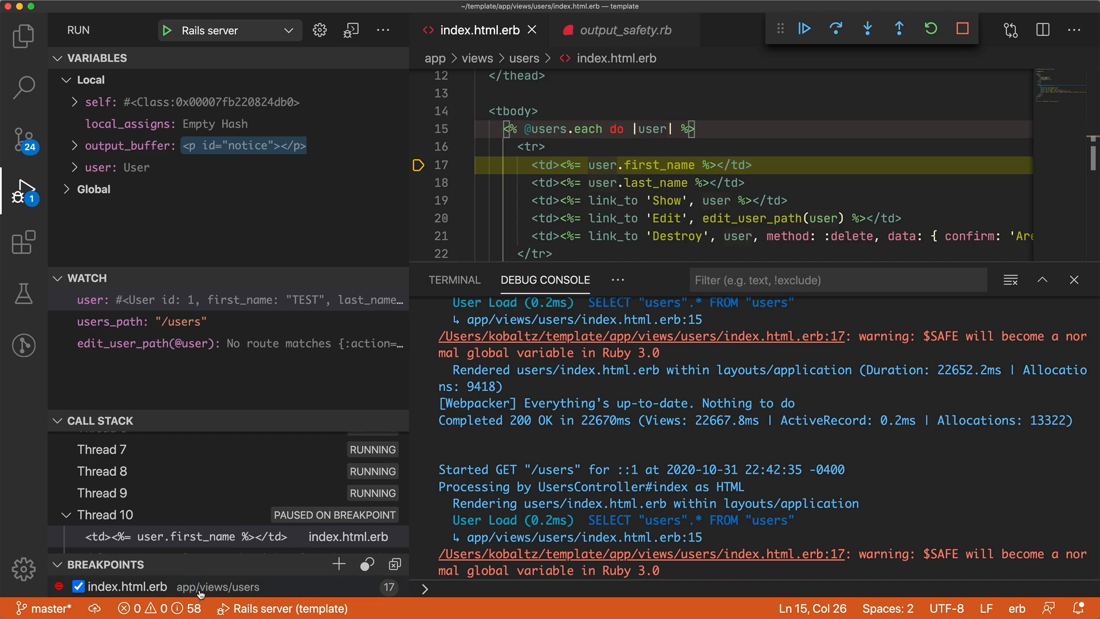
Resume past the breakpoint, revisit index.html.erb, then close the template tab
{"action": "left_click", "coordinate": [805, 29]}
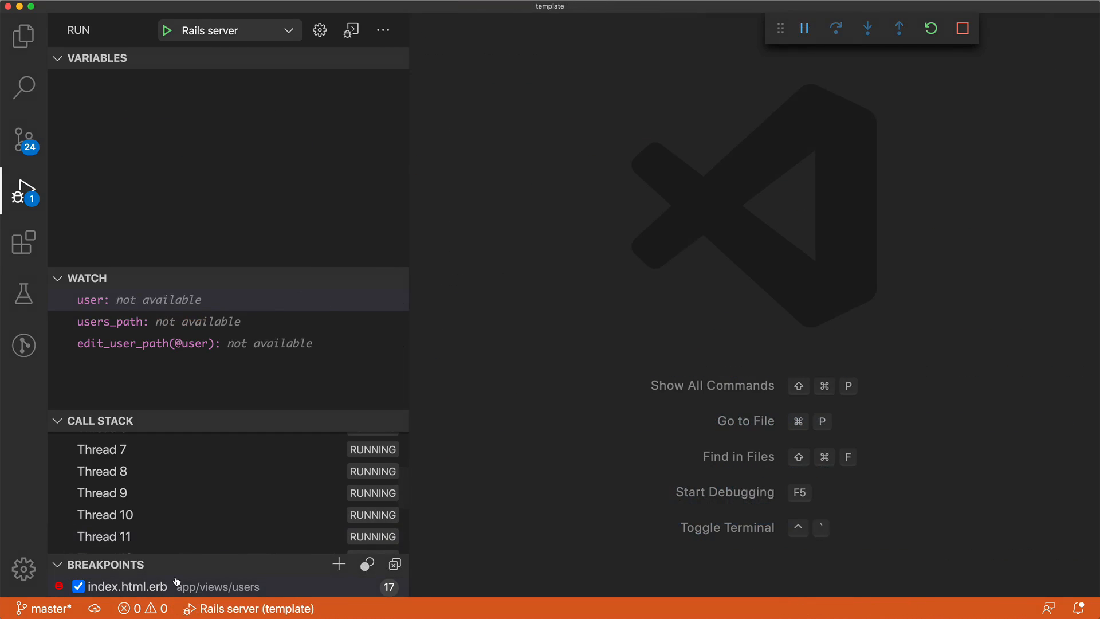
{"action": "left_click", "coordinate": [126, 585]}
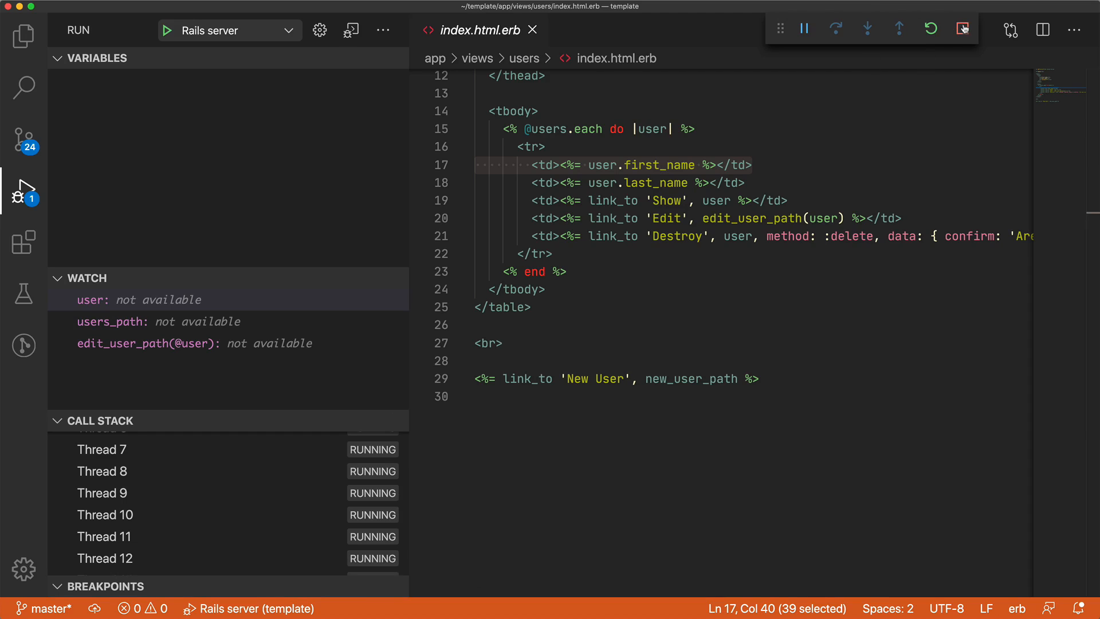
{"action": "left_click", "coordinate": [962, 29]}
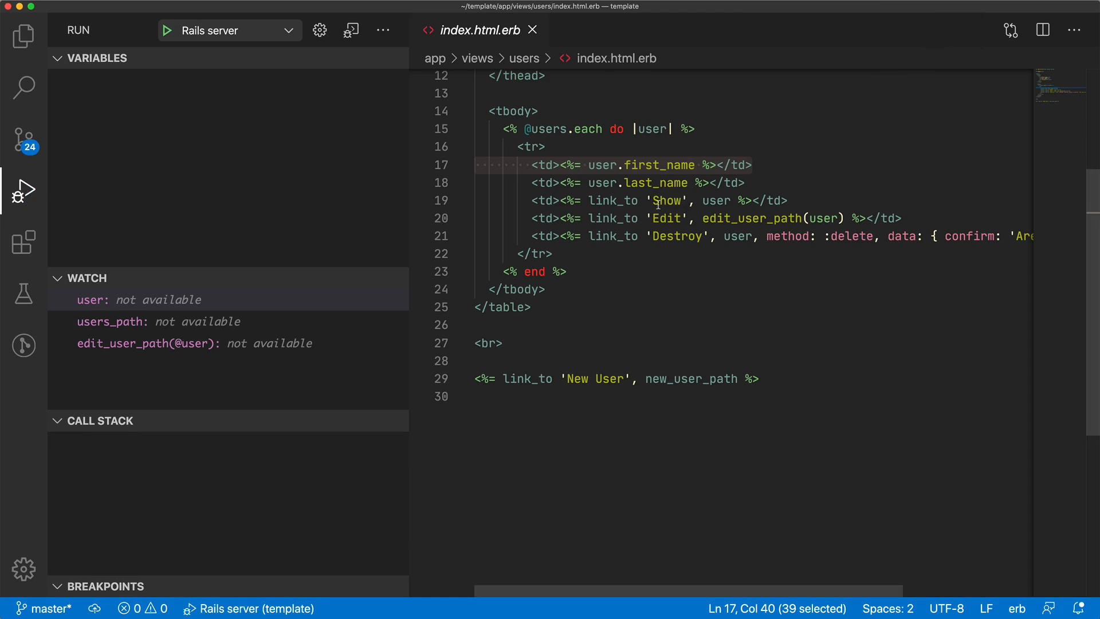
{"action": "mouse_move", "coordinate": [23, 138]}
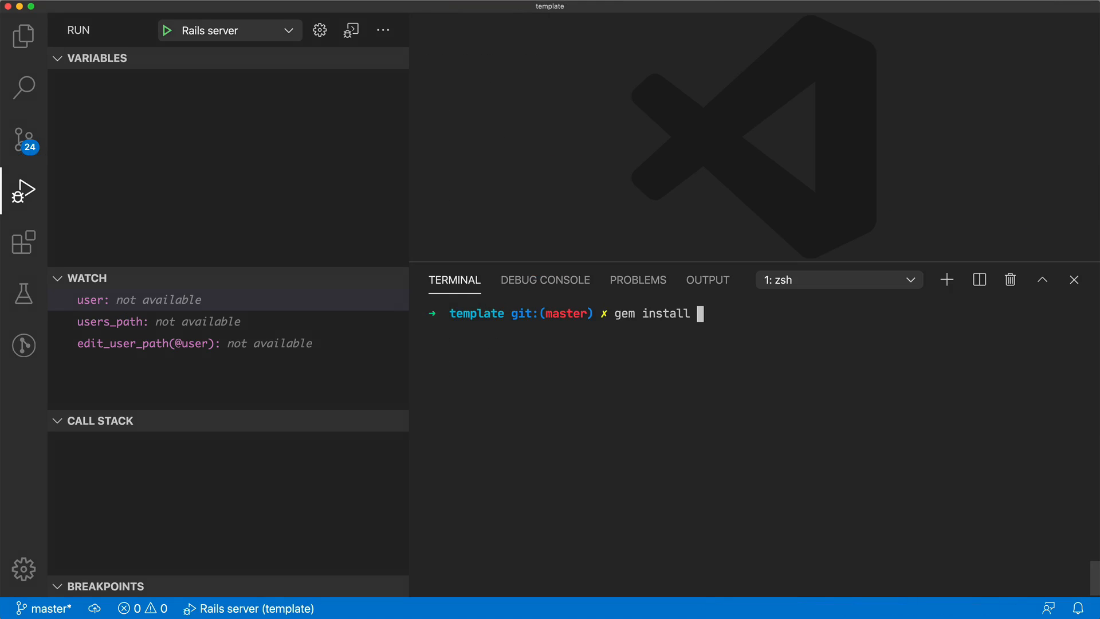
Run 'gem install ruby-debug-ide' in the terminal, then reopen users_controller.rb
{"action": "type", "text": "ruby"}
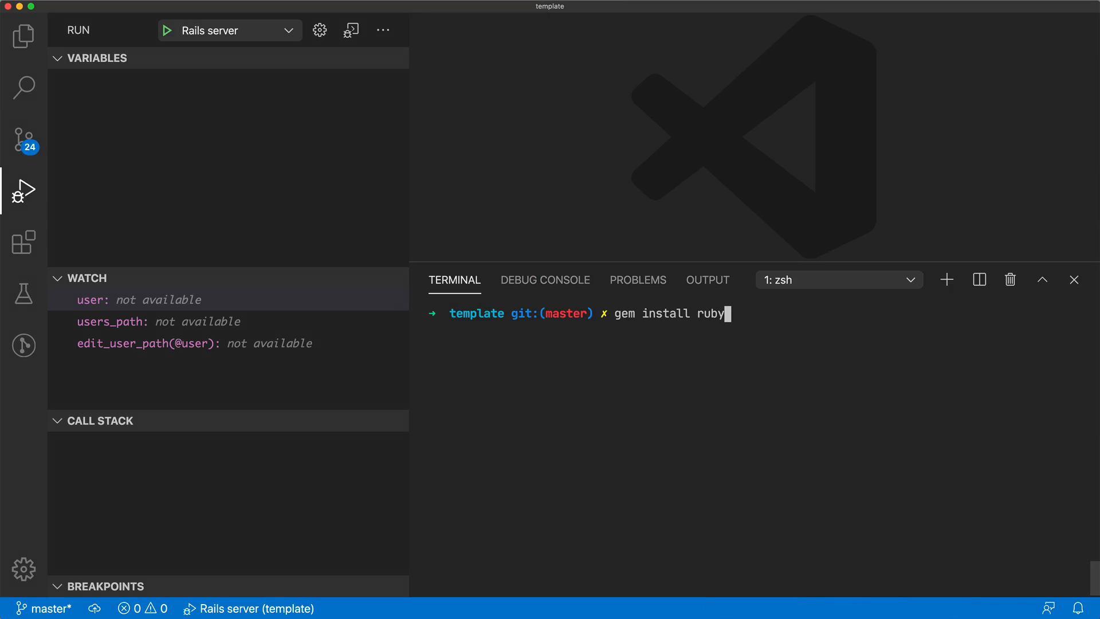
{"action": "type", "text": "-debug-ide"}
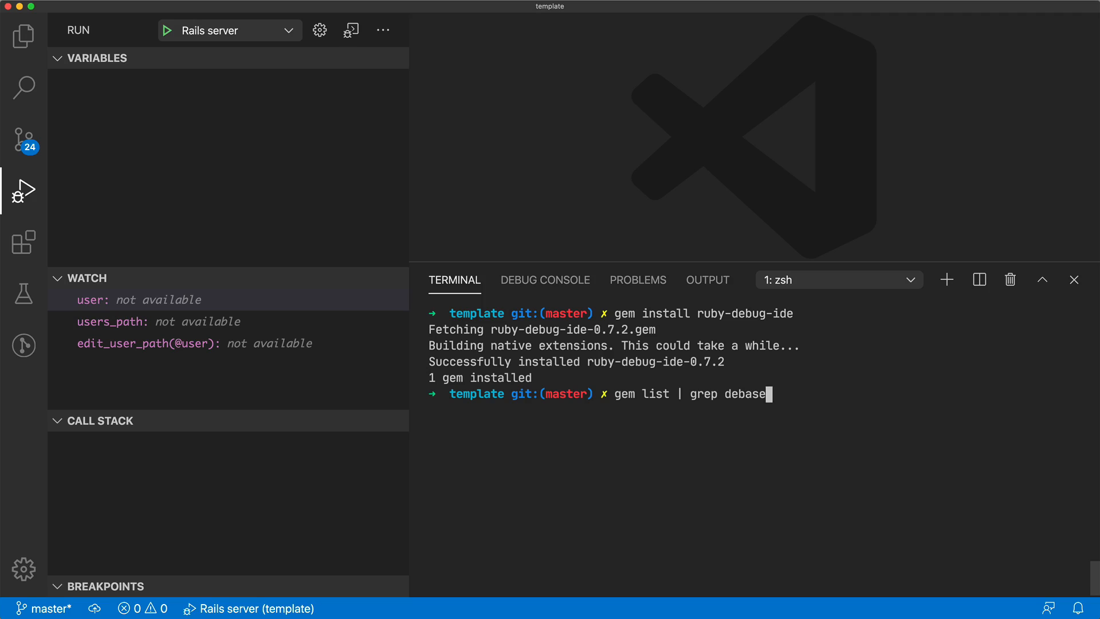
{"action": "key", "text": "Return"}
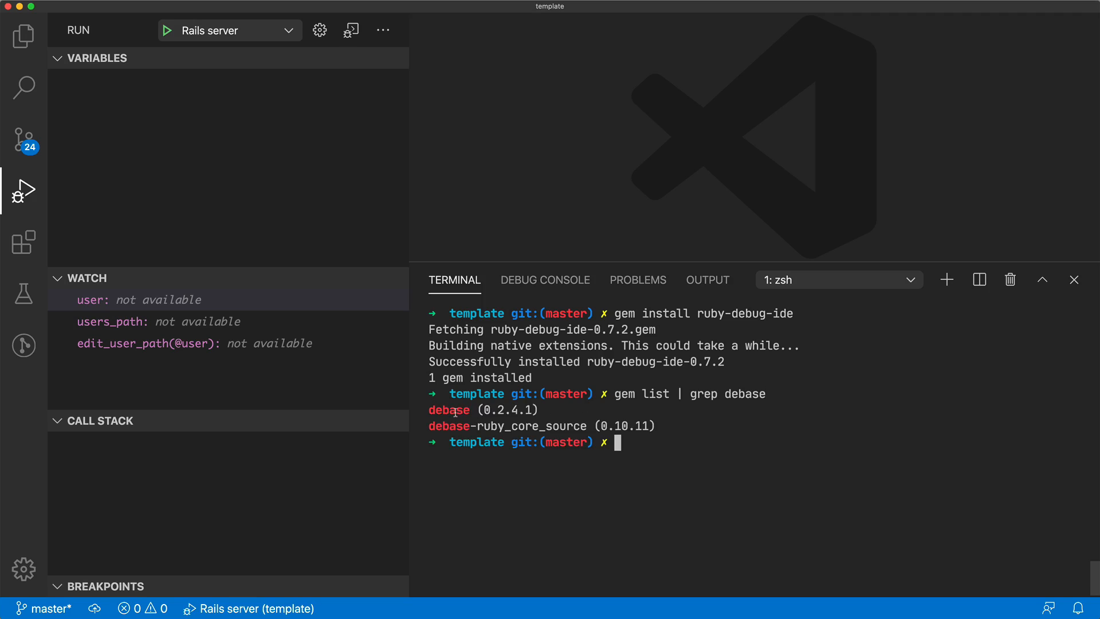
{"action": "mouse_move", "coordinate": [786, 320]}
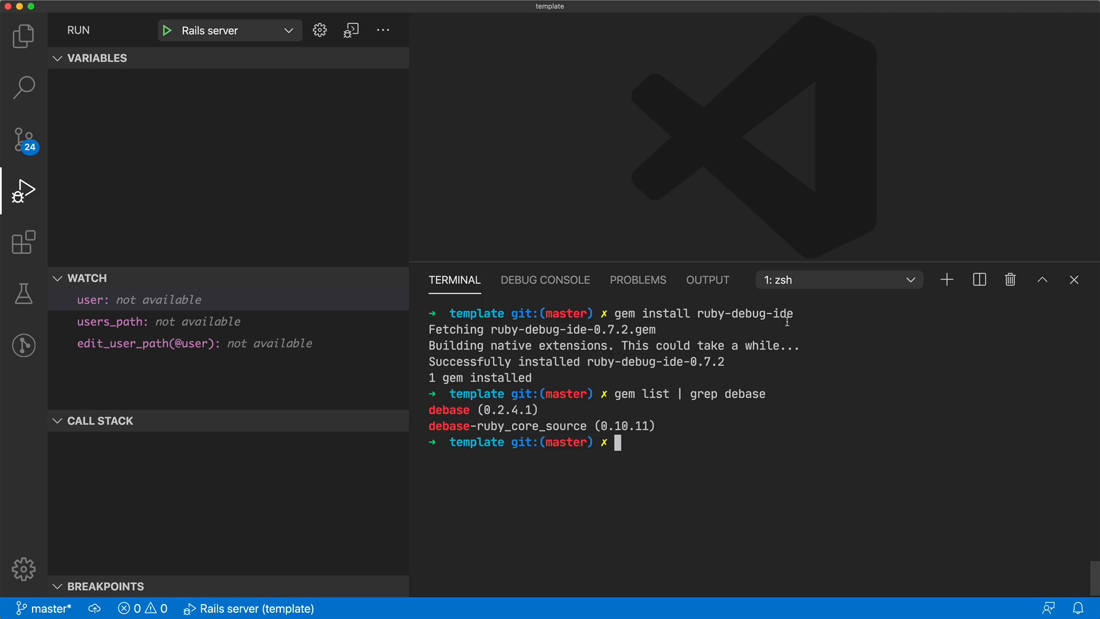
{"action": "left_click", "coordinate": [22, 36]}
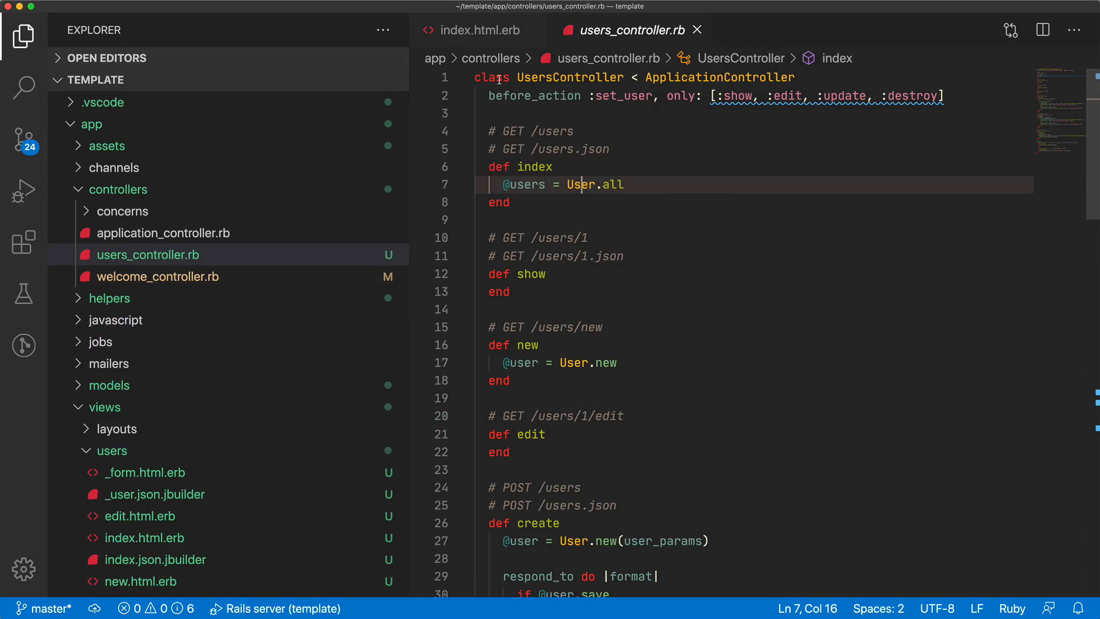
{"action": "mouse_move", "coordinate": [595, 183]}
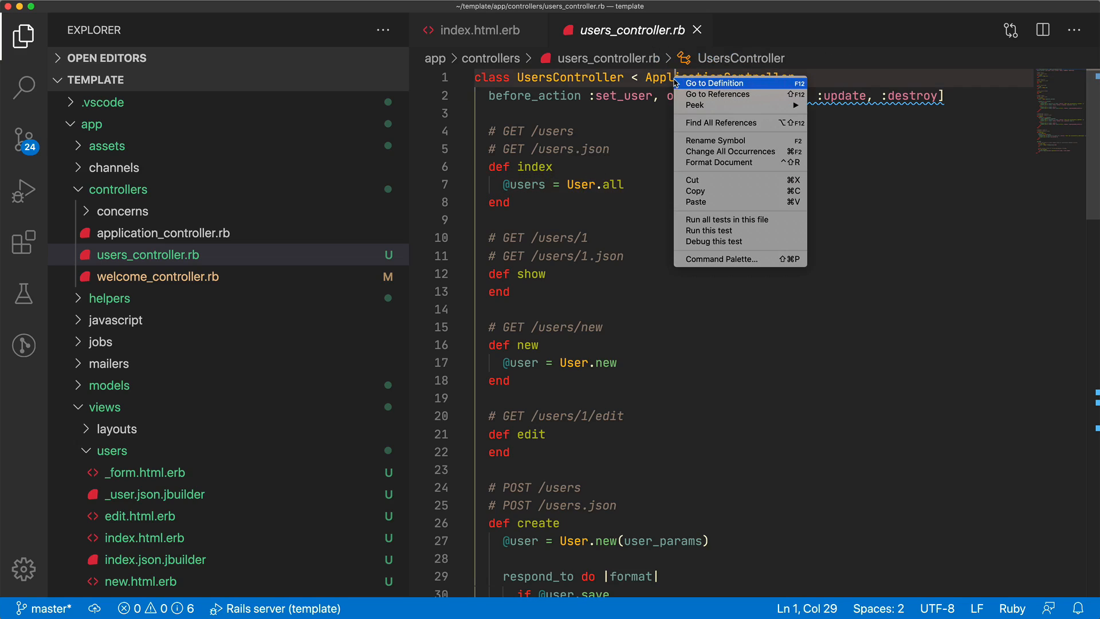
{"action": "mouse_move", "coordinate": [711, 85]}
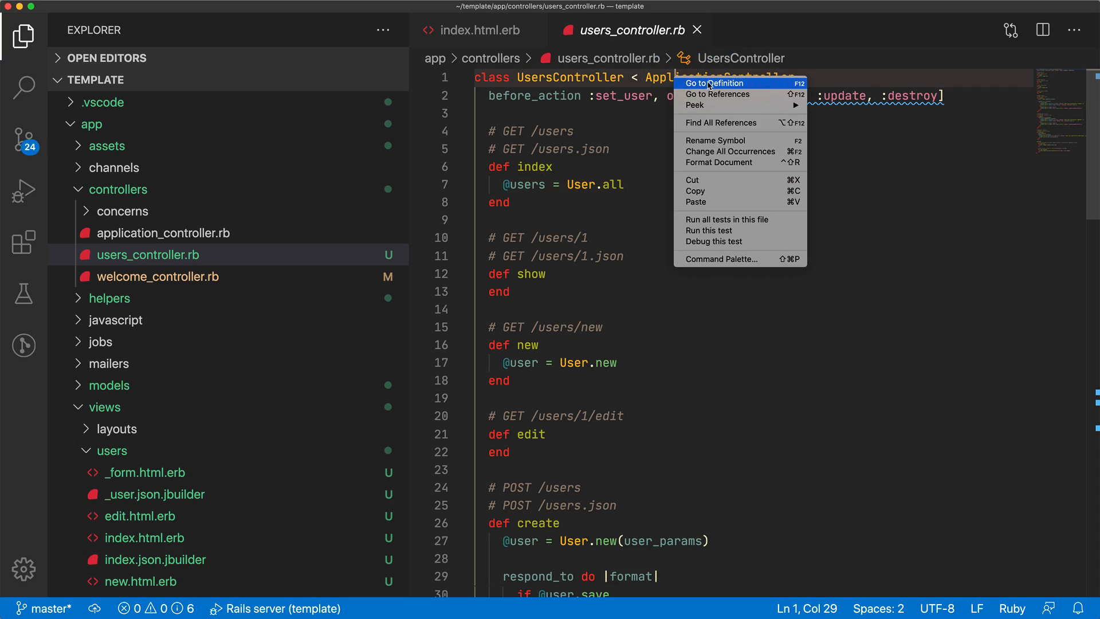
{"action": "mouse_move", "coordinate": [708, 87]}
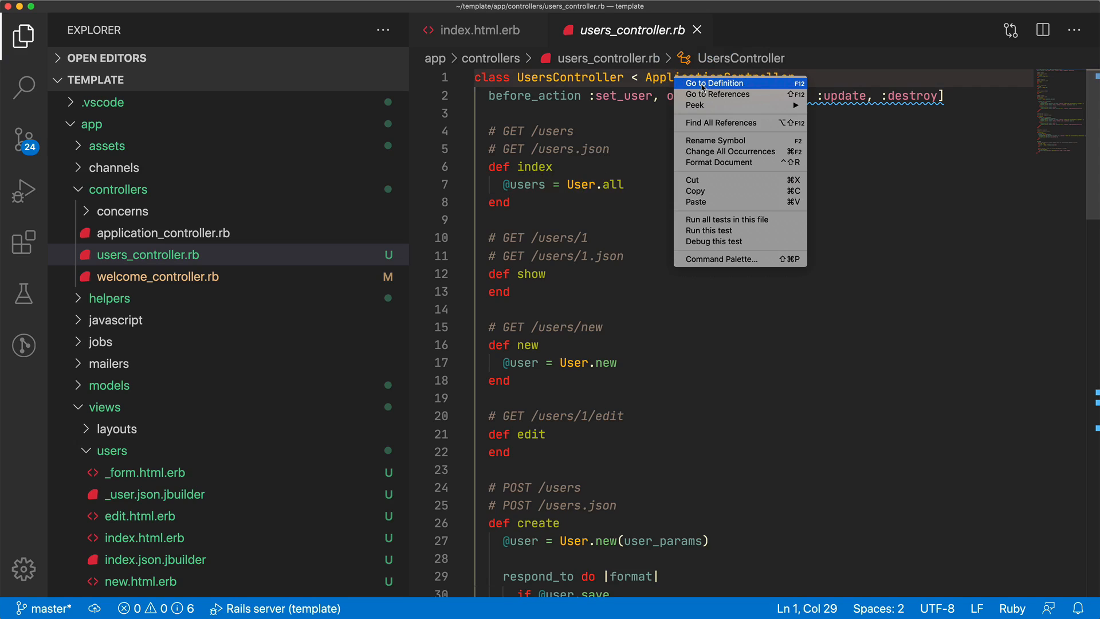
Go to the ApplicationController definition, come back, then go to the User model definition
{"action": "left_click", "coordinate": [713, 82]}
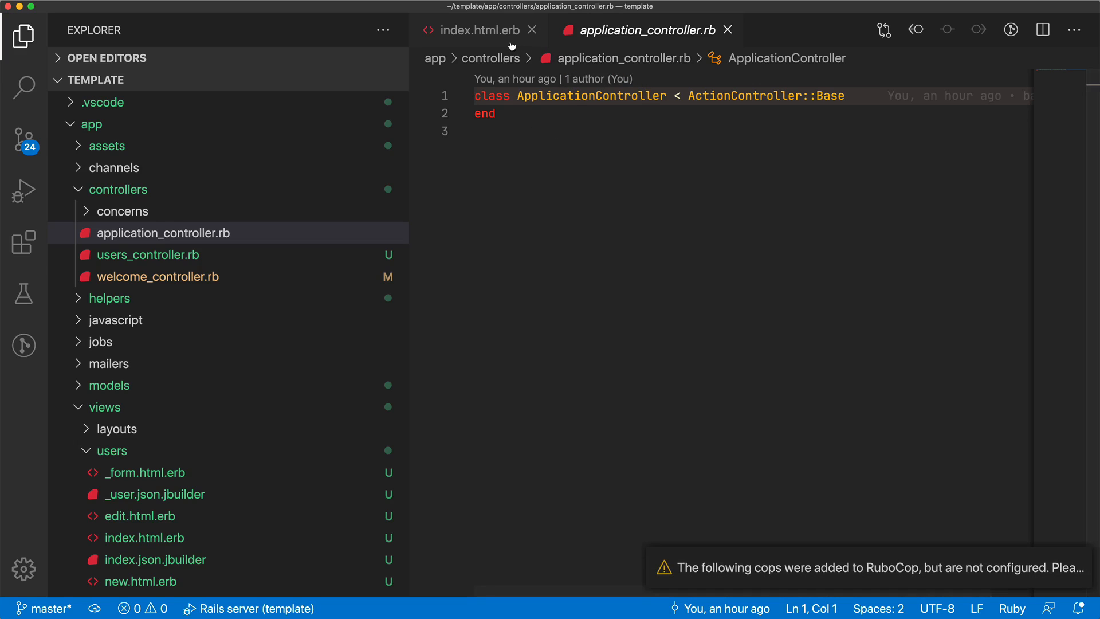
{"action": "left_click", "coordinate": [147, 254]}
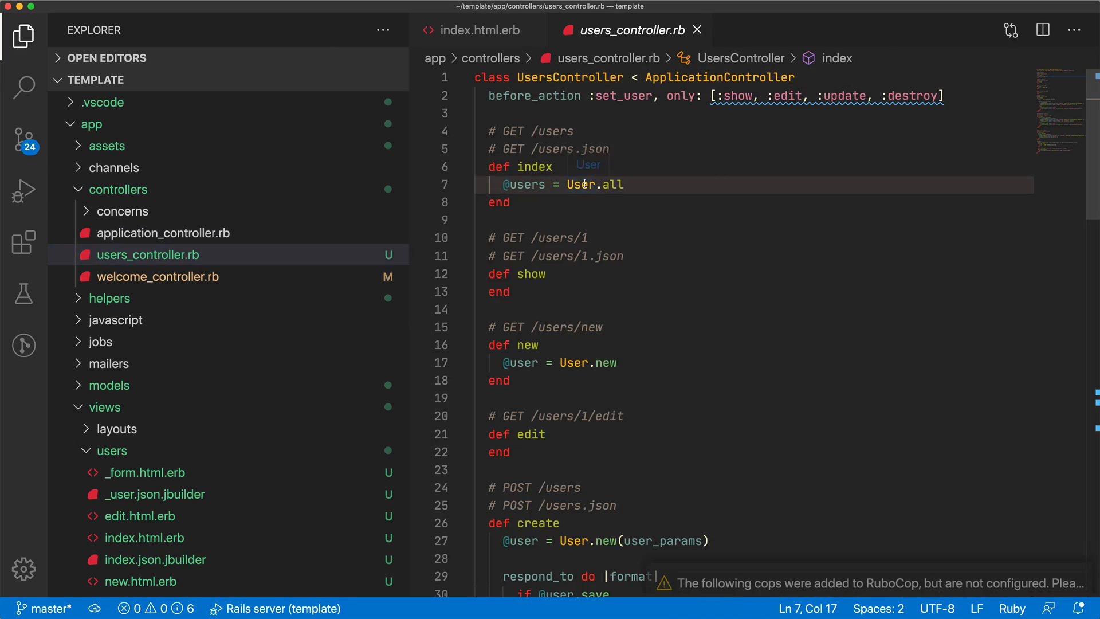
{"action": "right_click", "coordinate": [578, 184]}
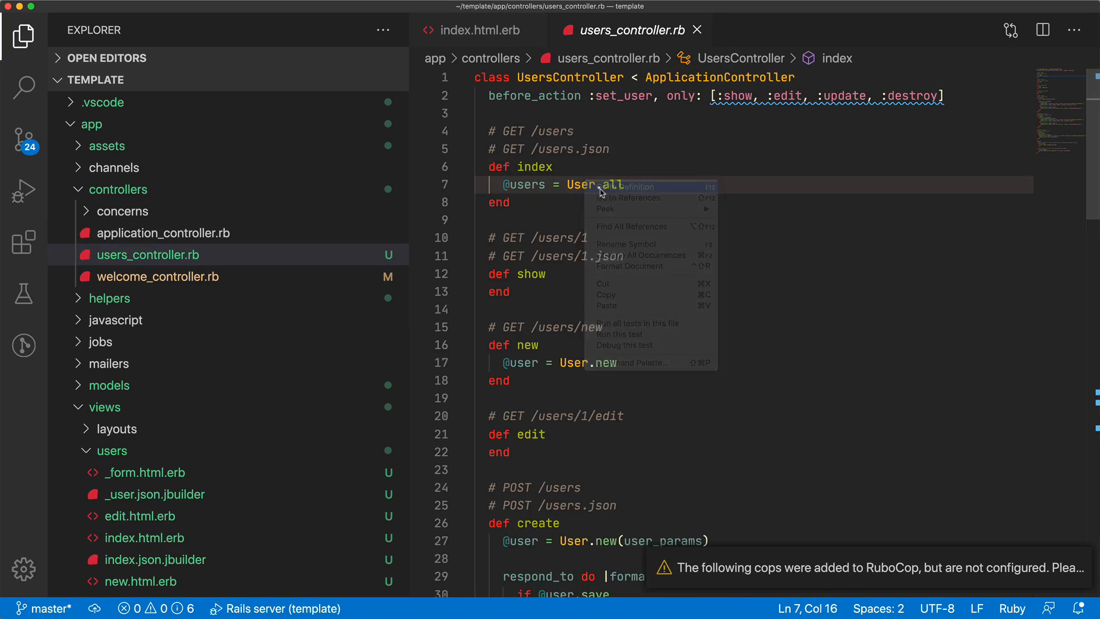
{"action": "left_click", "coordinate": [633, 186]}
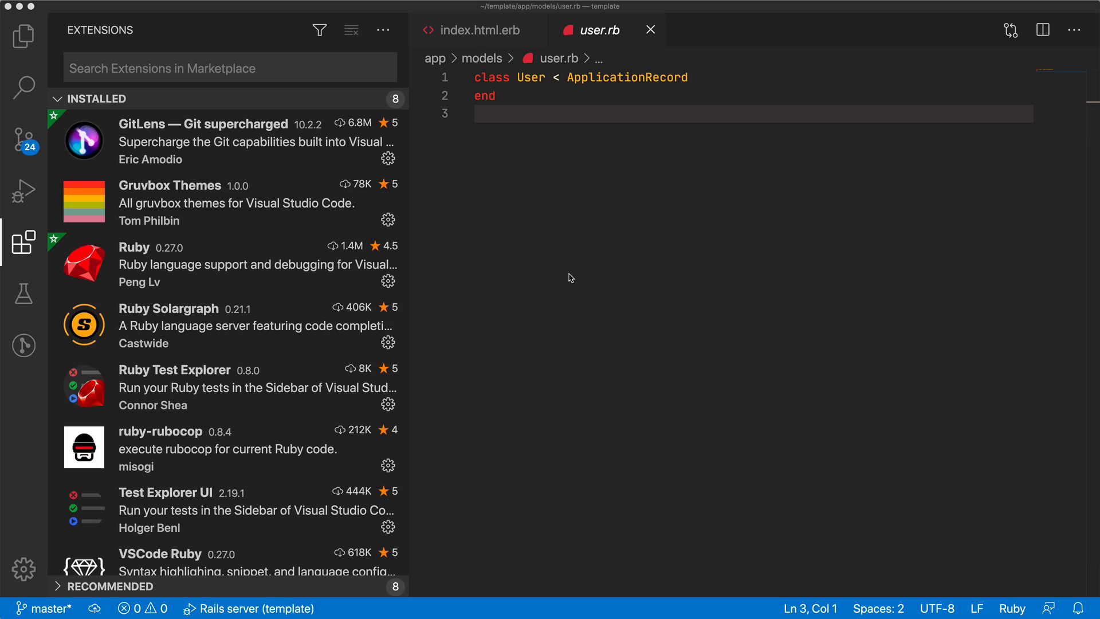
{"action": "mouse_move", "coordinate": [481, 193]}
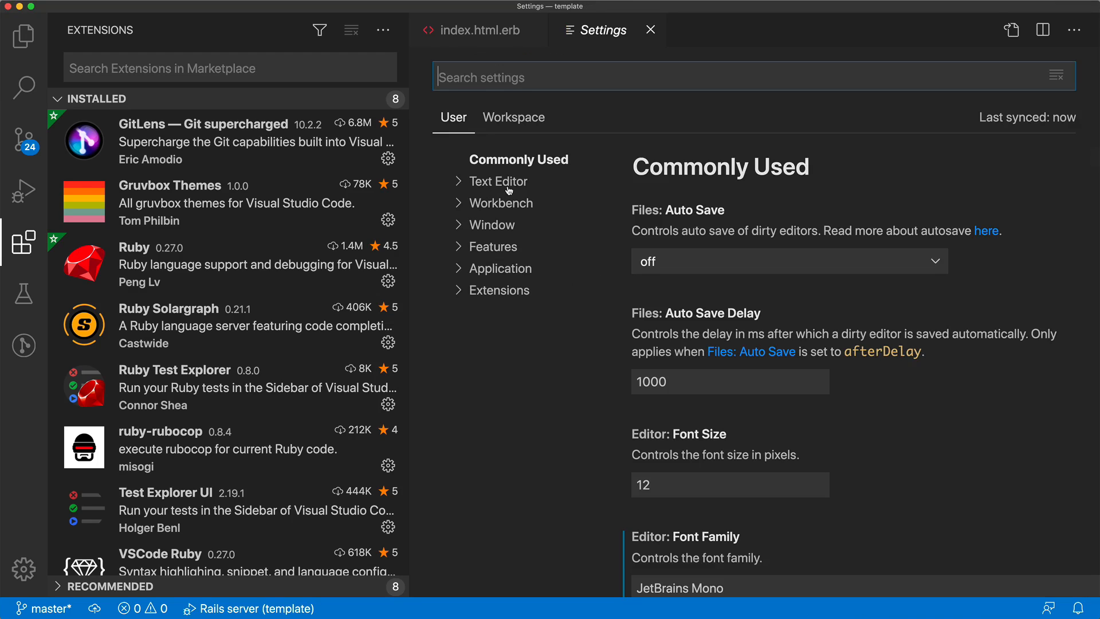
Enable Trim Trailing Whitespace via the 'whitespace' settings search, then edit line 16 of index.html.erb to test it
{"action": "type", "text": "whitespace"}
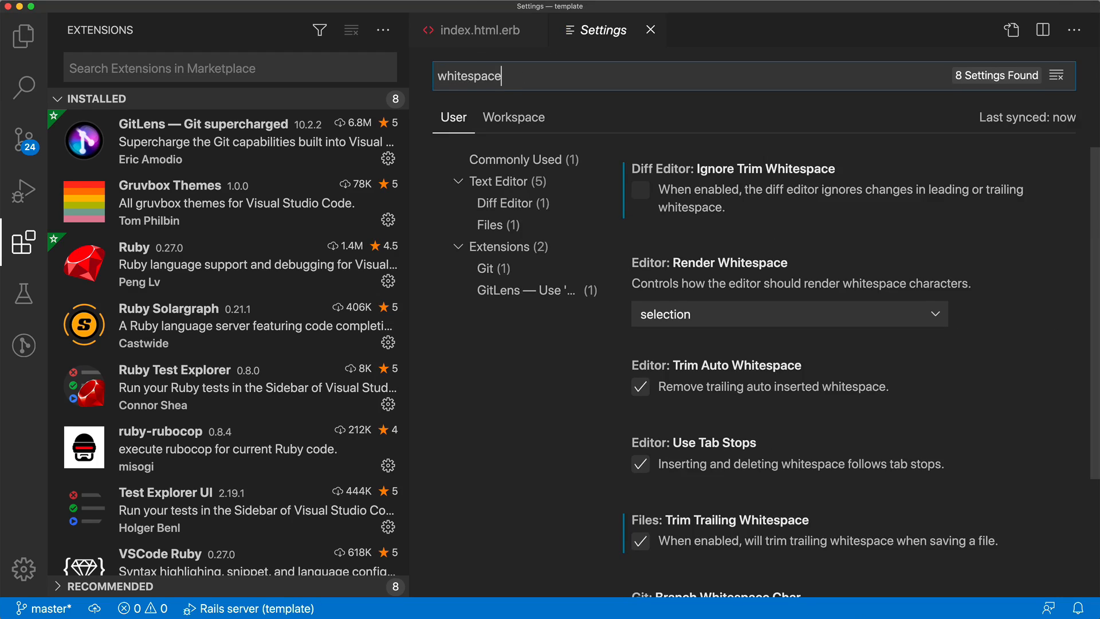
{"action": "scroll", "scroll_direction": "down", "scroll_amount": 3}
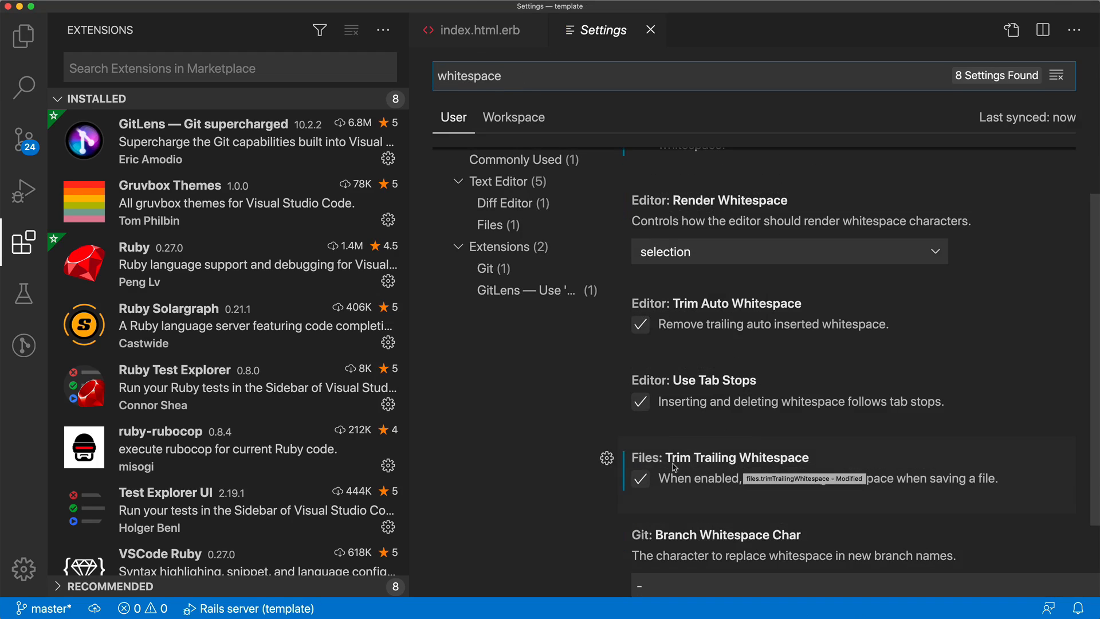
{"action": "mouse_move", "coordinate": [677, 479]}
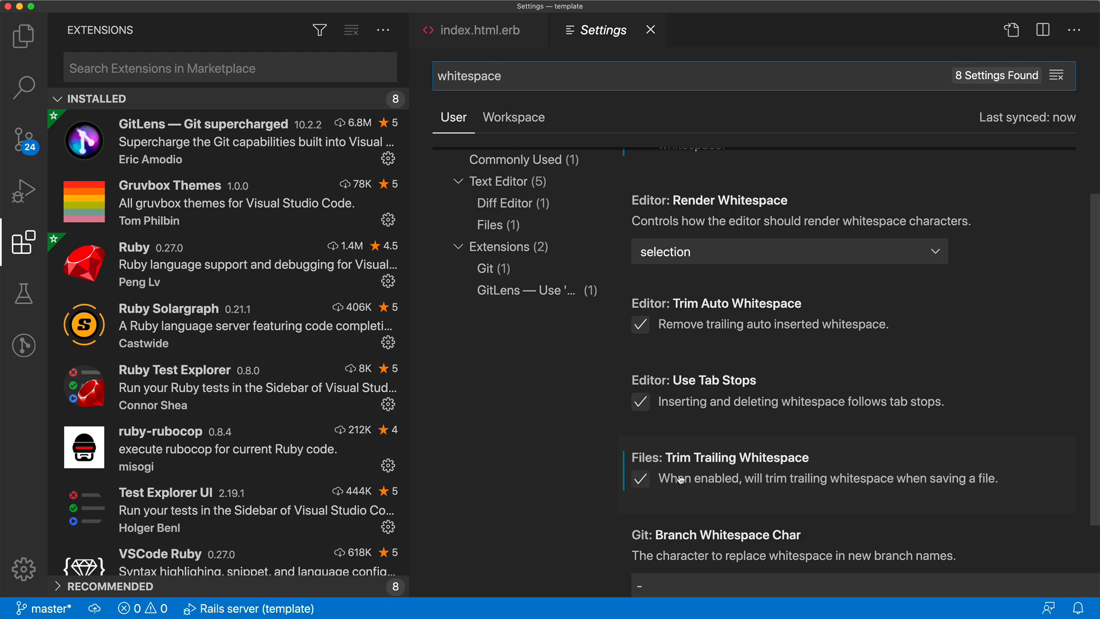
{"action": "left_click", "coordinate": [480, 29]}
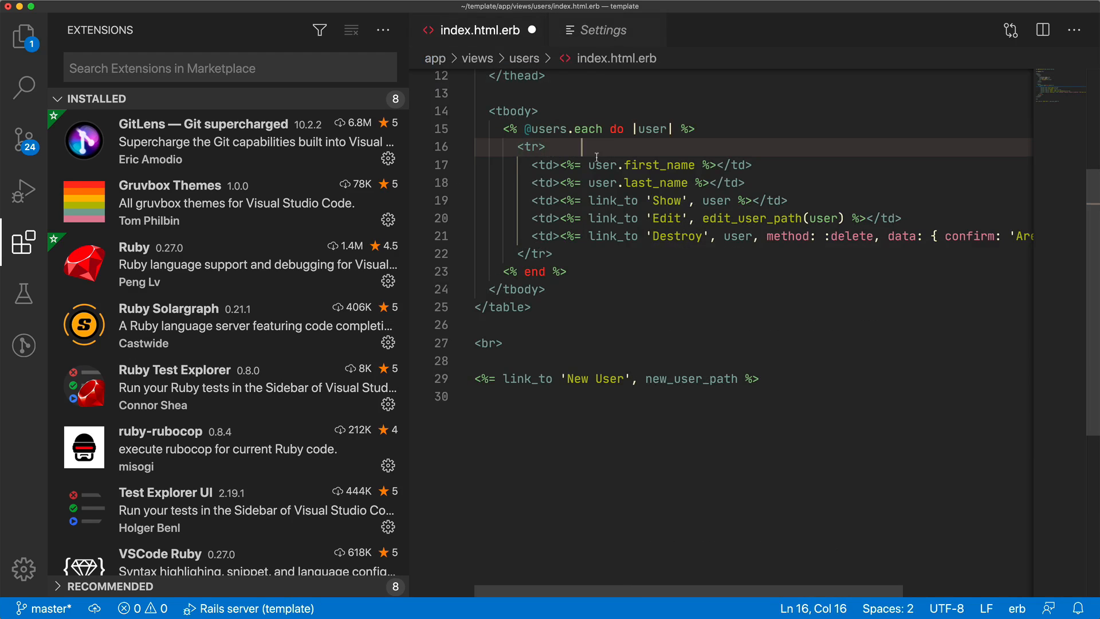
{"action": "left_click", "coordinate": [537, 146]}
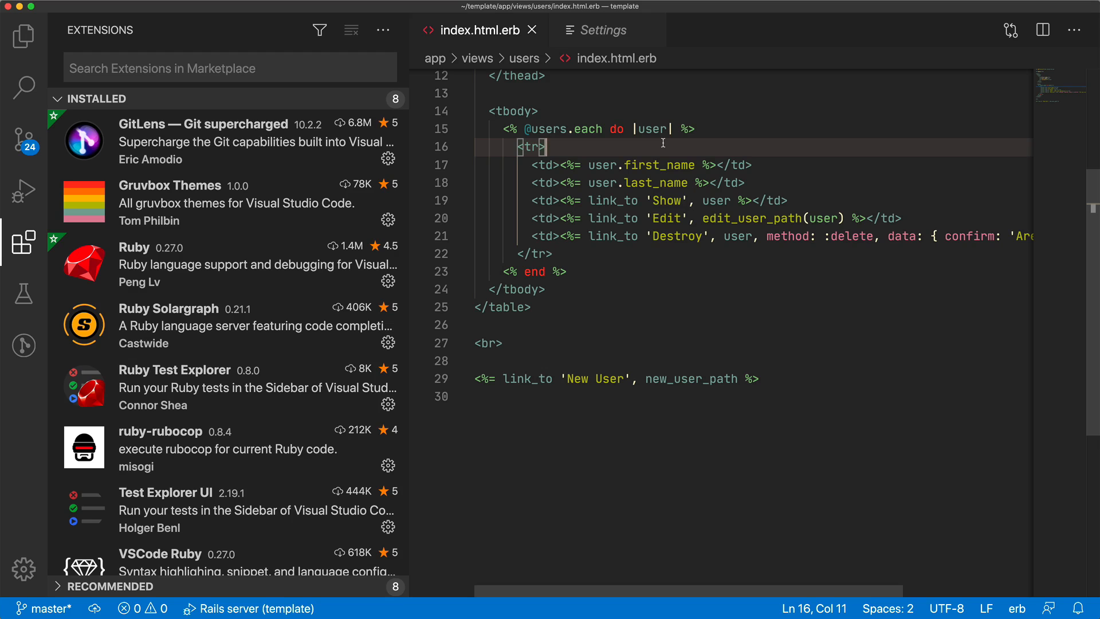
{"action": "mouse_move", "coordinate": [544, 149]}
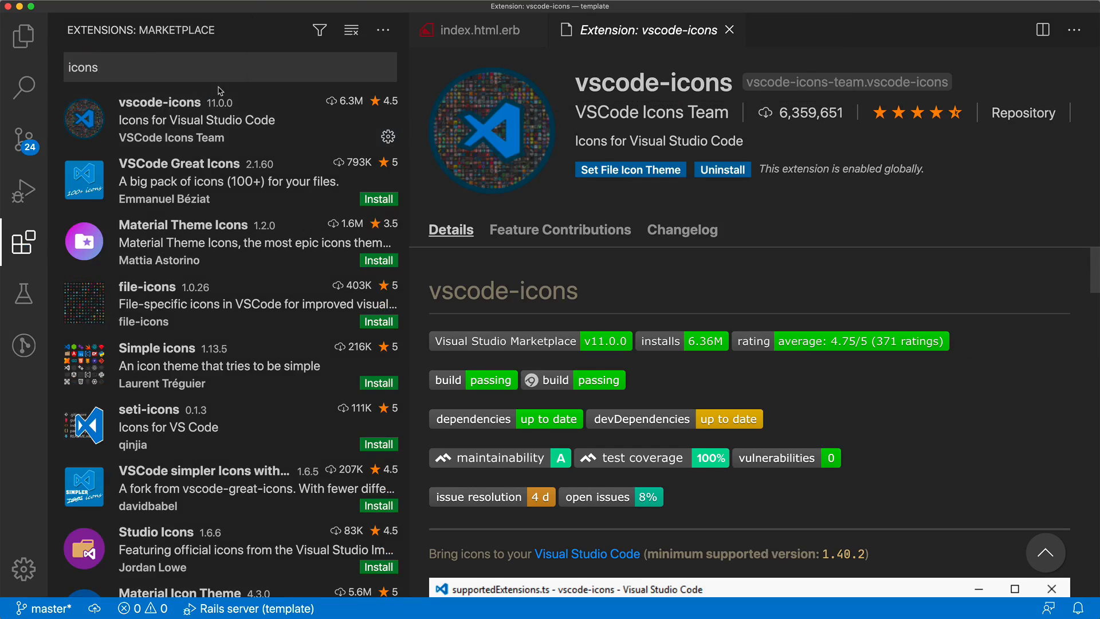
View the project files in the Explorer with their new vscode-icons
{"action": "left_click", "coordinate": [24, 36]}
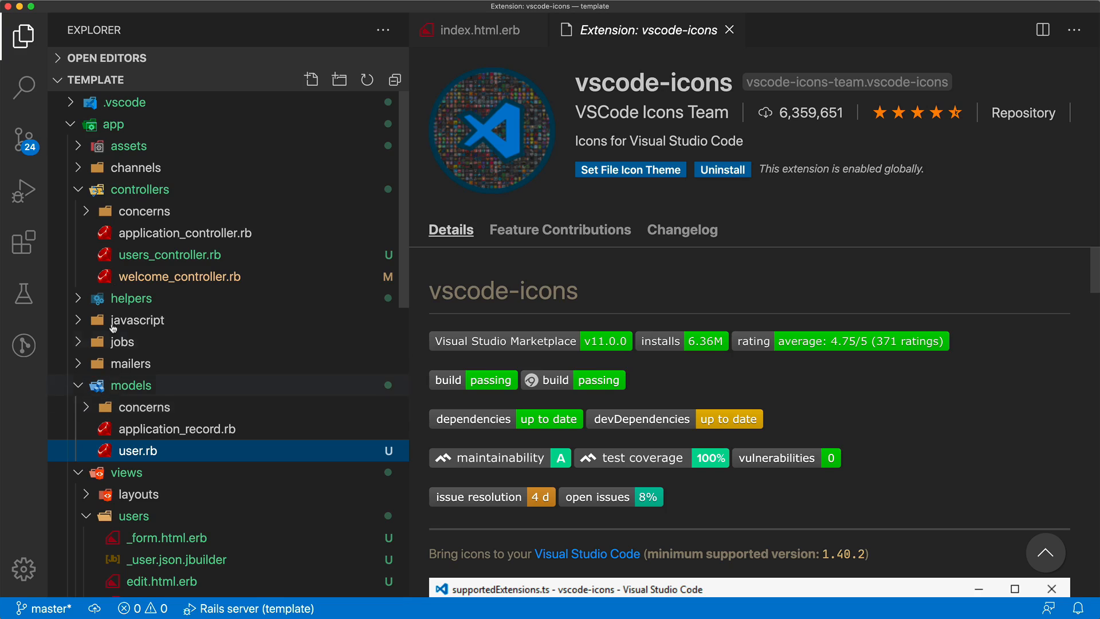
{"action": "mouse_move", "coordinate": [112, 320]}
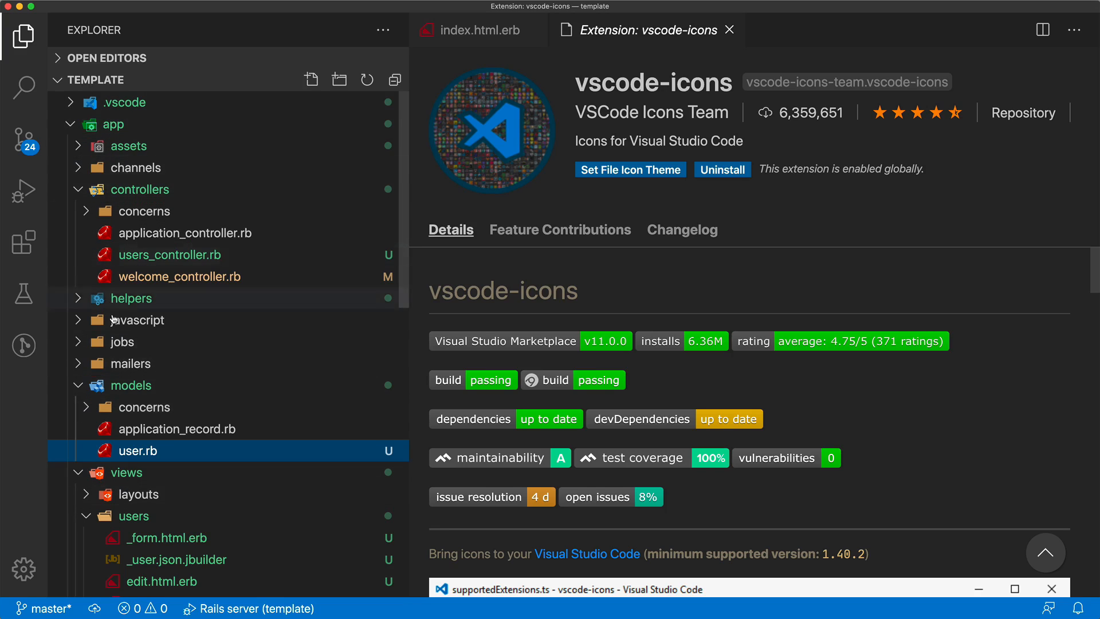
{"action": "mouse_move", "coordinate": [173, 519]}
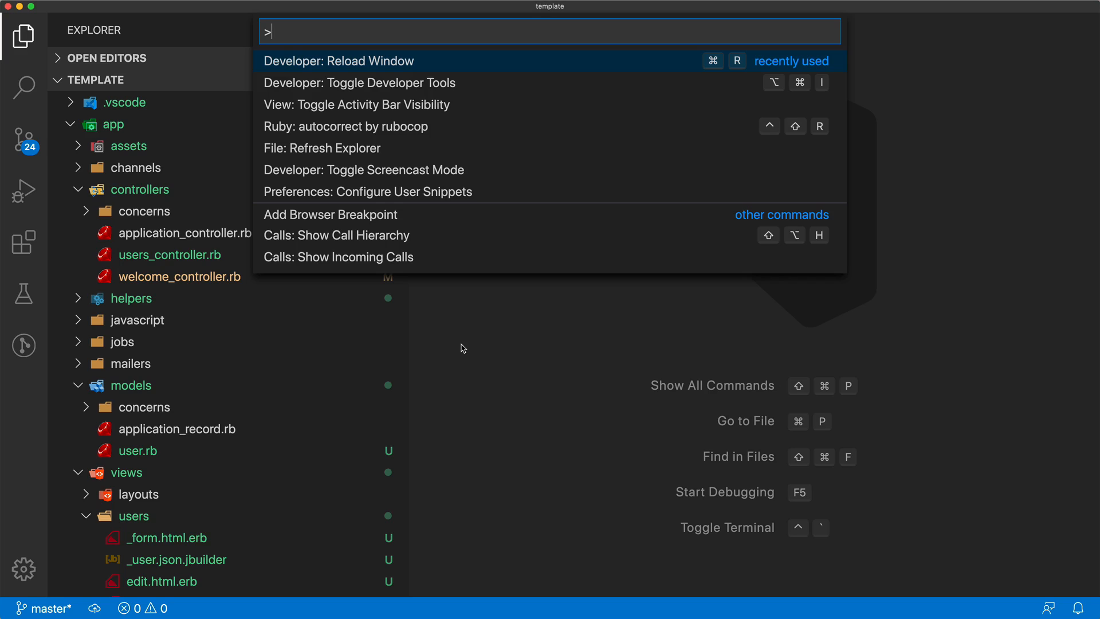
Search 'setting' in the command palette and choose Settings Sync configuration
{"action": "type", "text": "setting"}
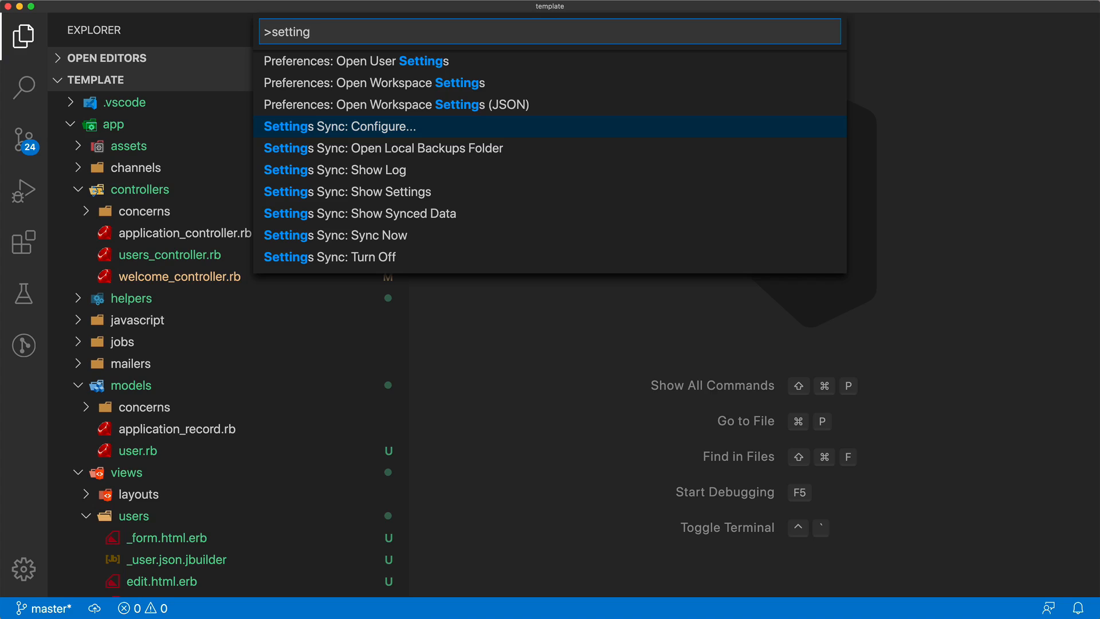
{"action": "left_click", "coordinate": [23, 189]}
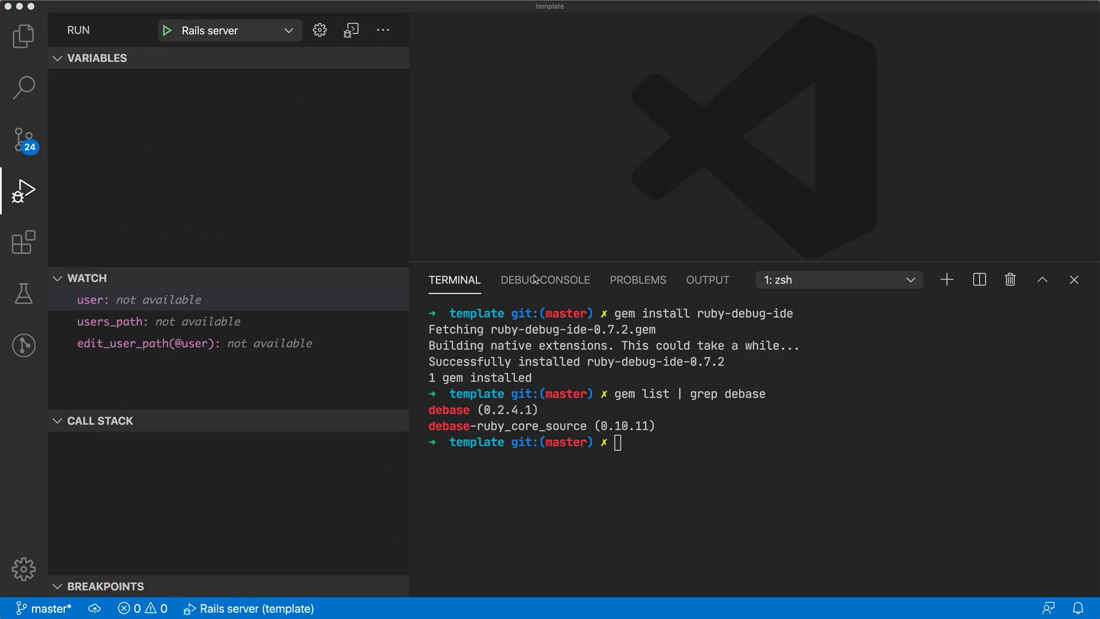